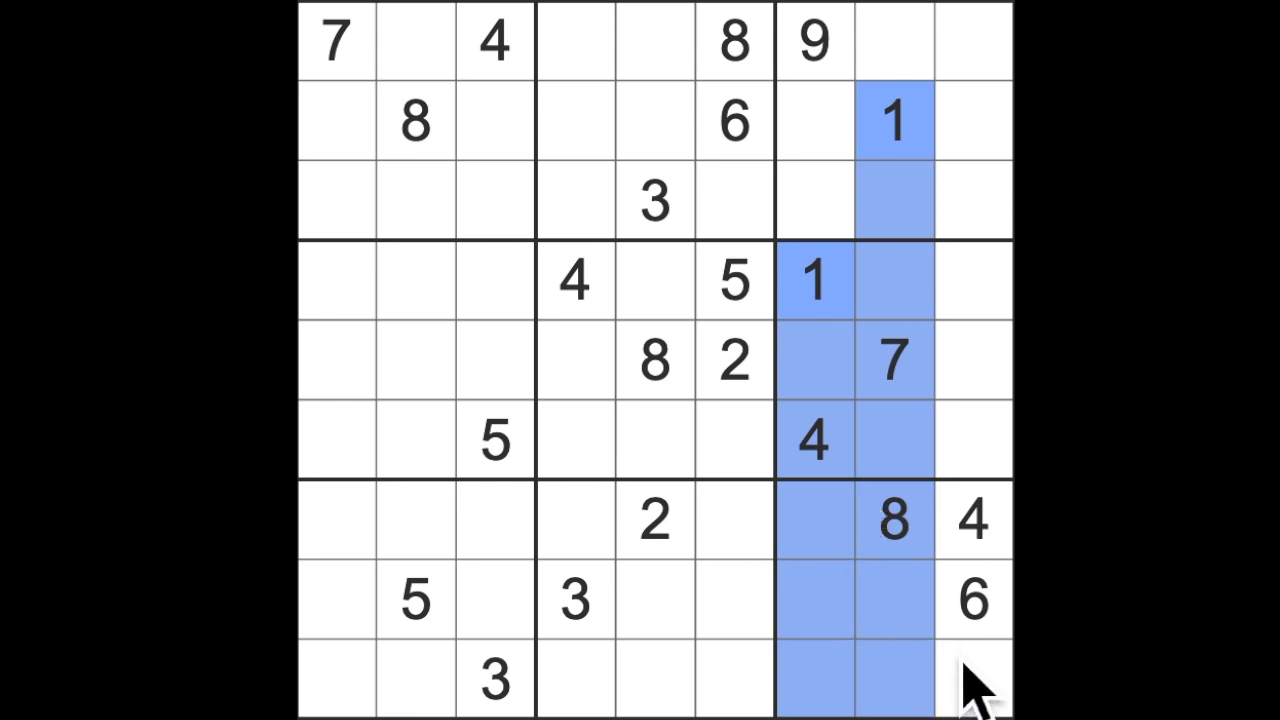
# Enter 1 at r9c9, 3s at r7c7 and r6c6, and 8s at r3c7 and r9c4
pyautogui.click(970, 678)
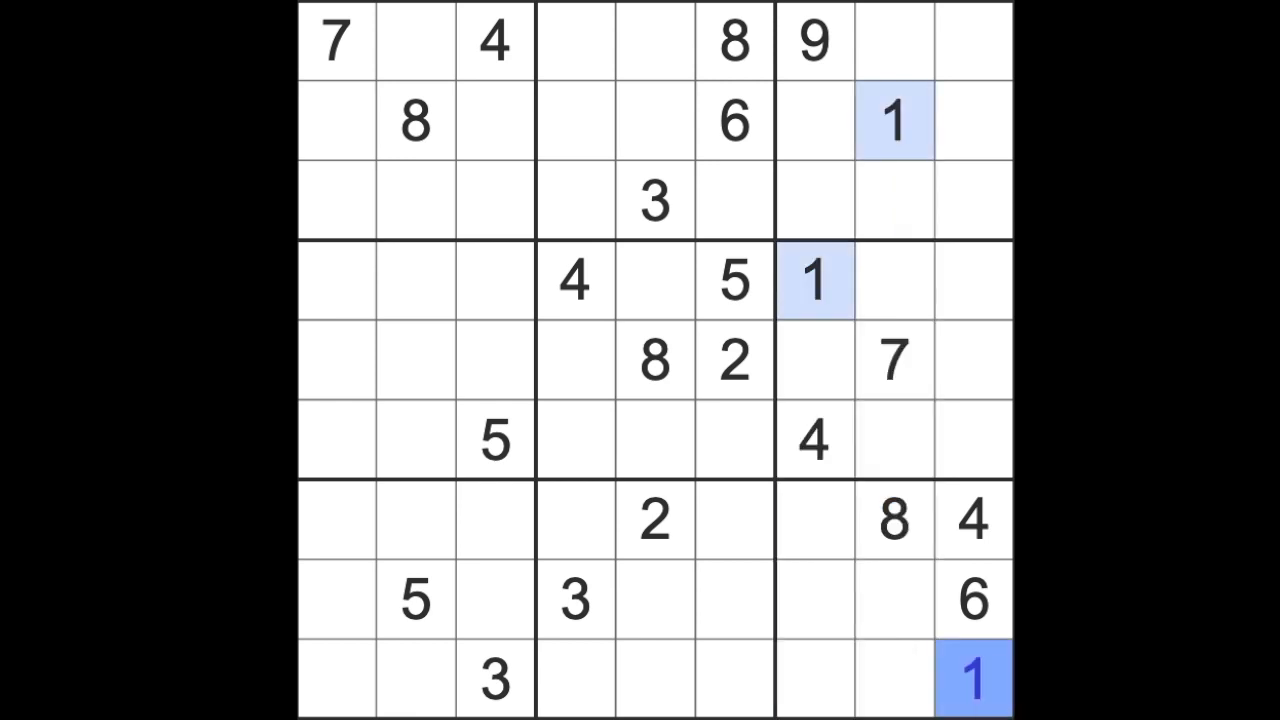
pyautogui.moveTo(575, 685)
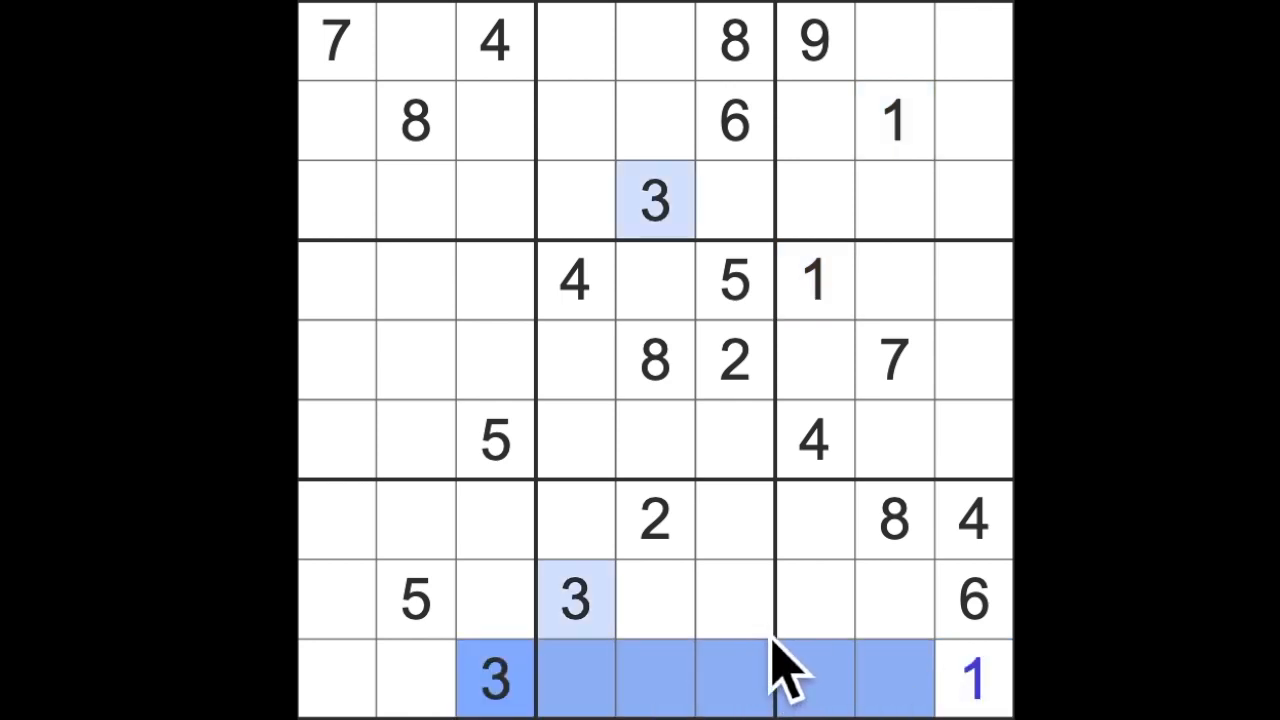
pyautogui.click(814, 518)
pyautogui.write('3')
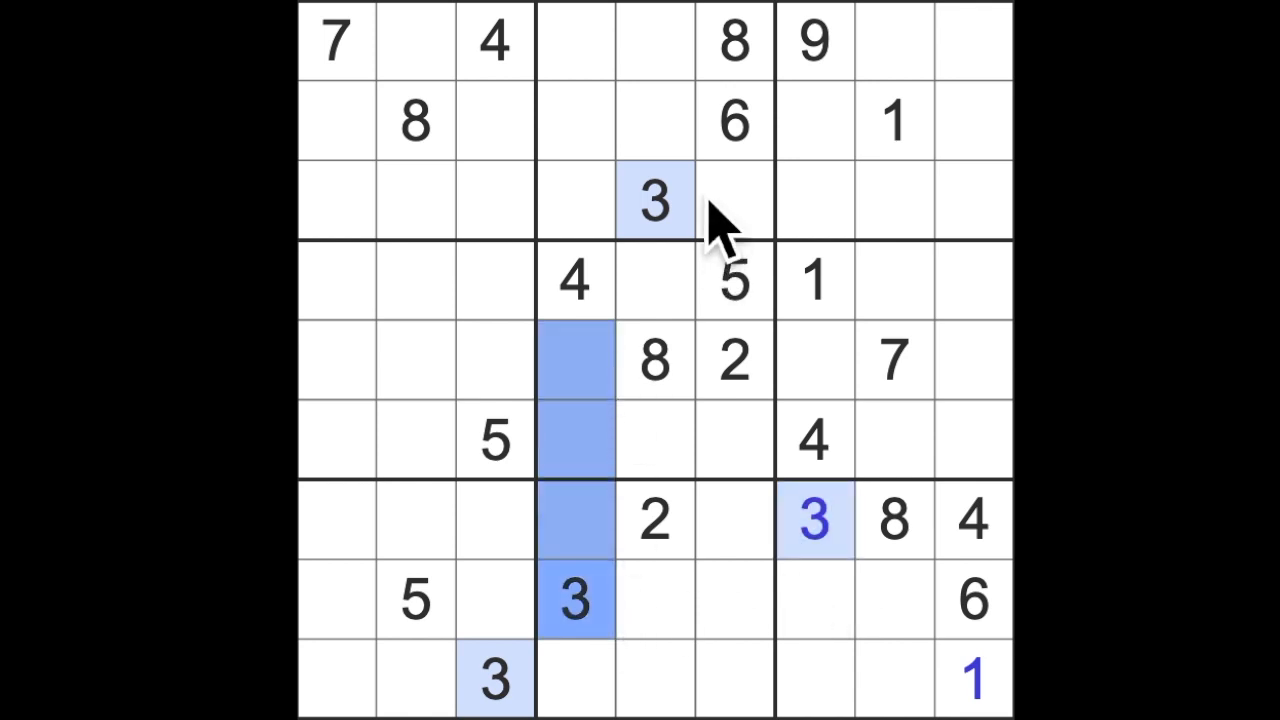
pyautogui.click(733, 440)
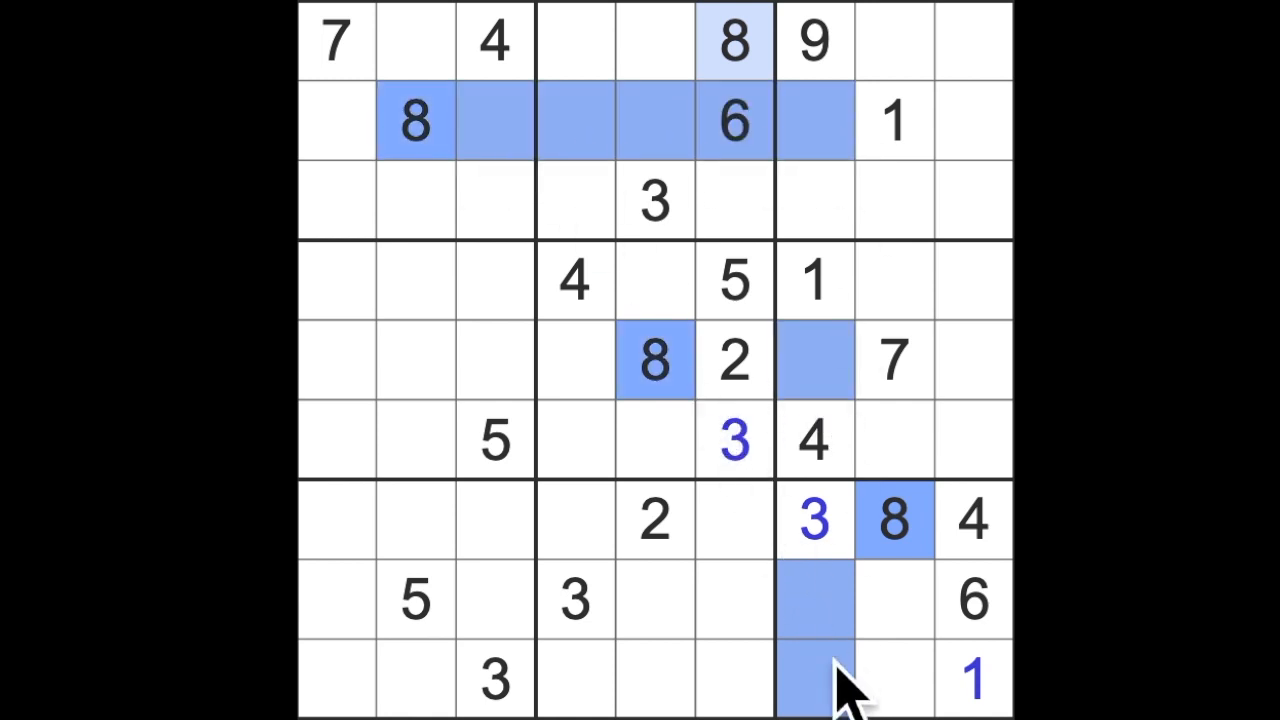
pyautogui.moveTo(840, 290)
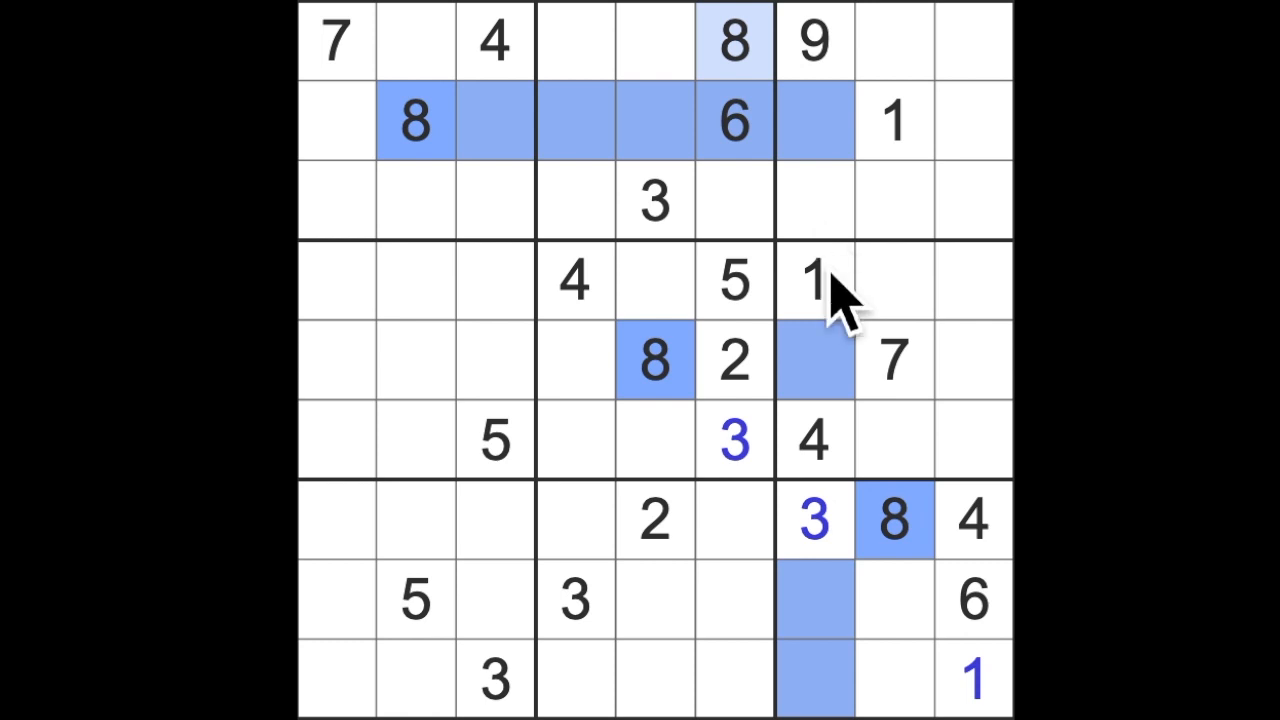
pyautogui.moveTo(855, 275)
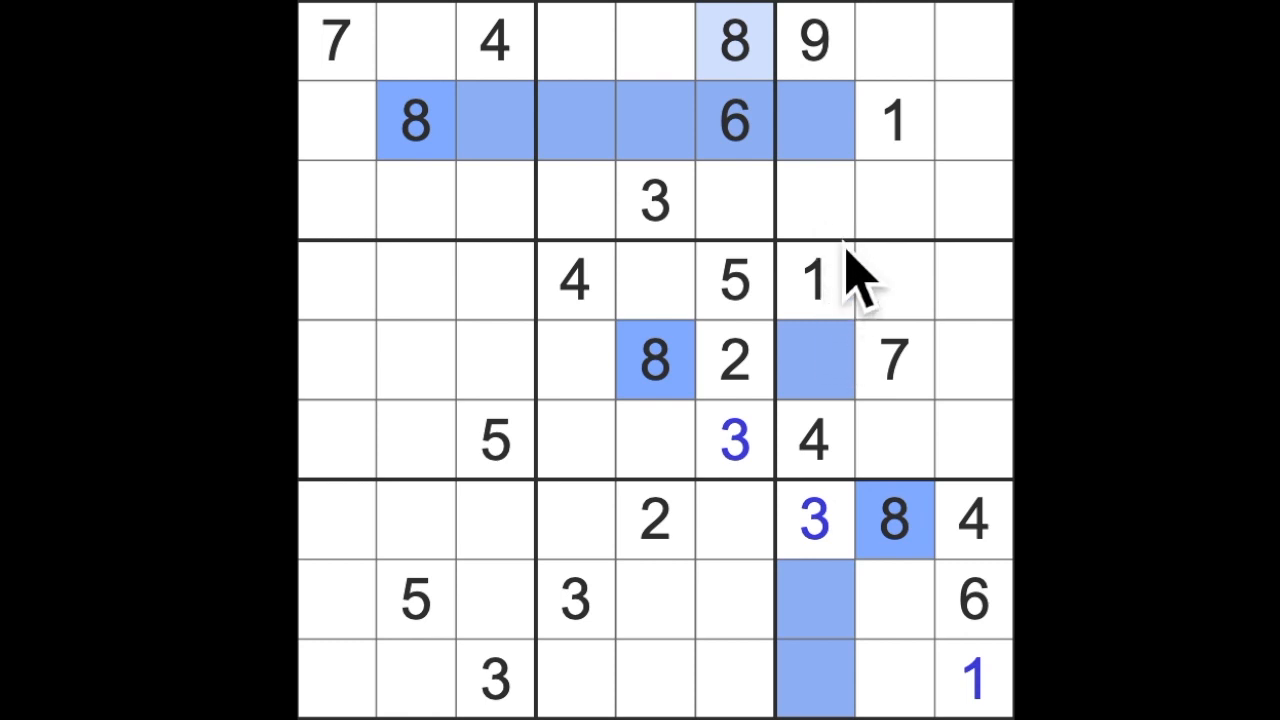
pyautogui.click(814, 200)
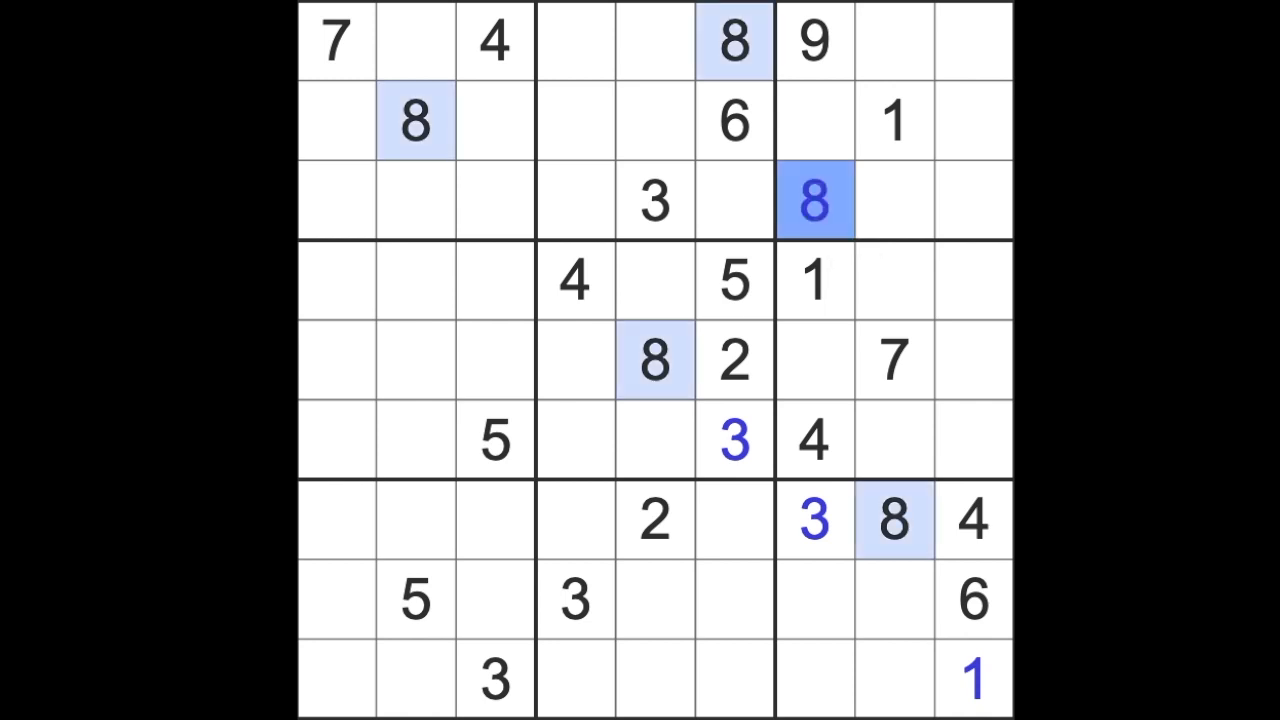
pyautogui.click(733, 680)
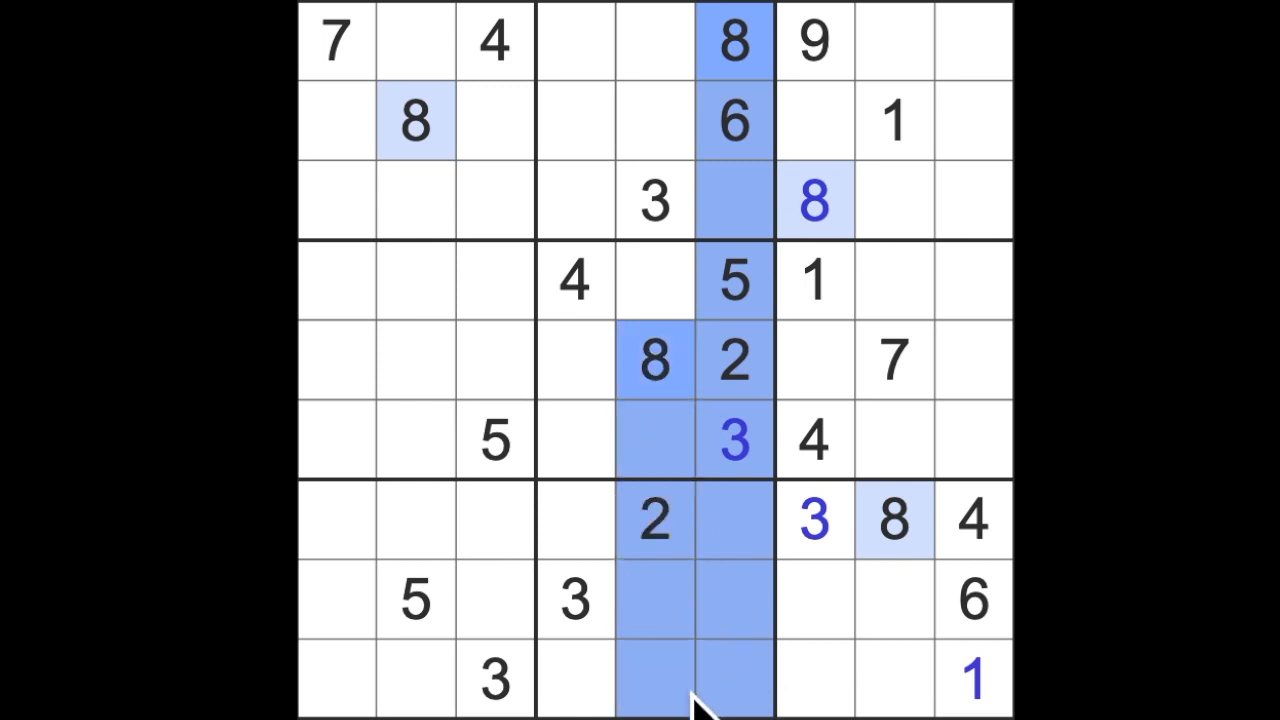
pyautogui.click(575, 675)
pyautogui.write('8')
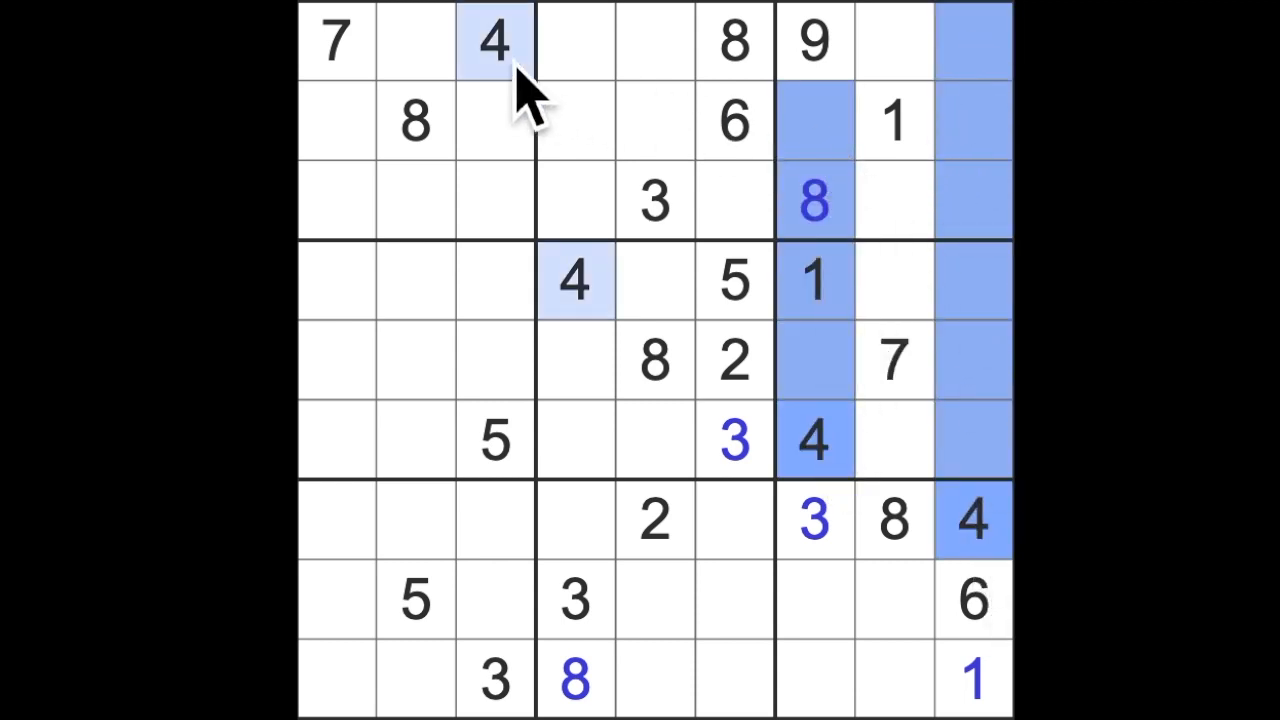
# Place 4s at row 3, column 8 and row 2, column 5
pyautogui.click(893, 200)
pyautogui.write('4')
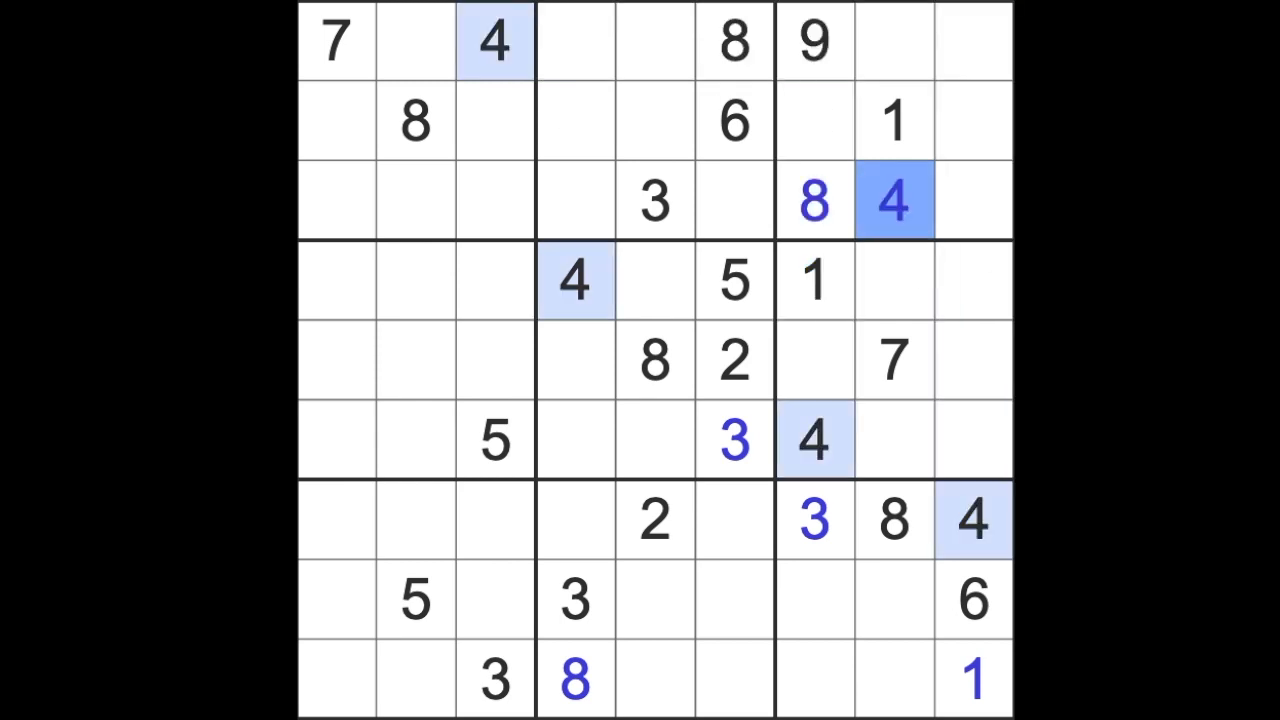
pyautogui.click(655, 200)
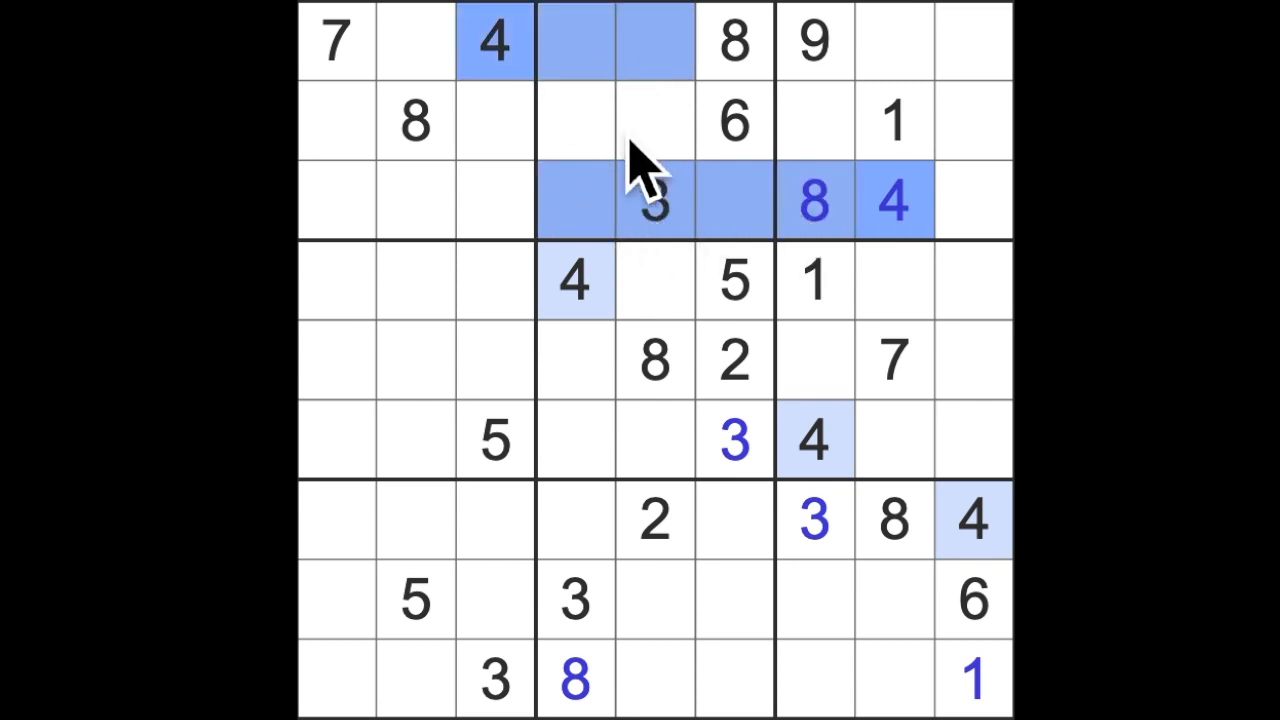
pyautogui.click(655, 120)
pyautogui.write('4')
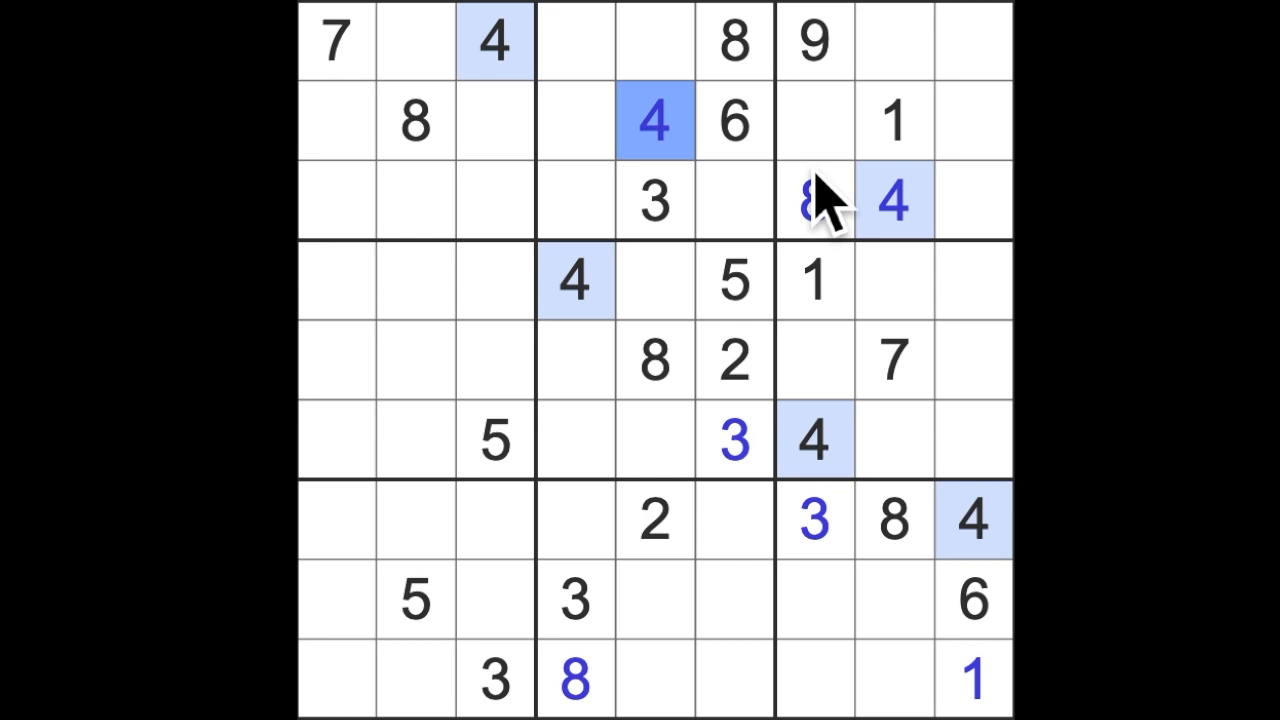
pyautogui.moveTo(815, 200)
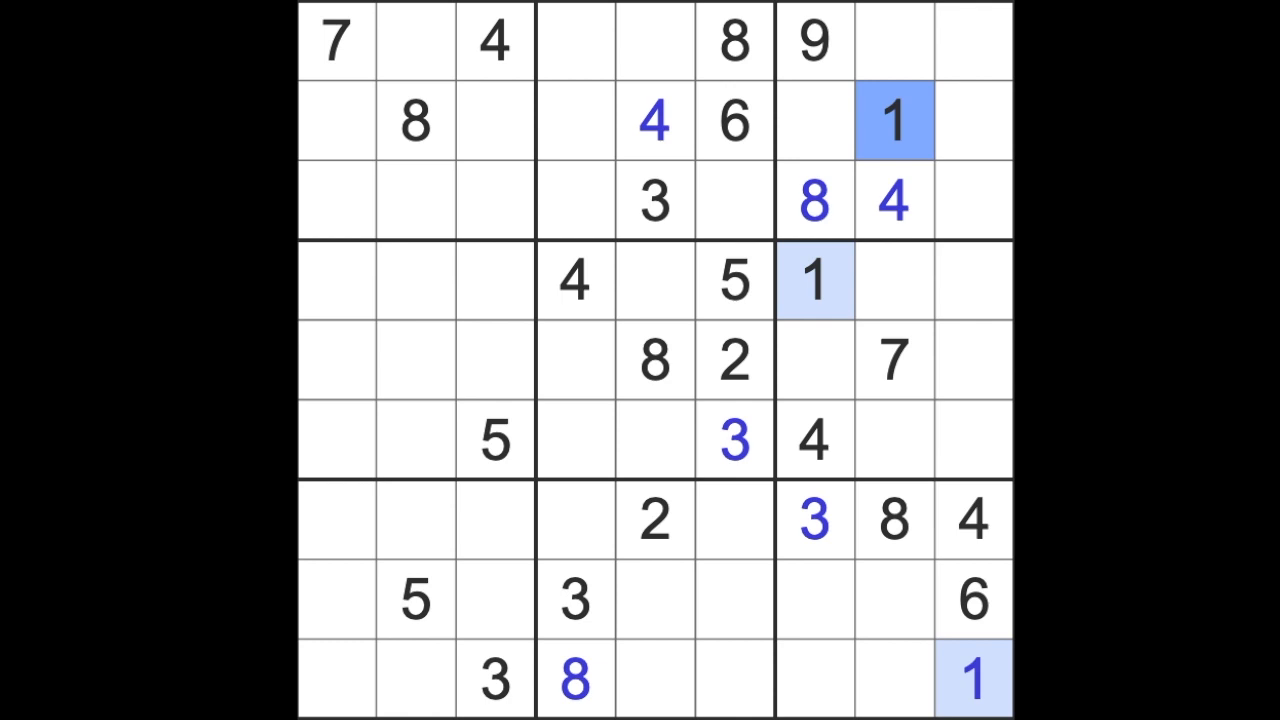
pyautogui.click(733, 362)
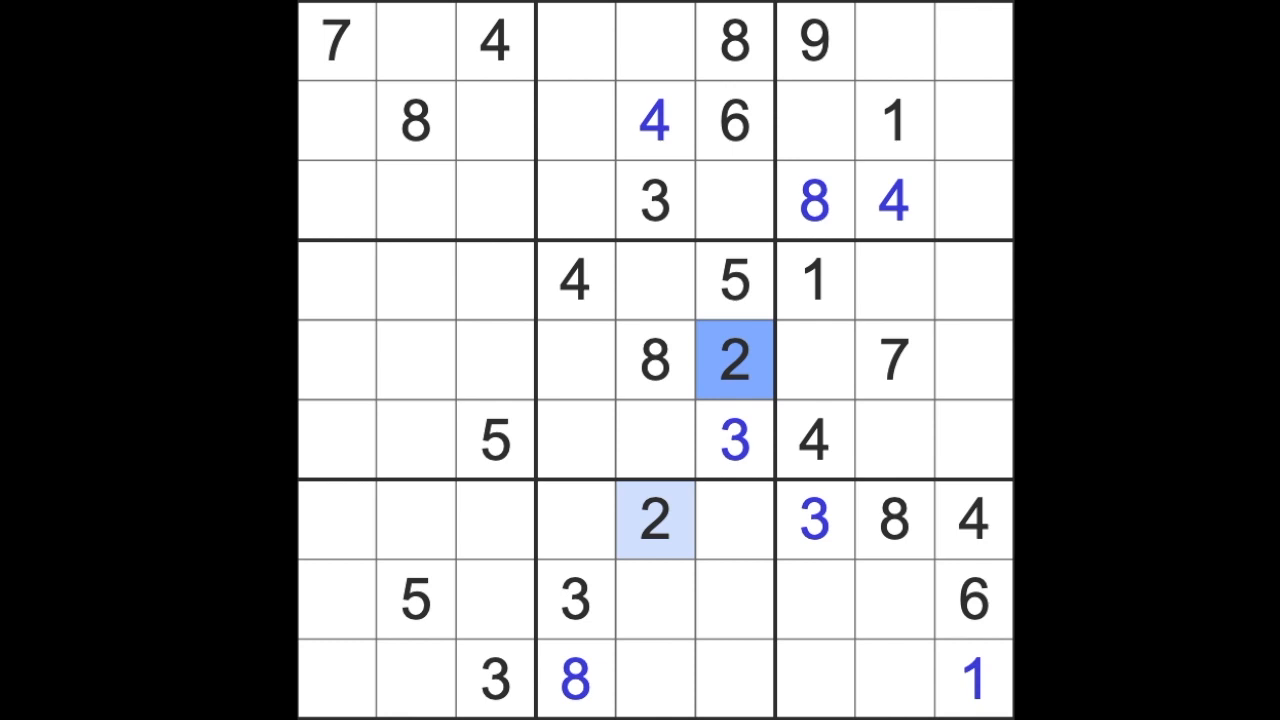
pyautogui.click(733, 440)
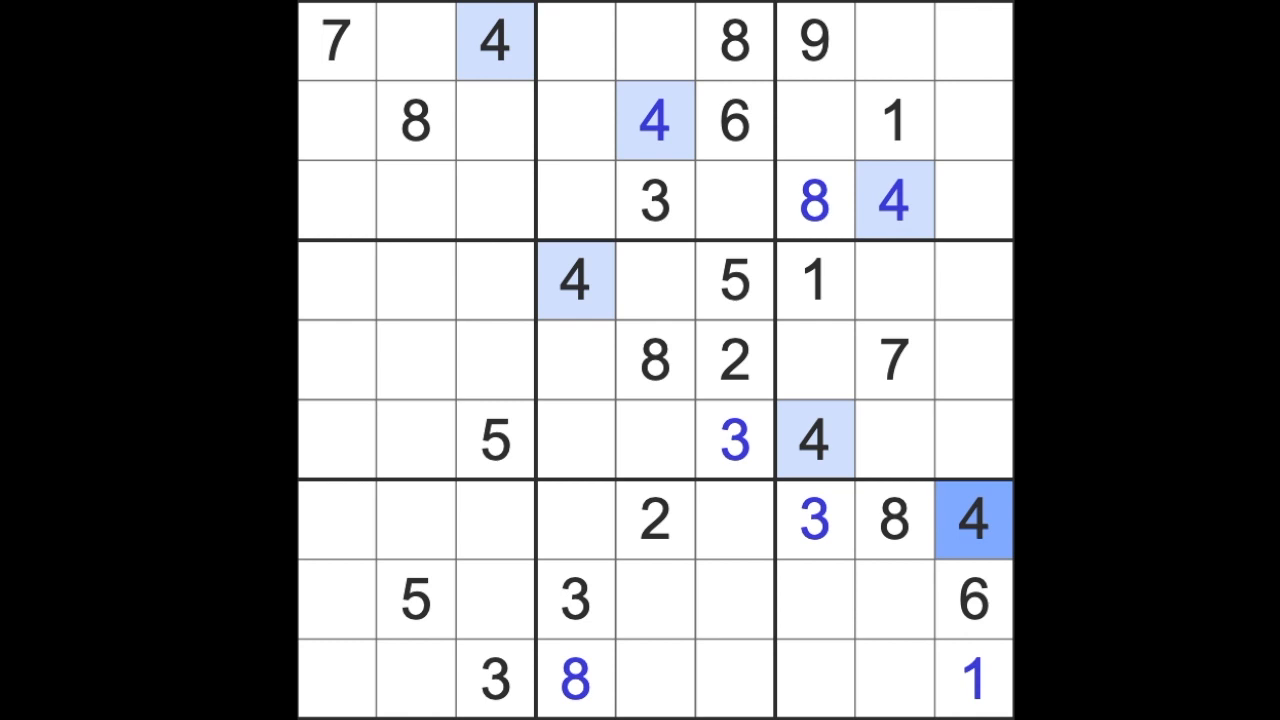
pyautogui.click(734, 280)
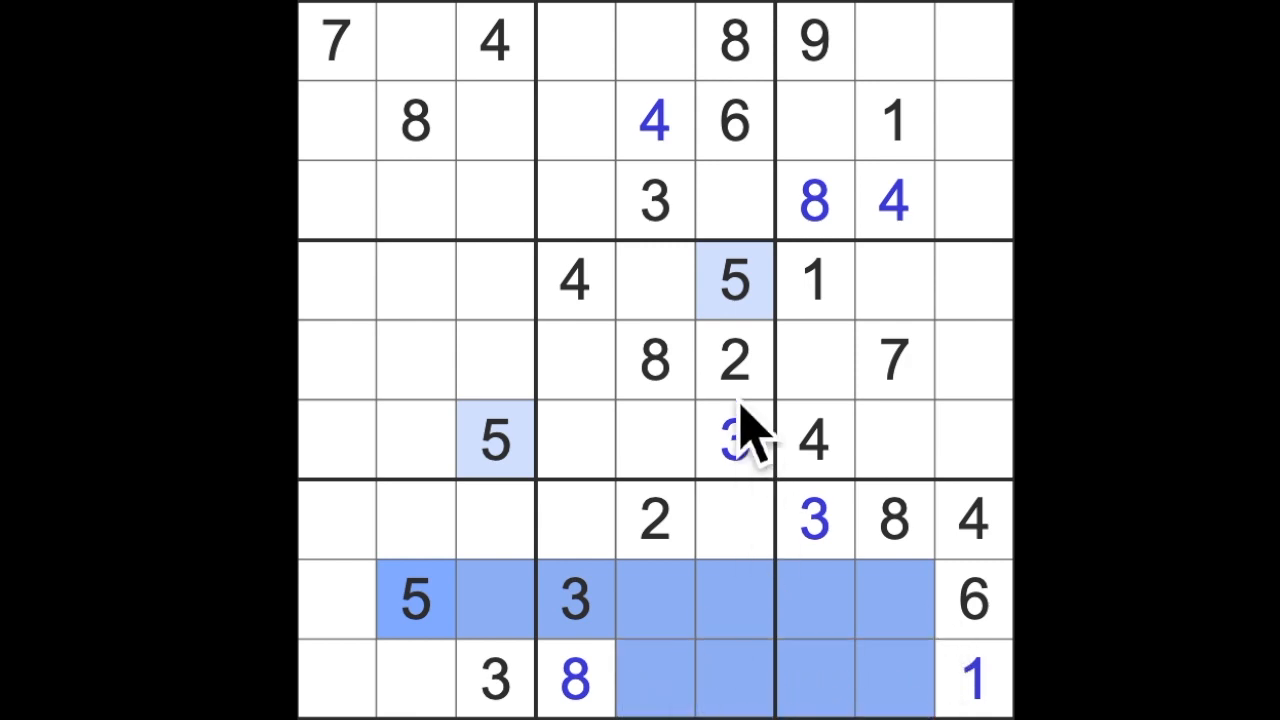
# Enter 5s at r7c4, r1c5 and r9c8, and a 9 at r8c8
pyautogui.click(575, 520)
pyautogui.write('5')
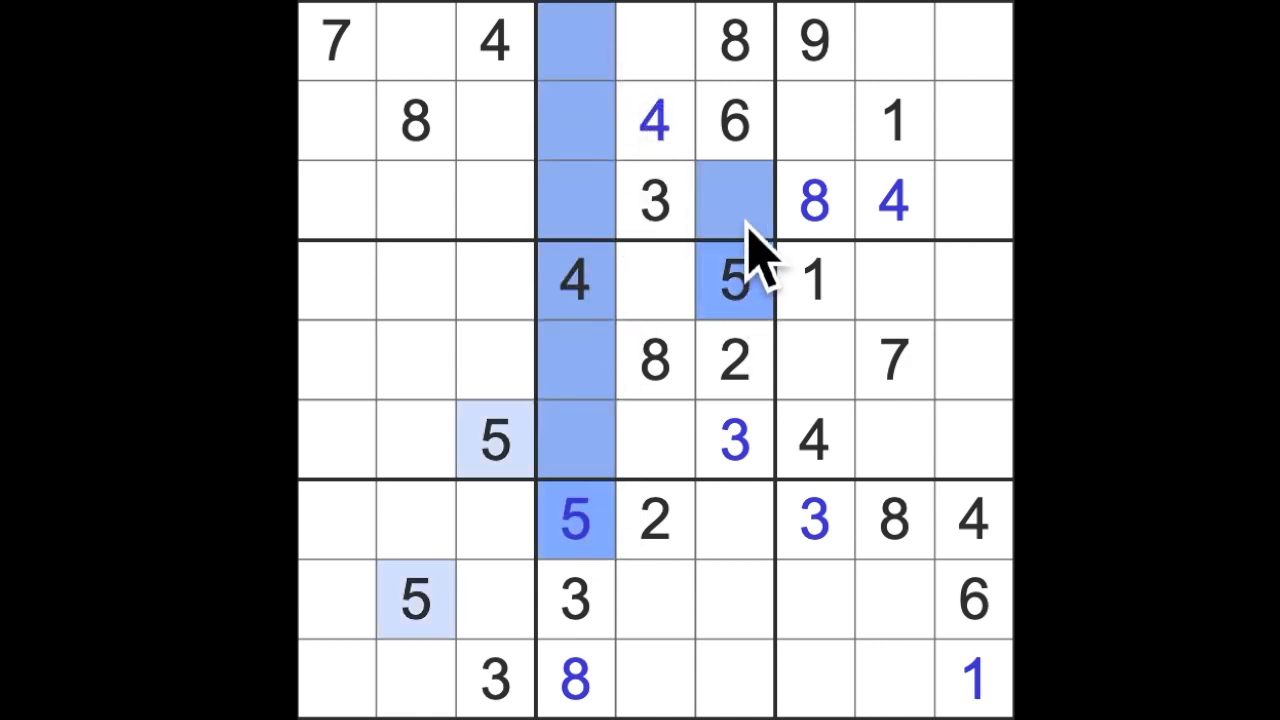
pyautogui.click(654, 40)
pyautogui.write('5')
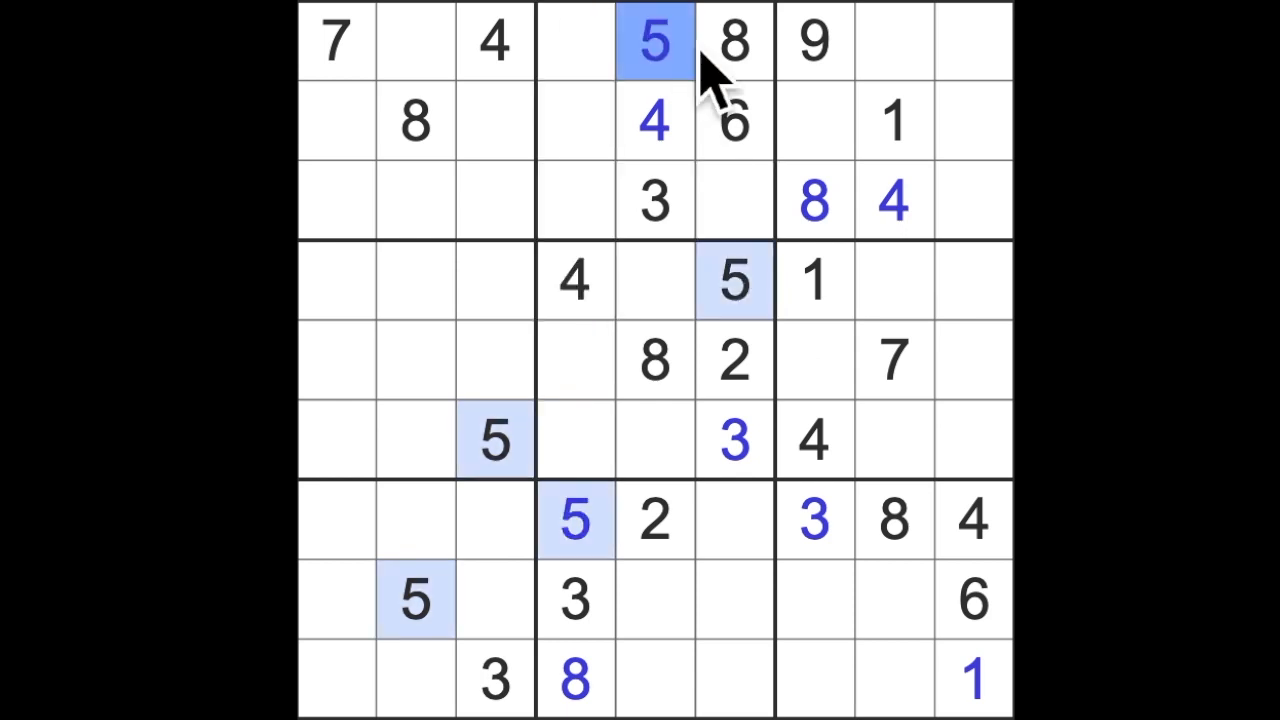
pyautogui.moveTo(760, 95)
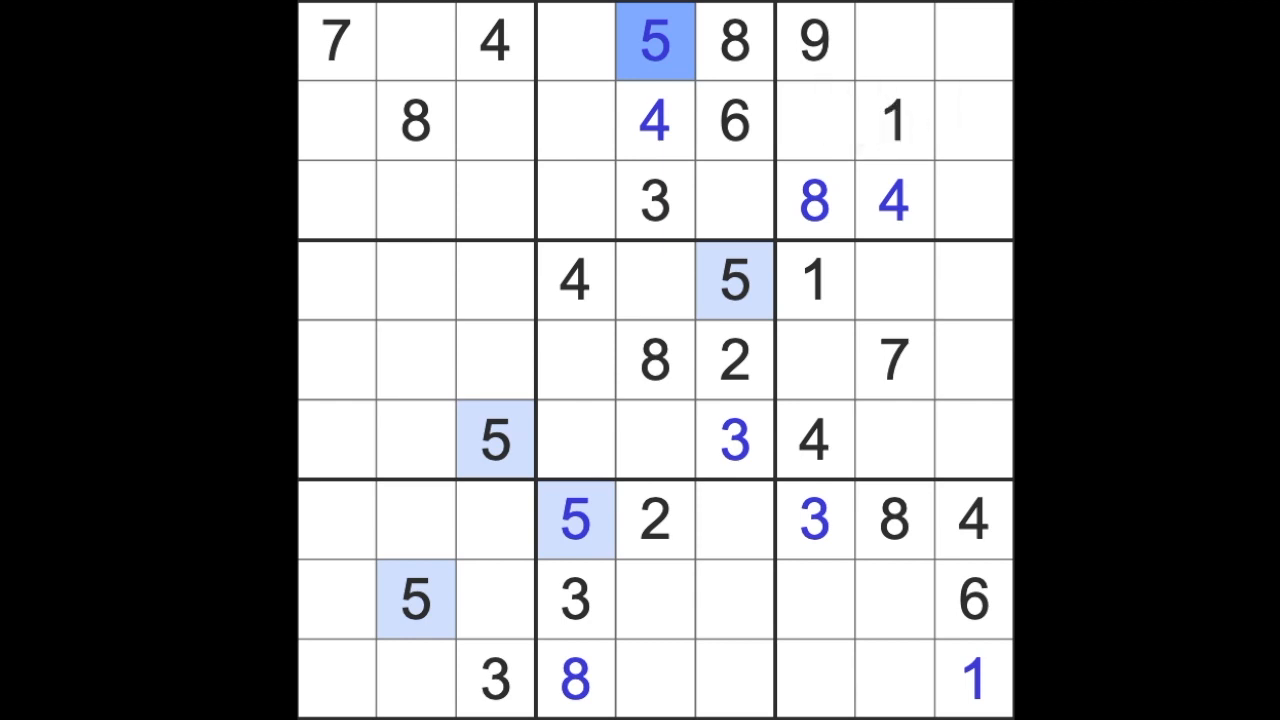
pyautogui.moveTo(900, 85)
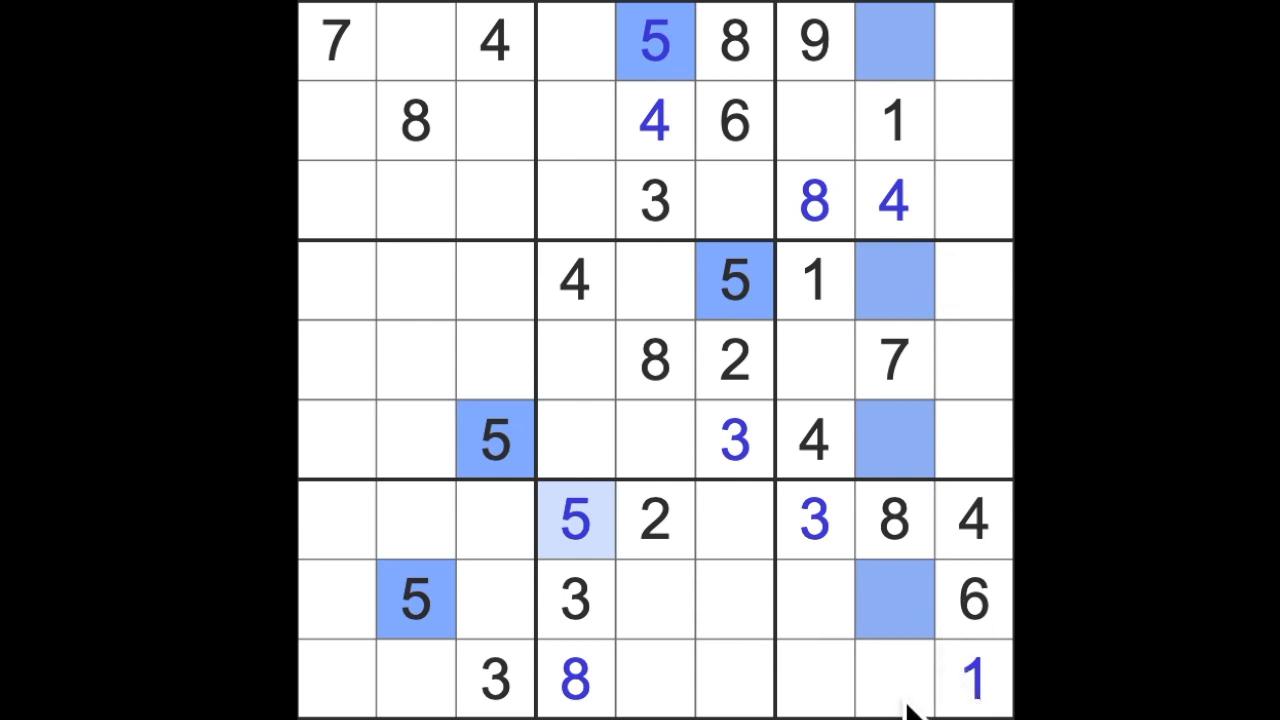
pyautogui.click(895, 680)
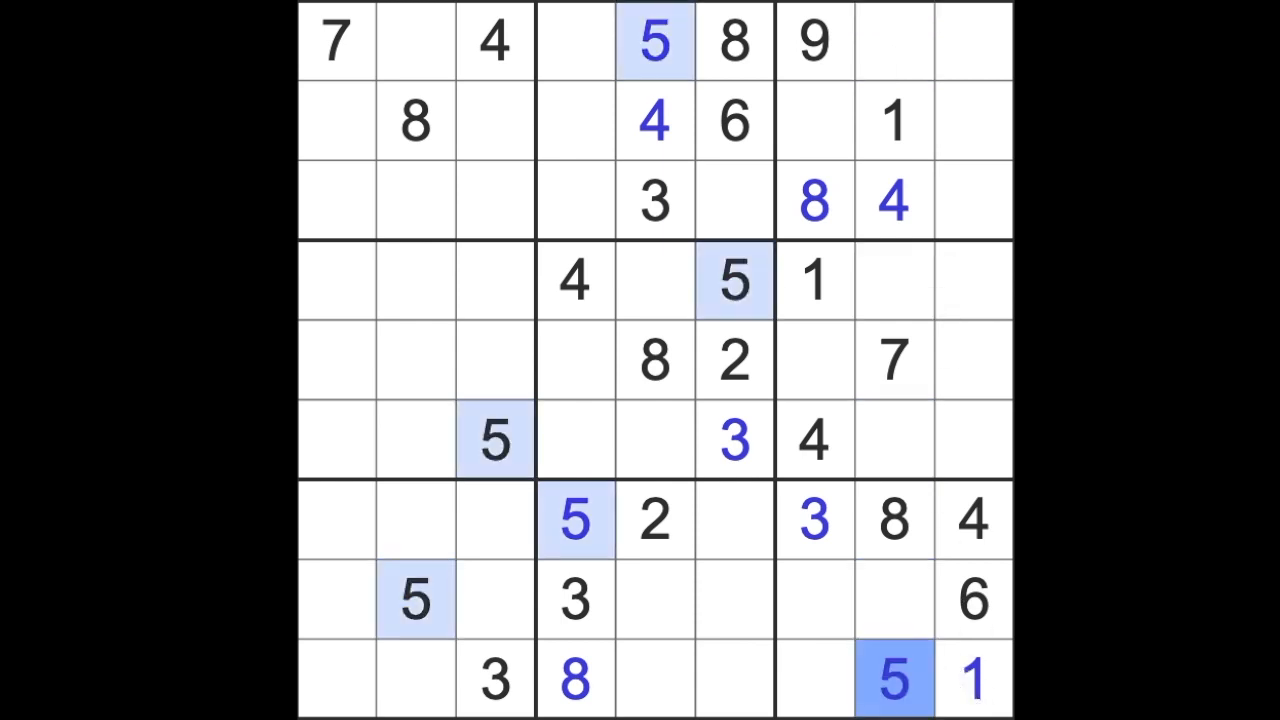
pyautogui.moveTo(905, 275)
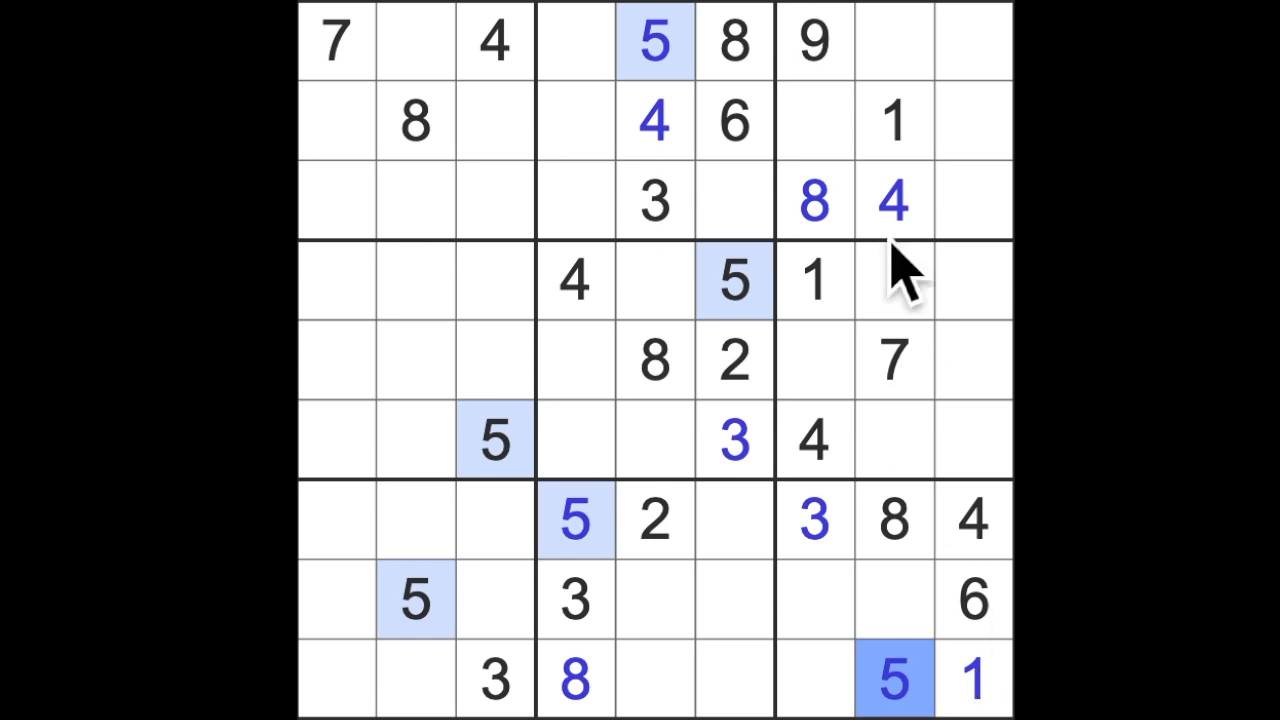
pyautogui.click(895, 600)
pyautogui.write('9')
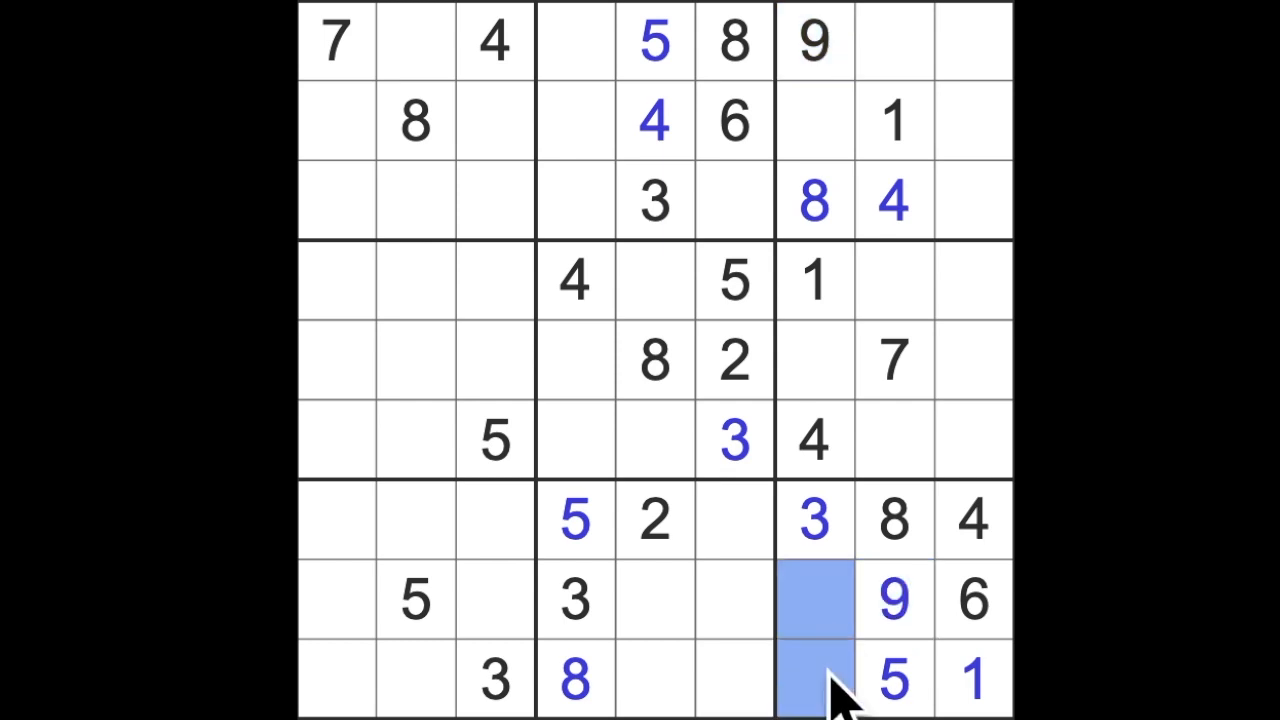
pyautogui.moveTo(955, 700)
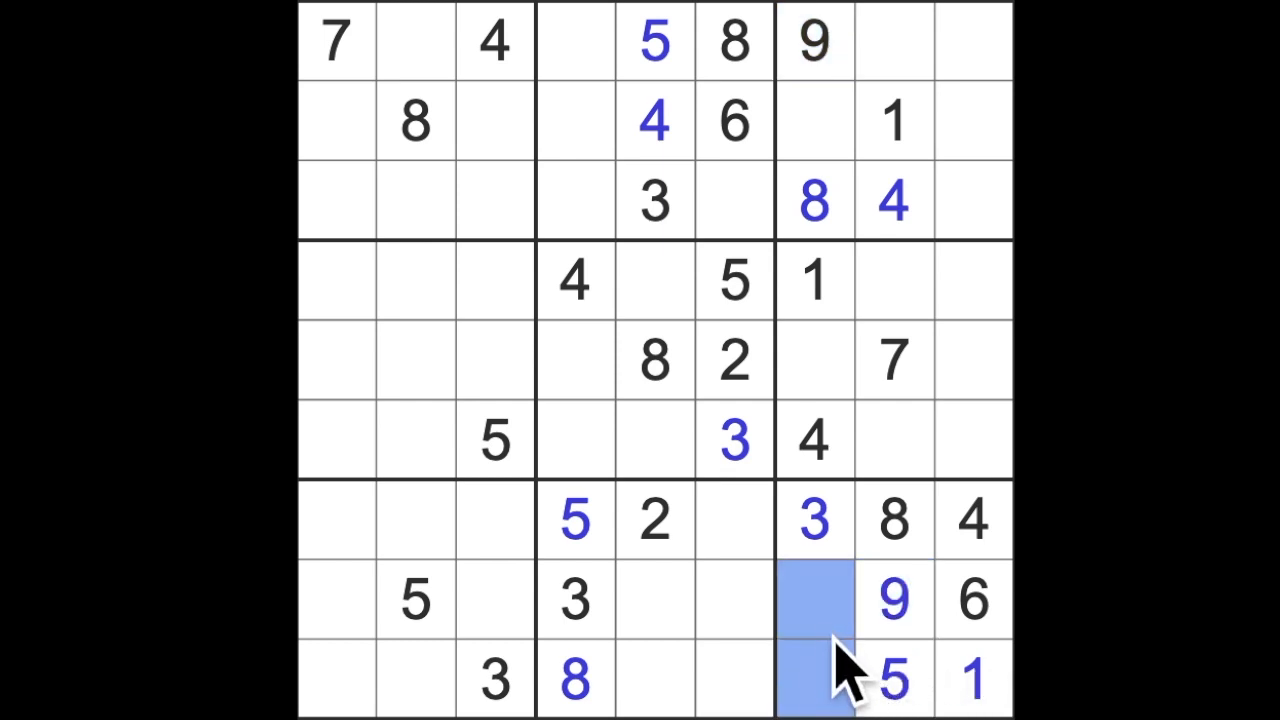
pyautogui.moveTo(995, 275)
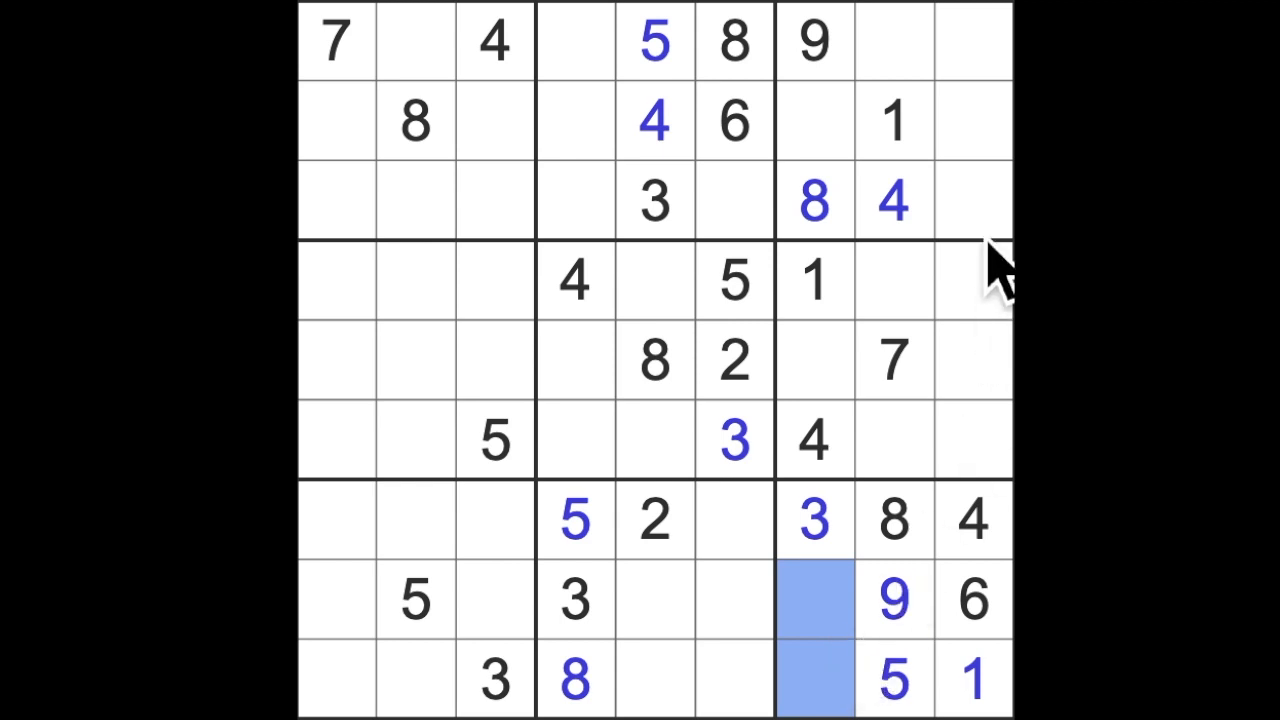
pyautogui.moveTo(930, 525)
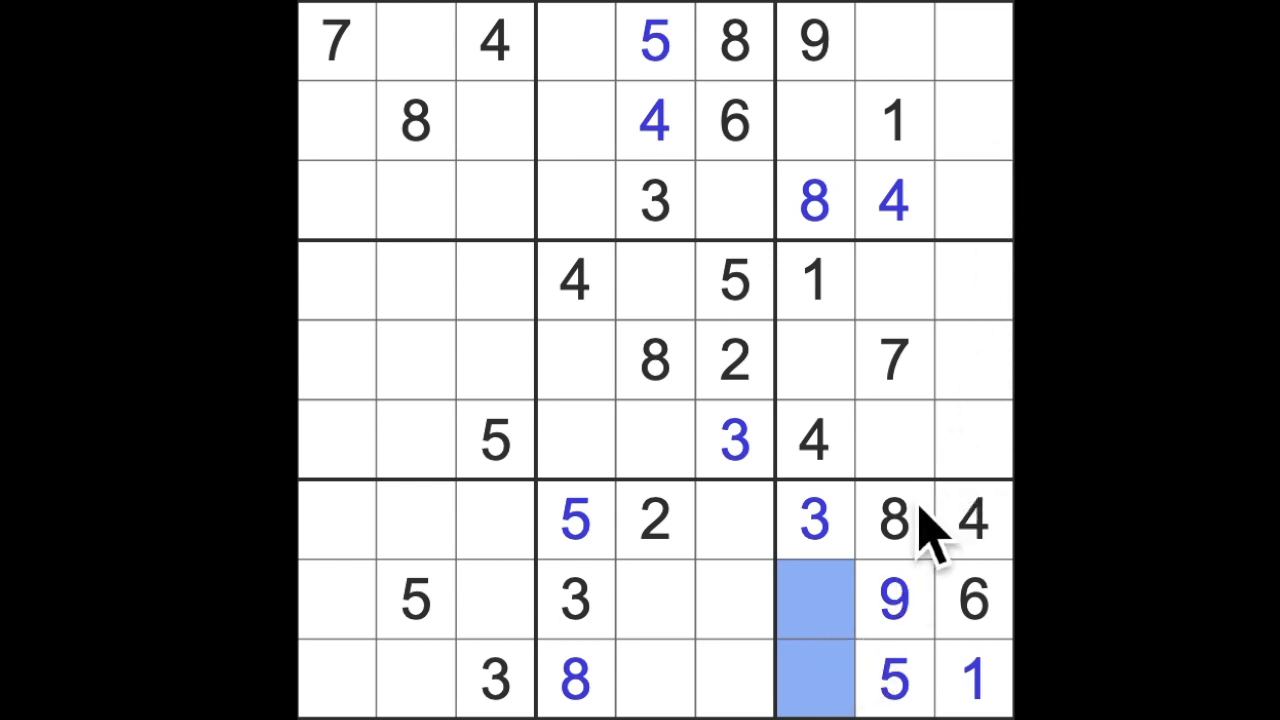
pyautogui.moveTo(960, 355)
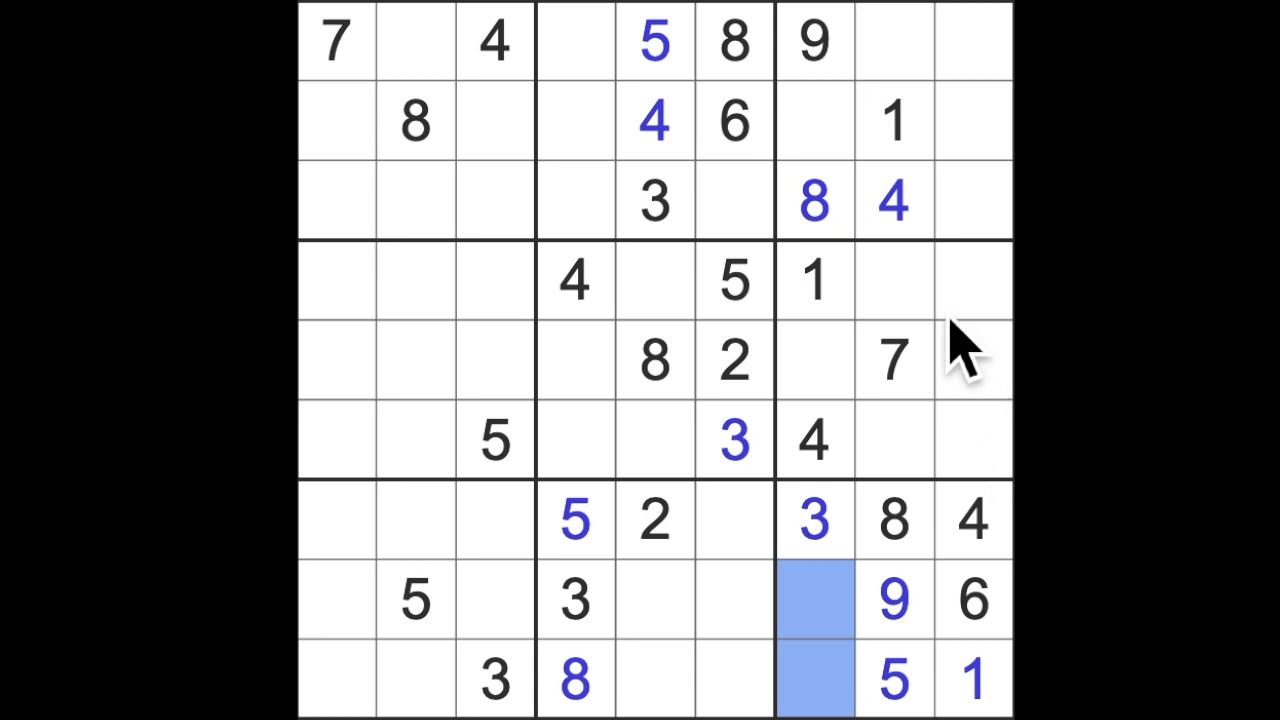
pyautogui.moveTo(960, 360)
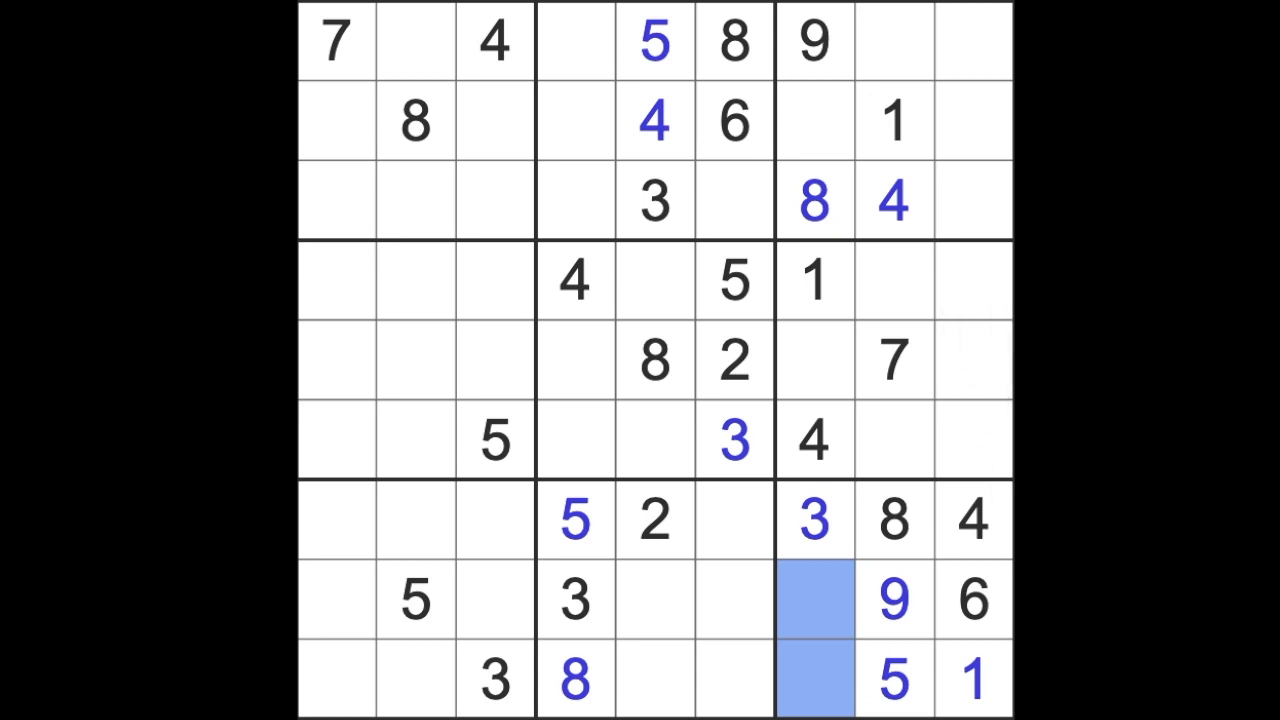
# Select row 5, column 7 to check the open cells for the next digit
pyautogui.click(815, 360)
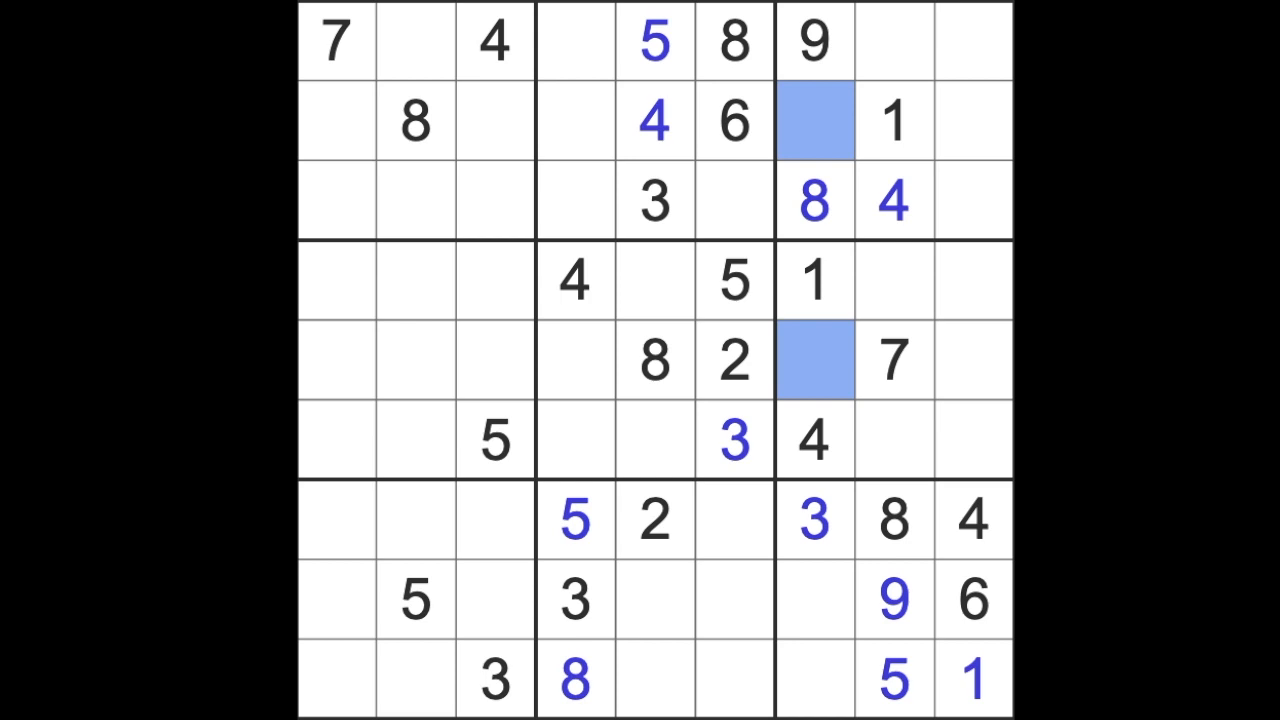
pyautogui.click(815, 362)
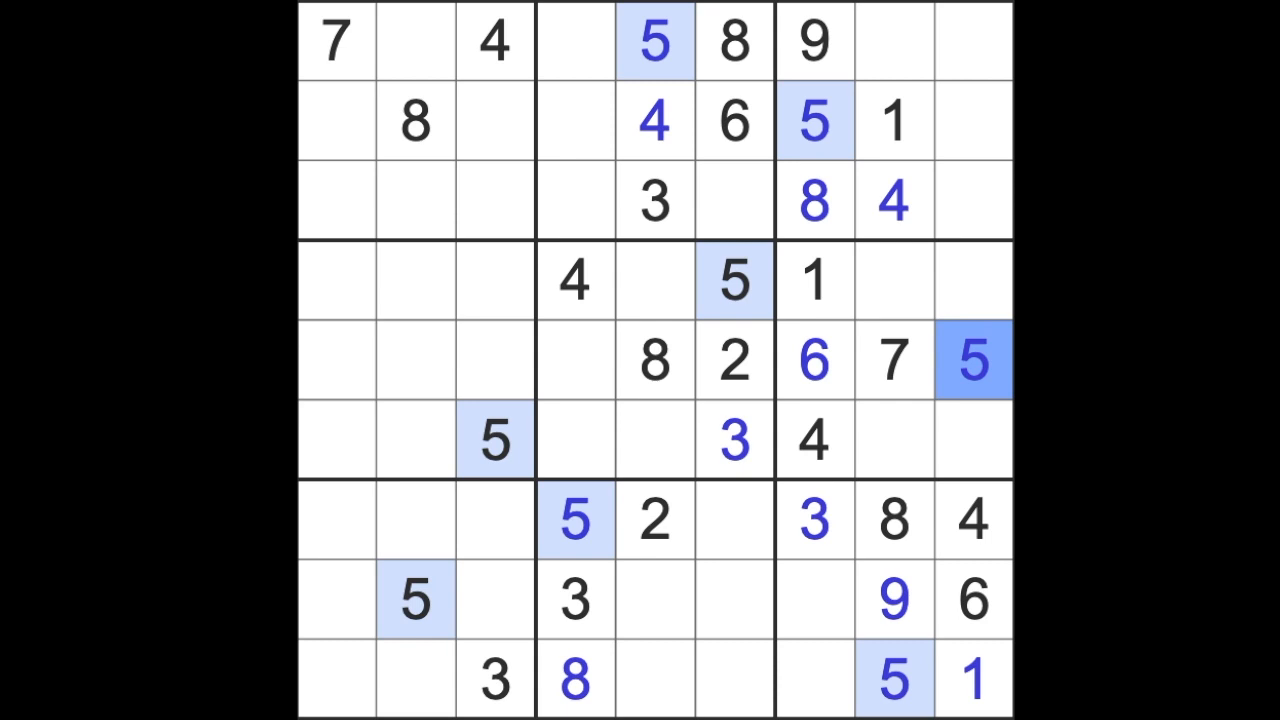
# Scan columns 2–3 and row 2, then place a 5 at row 3, column 1
pyautogui.click(415, 600)
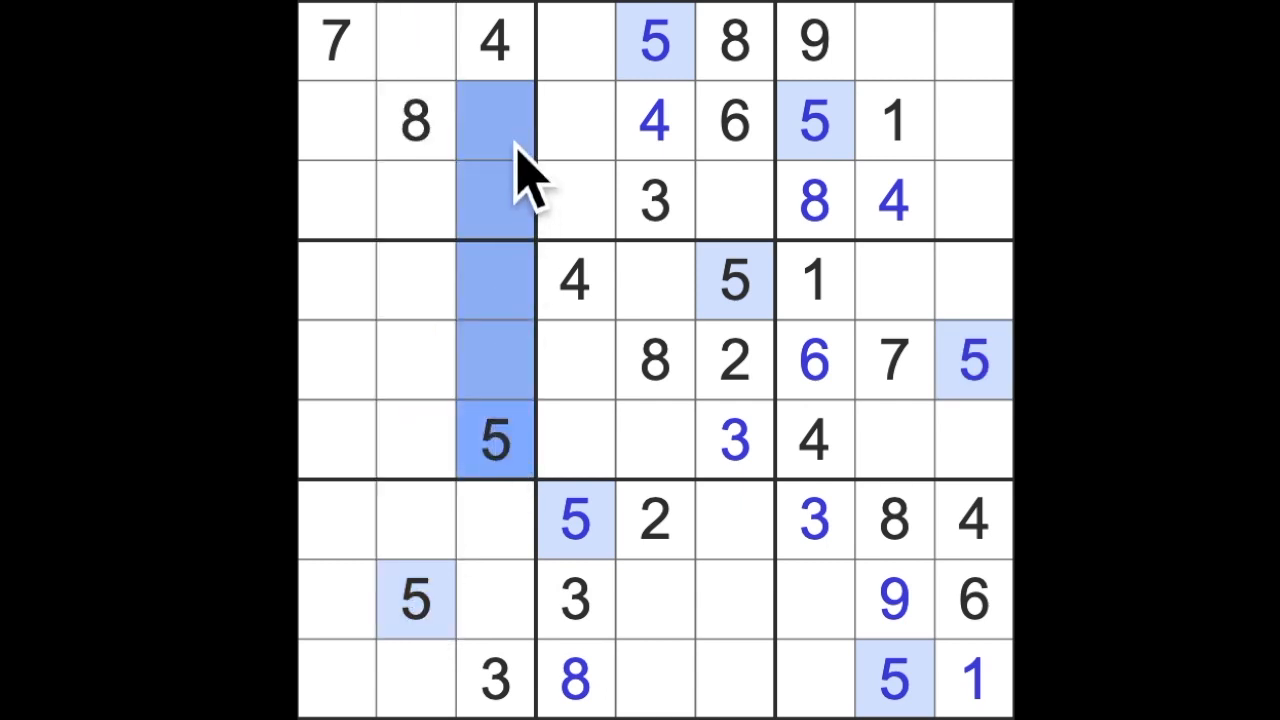
pyautogui.click(415, 120)
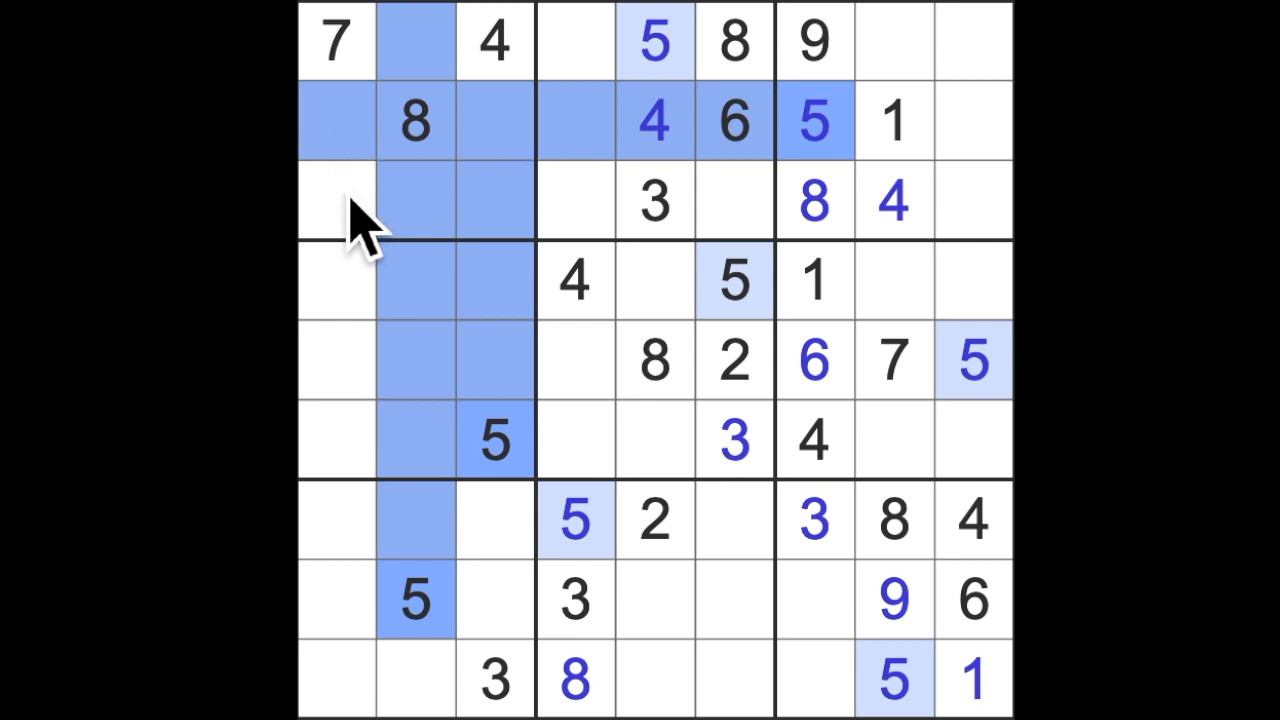
pyautogui.click(336, 200)
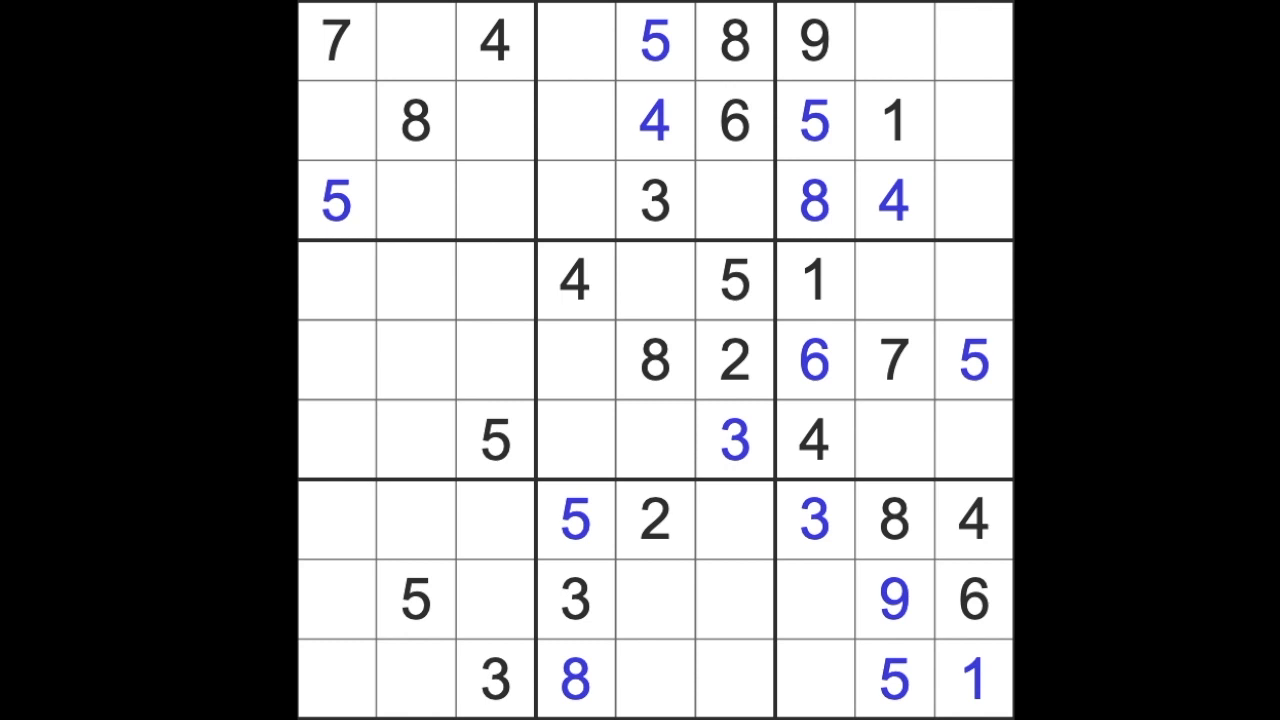
pyautogui.moveTo(1000, 635)
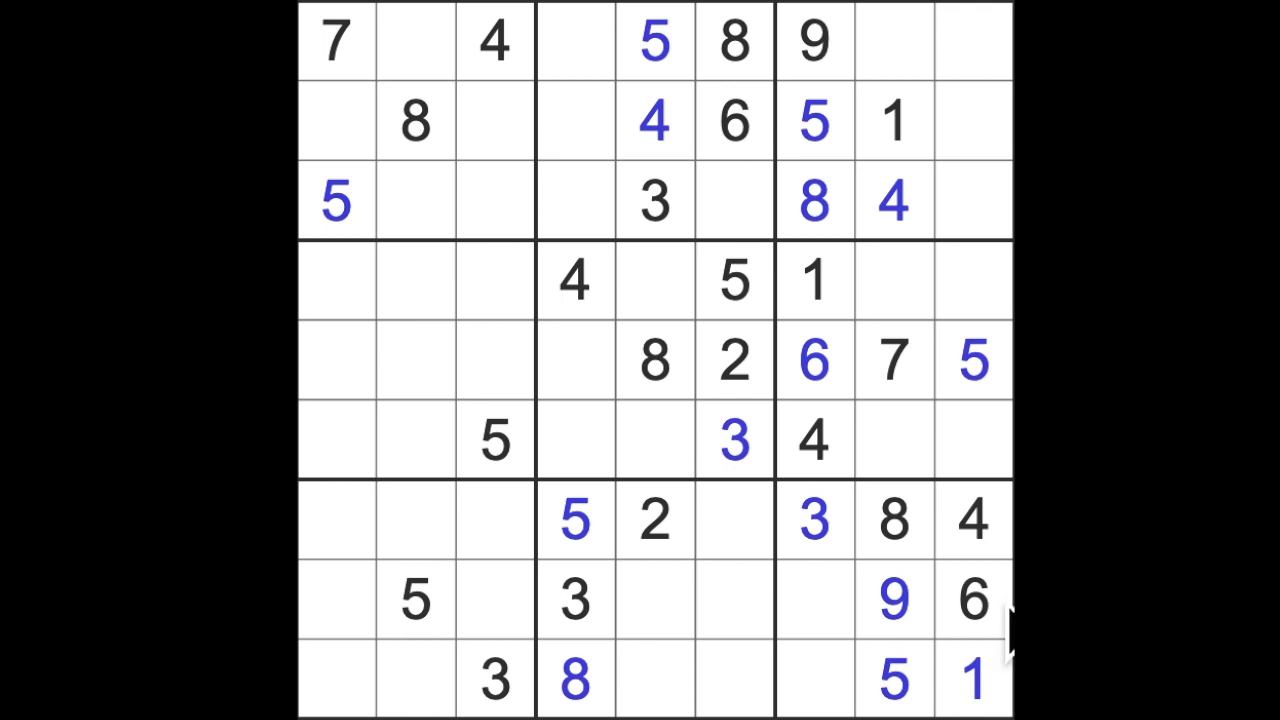
# Place a 6 at row 1, column 8, then check column 8's empty cells
pyautogui.click(893, 40)
pyautogui.write('6')
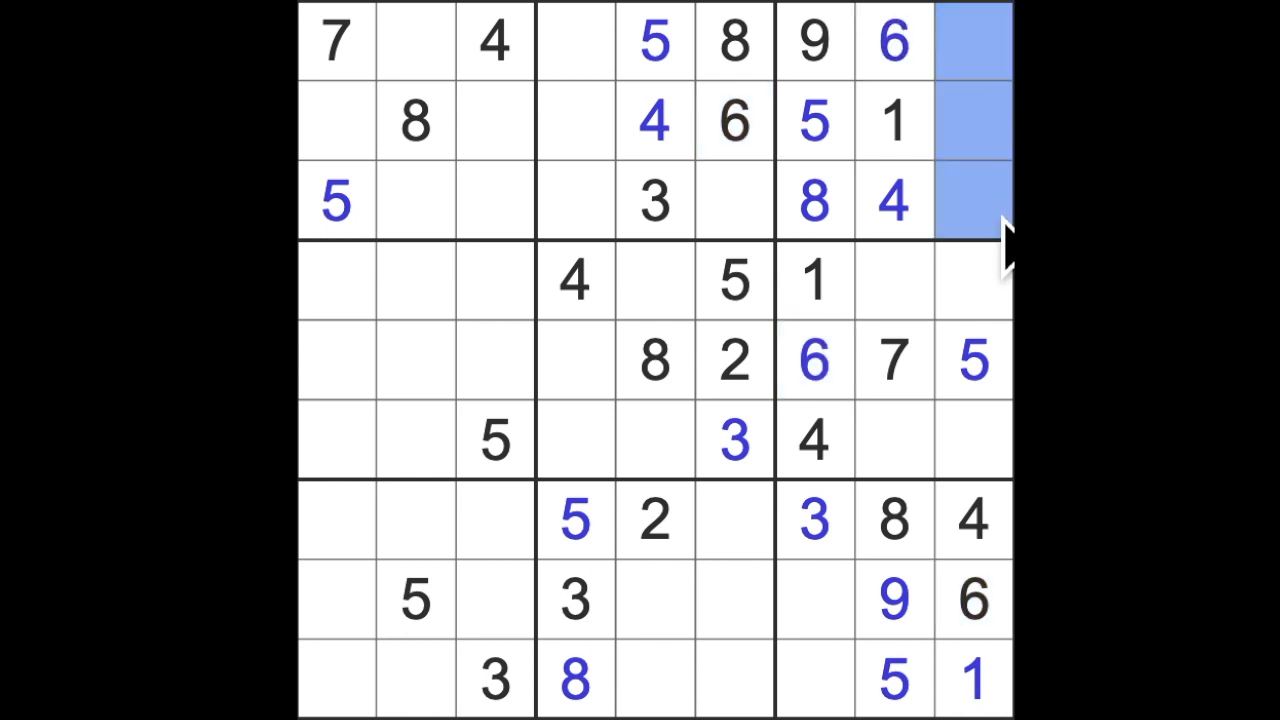
pyautogui.moveTo(660, 245)
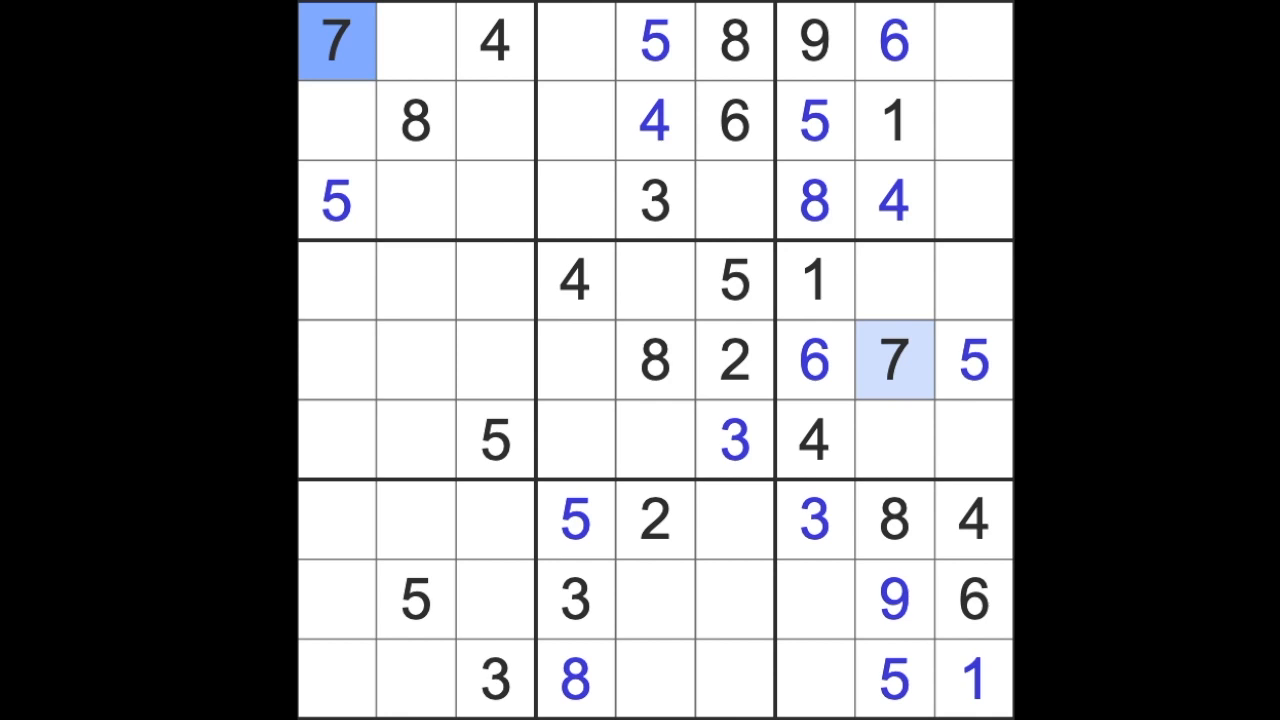
pyautogui.click(893, 440)
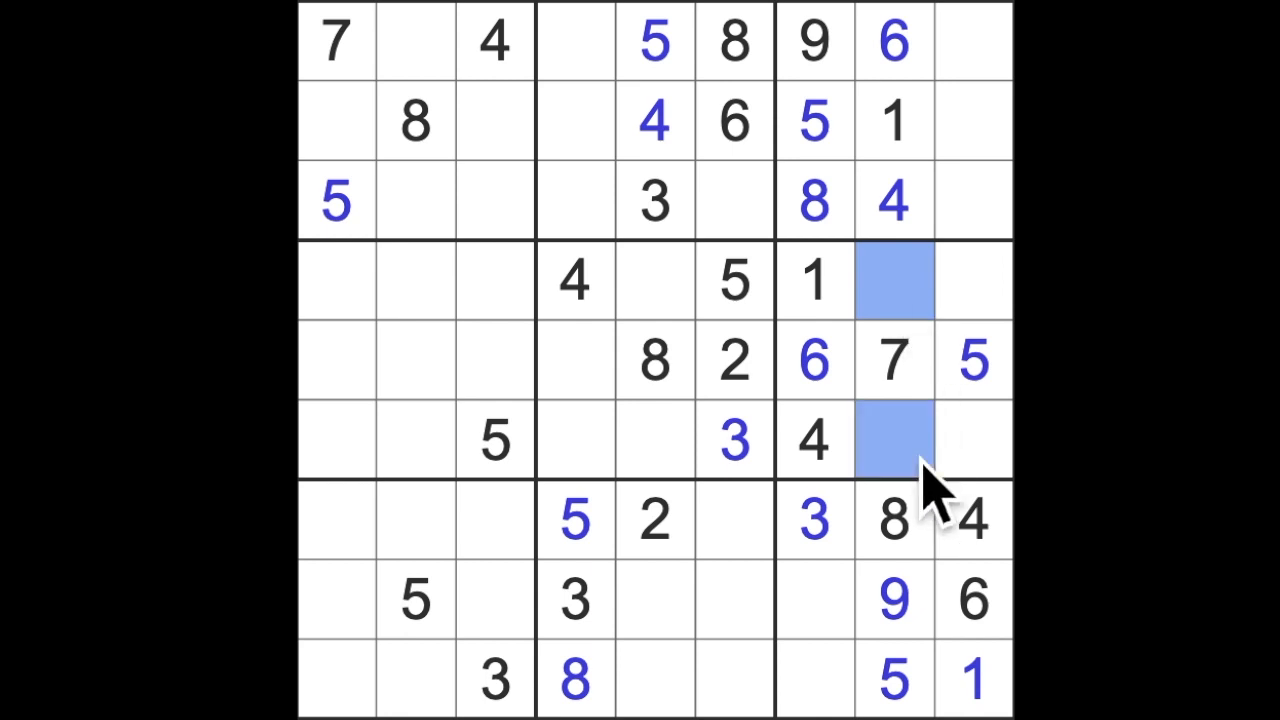
pyautogui.moveTo(930, 500)
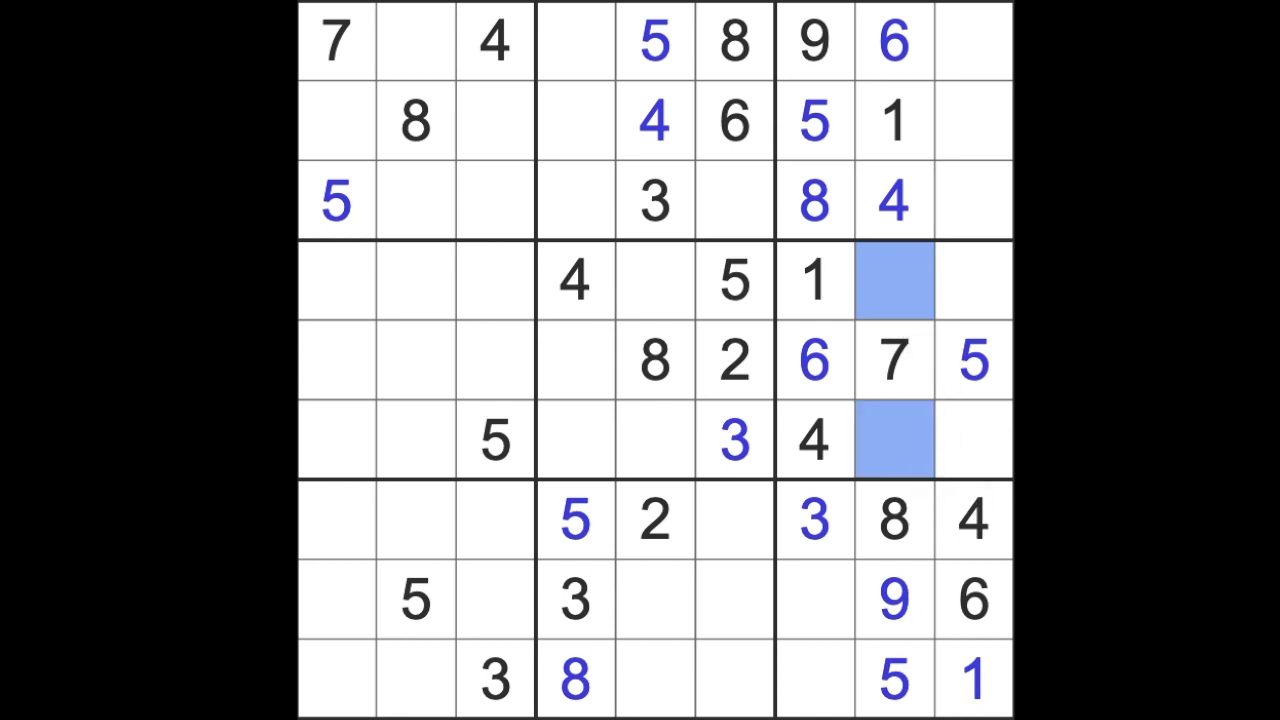
pyautogui.click(734, 440)
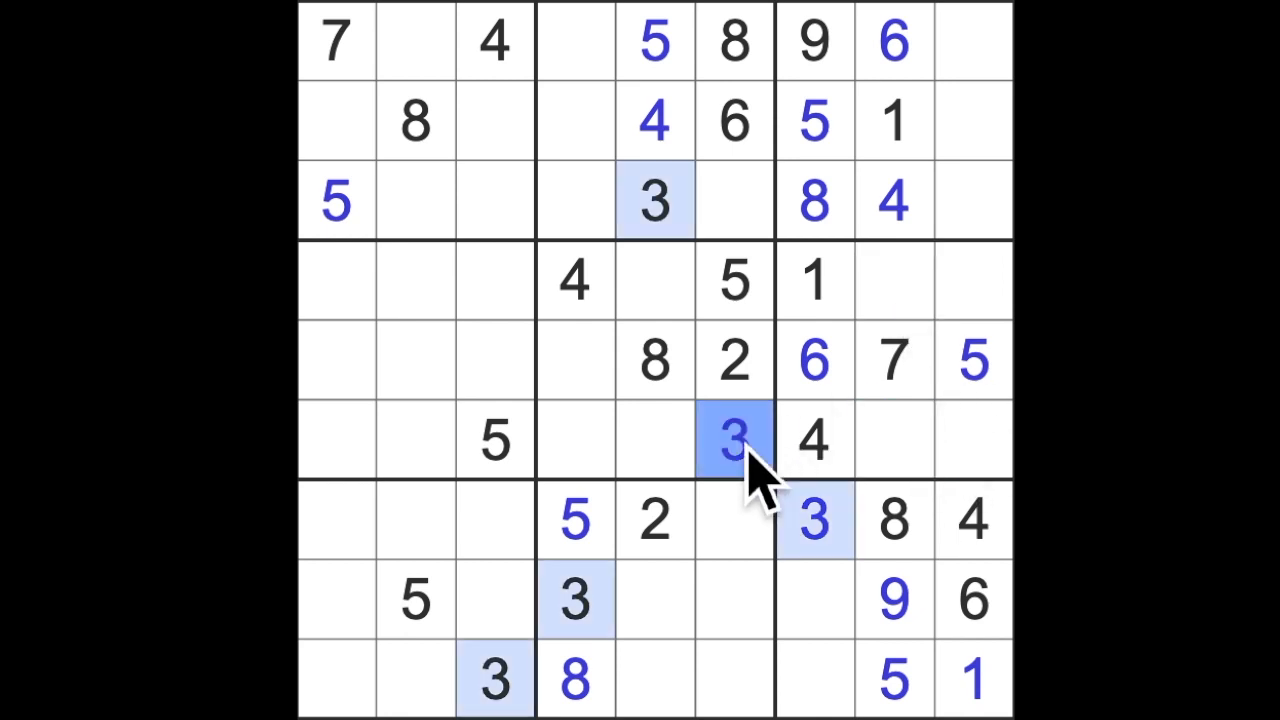
# Put a 3 at row 4, column 8 and a 2 at row 6, column 8
pyautogui.click(893, 280)
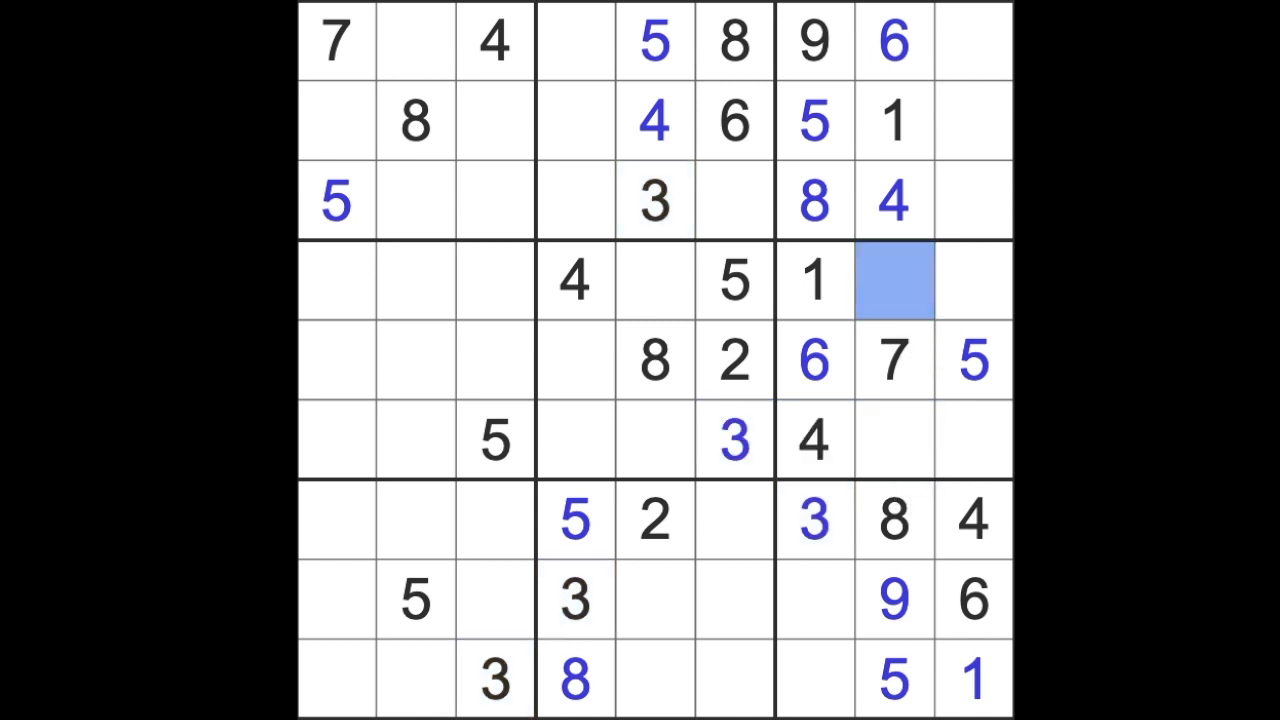
pyautogui.click(893, 441)
pyautogui.write('2')
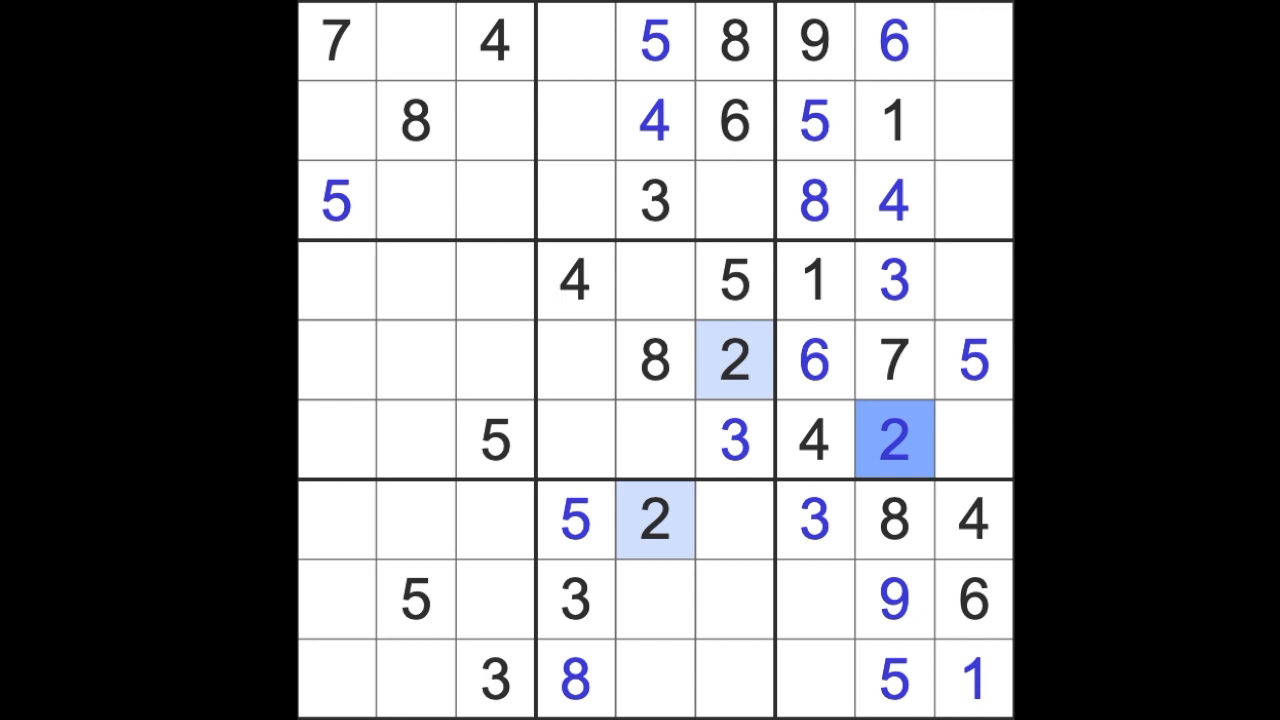
pyautogui.click(972, 281)
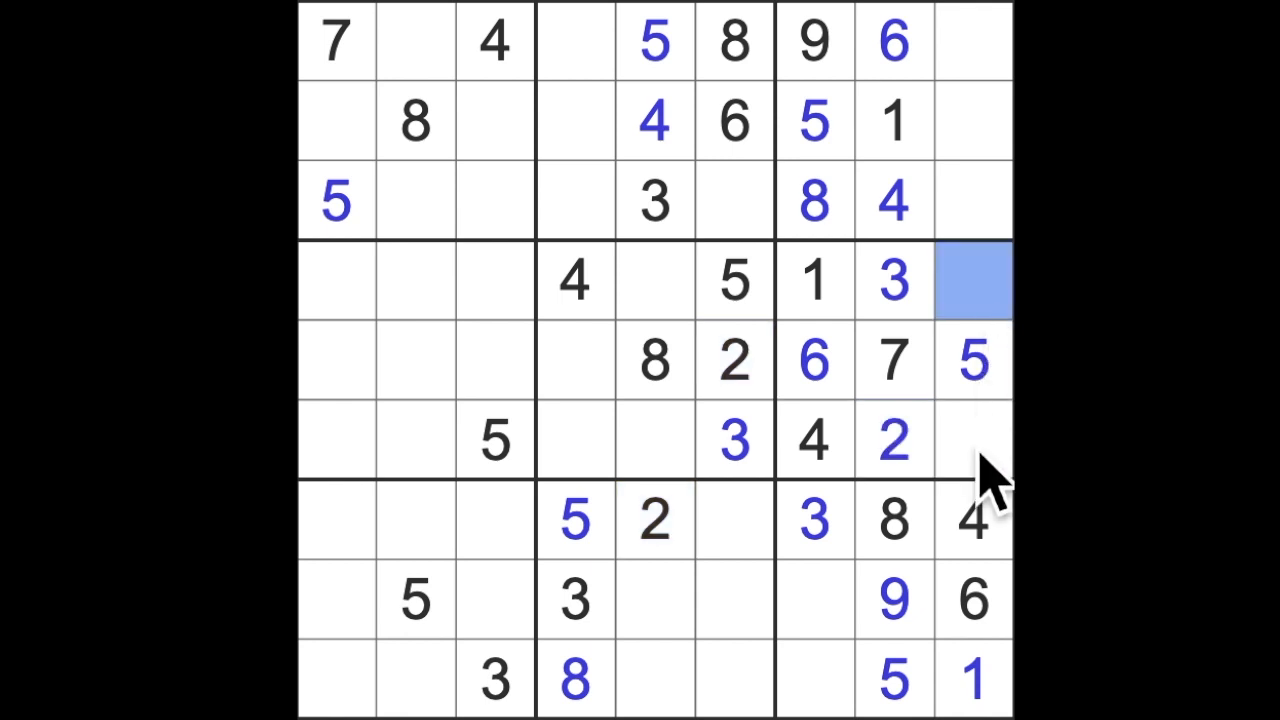
pyautogui.click(974, 440)
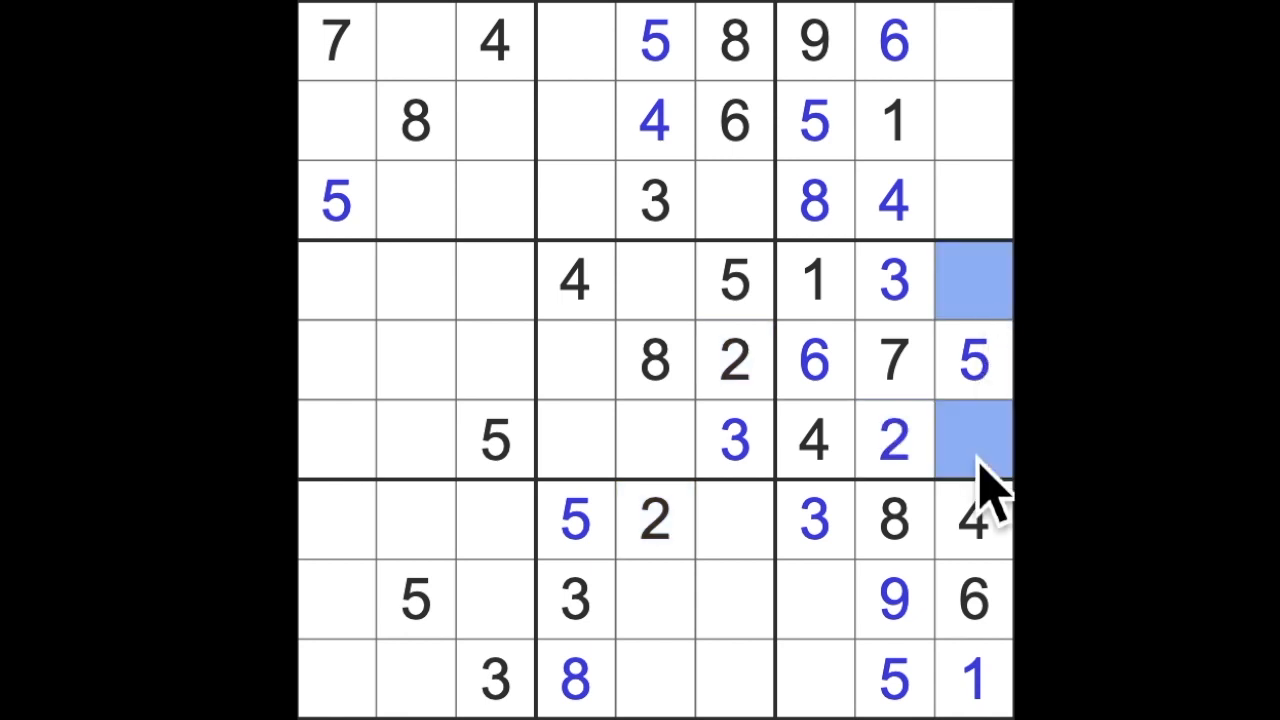
pyautogui.click(335, 360)
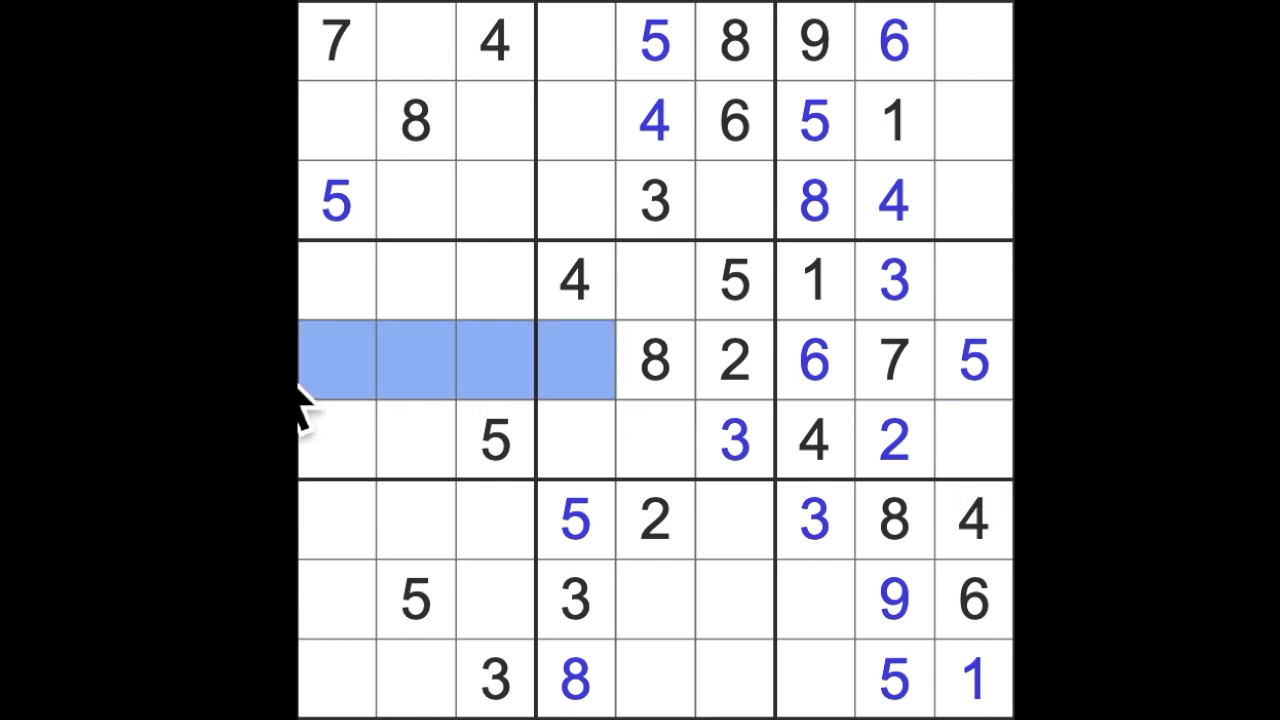
pyautogui.moveTo(400, 410)
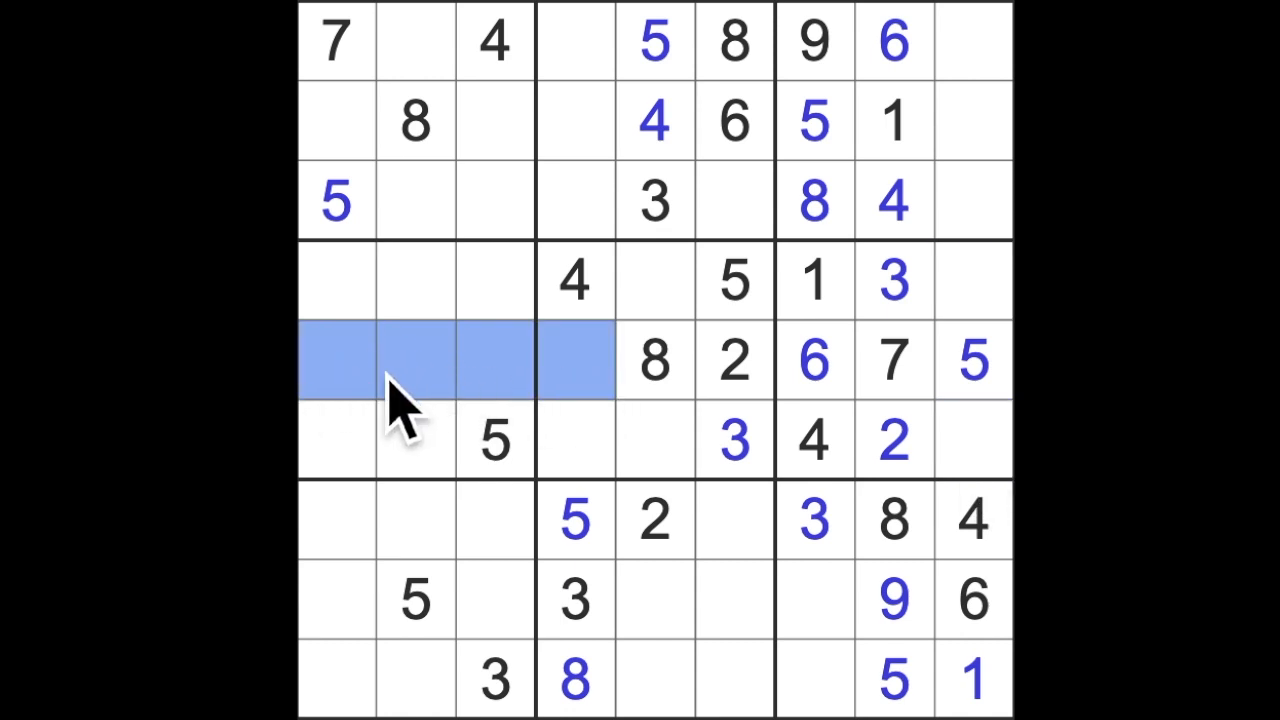
pyautogui.moveTo(575, 410)
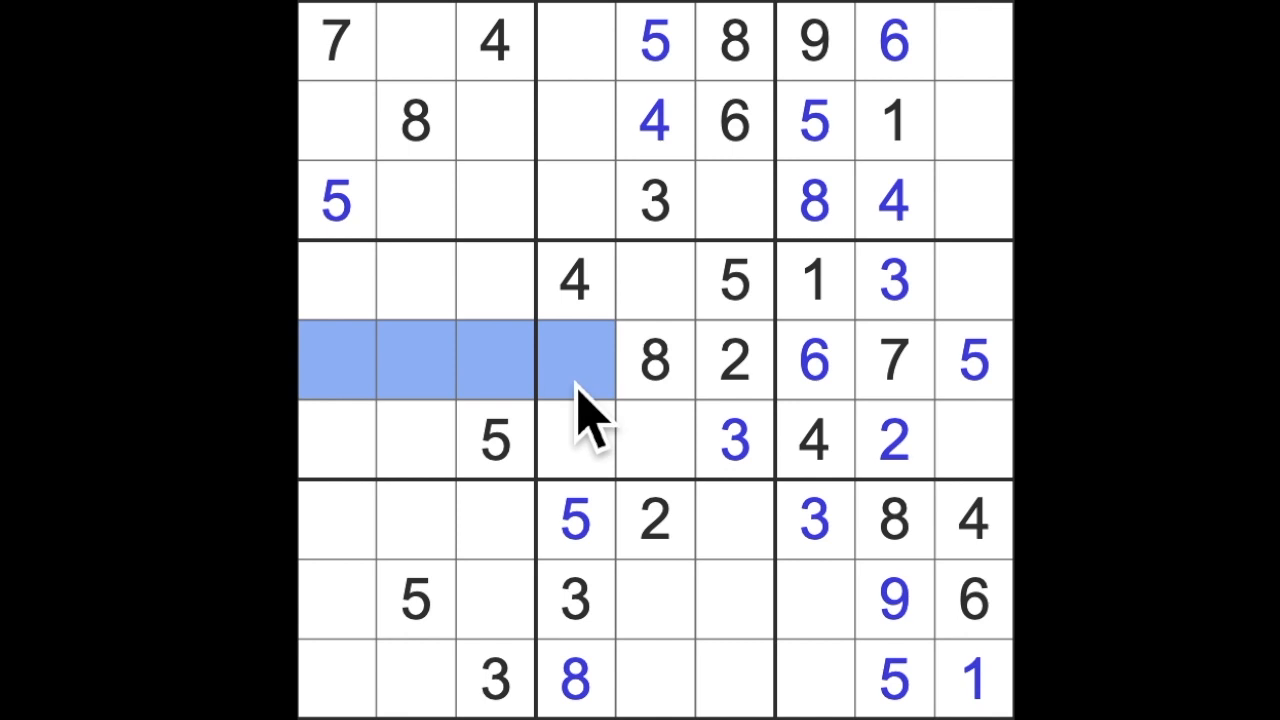
pyautogui.moveTo(515, 415)
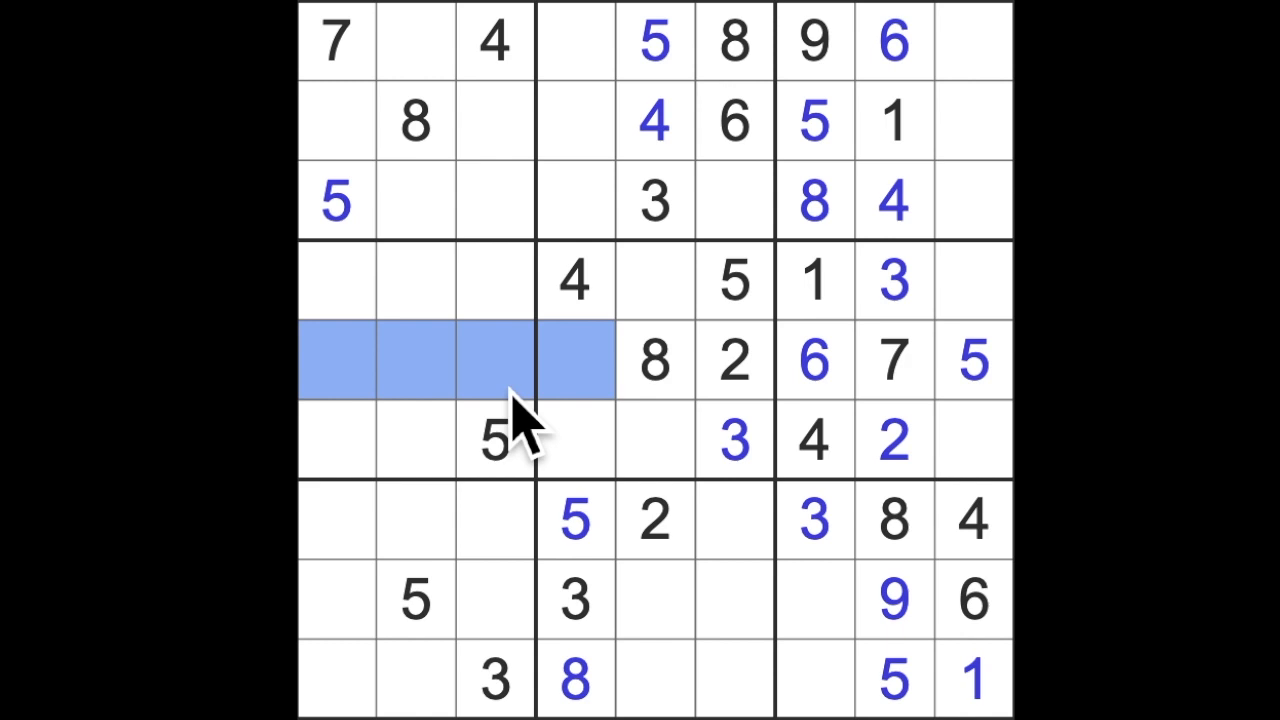
pyautogui.moveTo(600, 390)
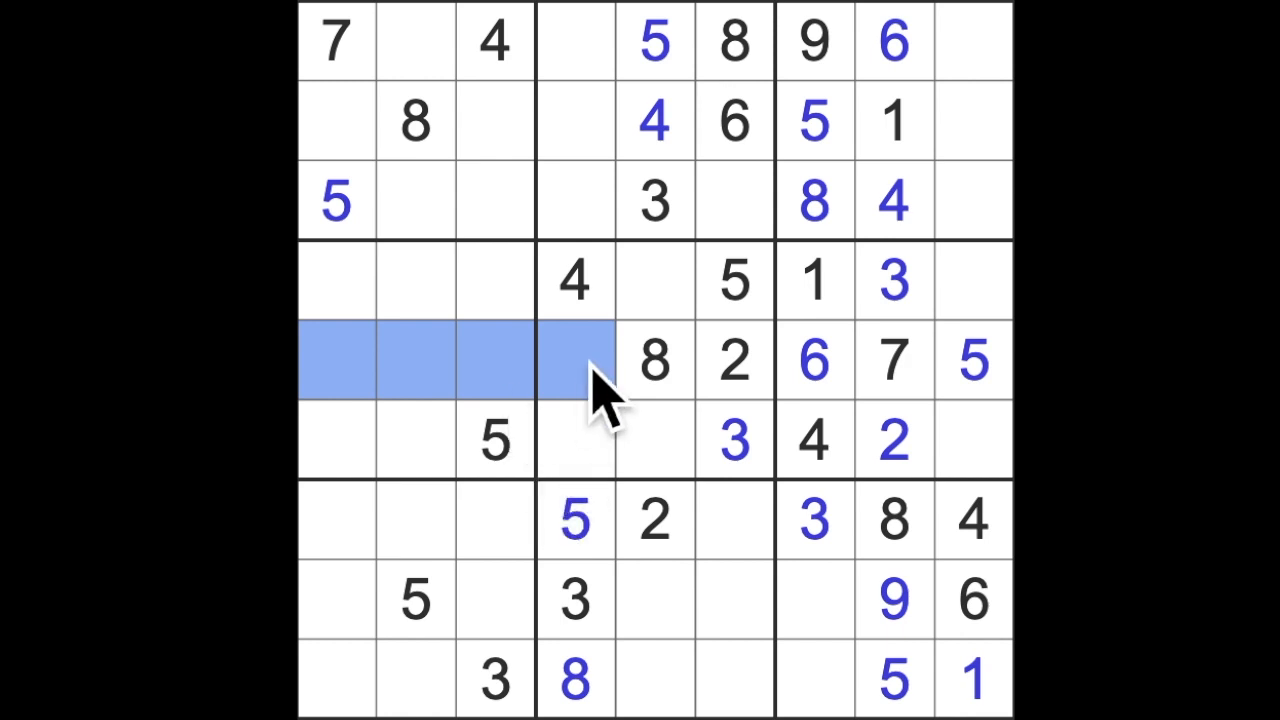
pyautogui.click(575, 520)
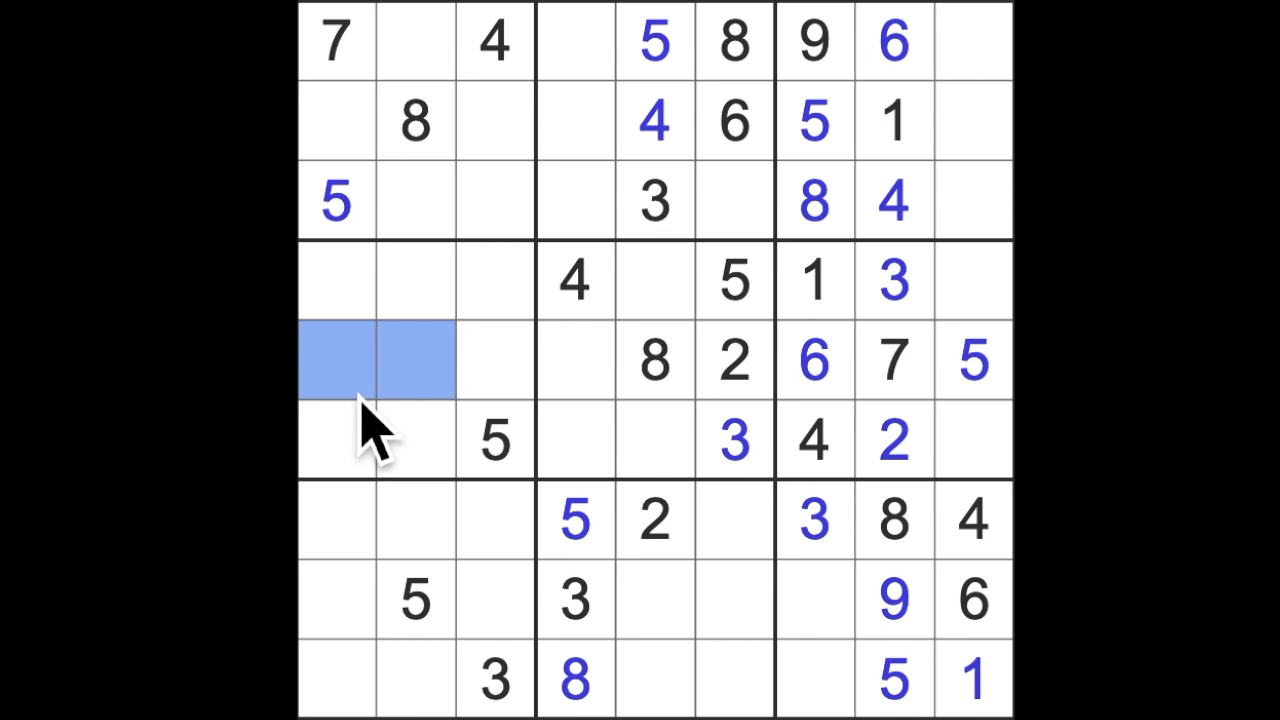
pyautogui.moveTo(425, 430)
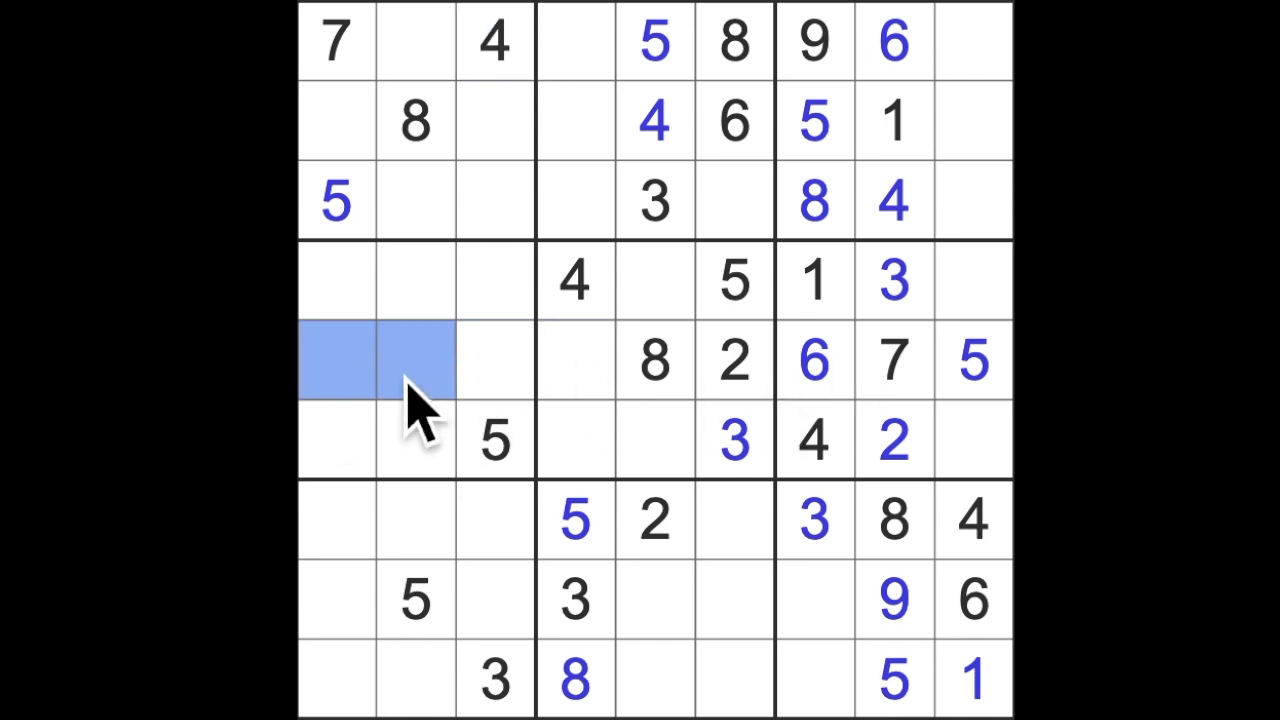
pyautogui.moveTo(495, 415)
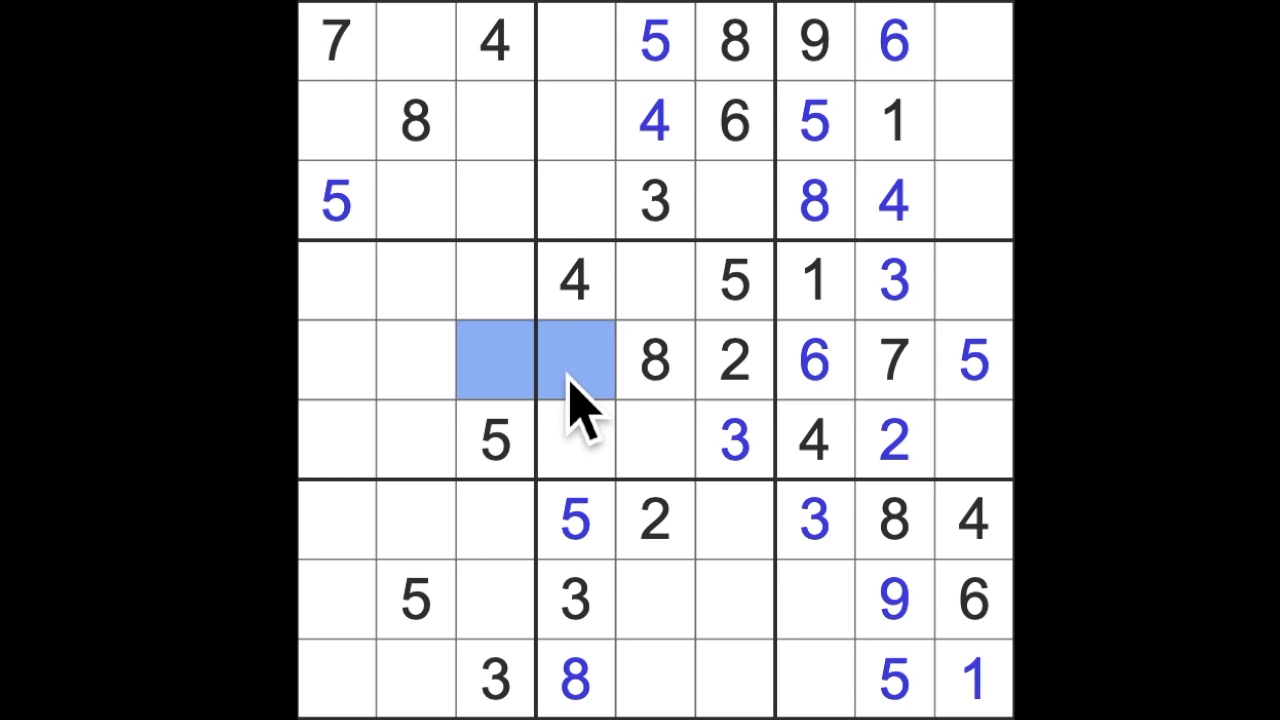
pyautogui.moveTo(660, 410)
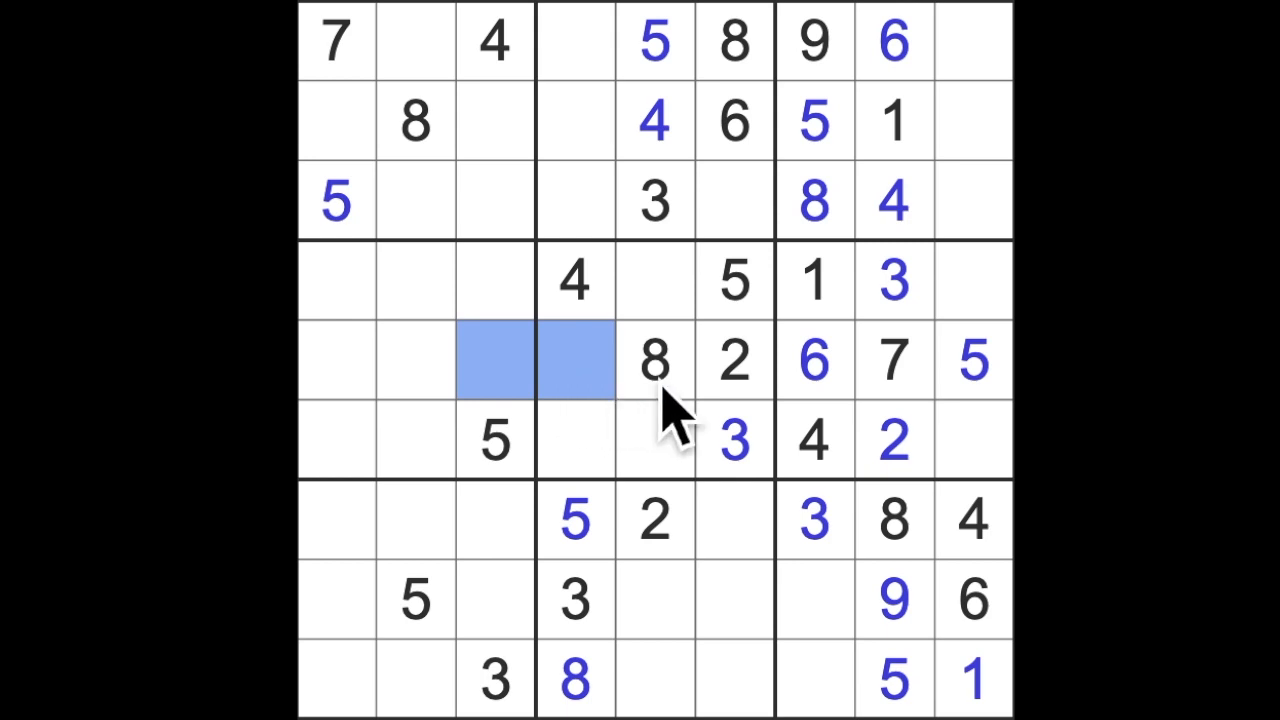
pyautogui.moveTo(670, 420)
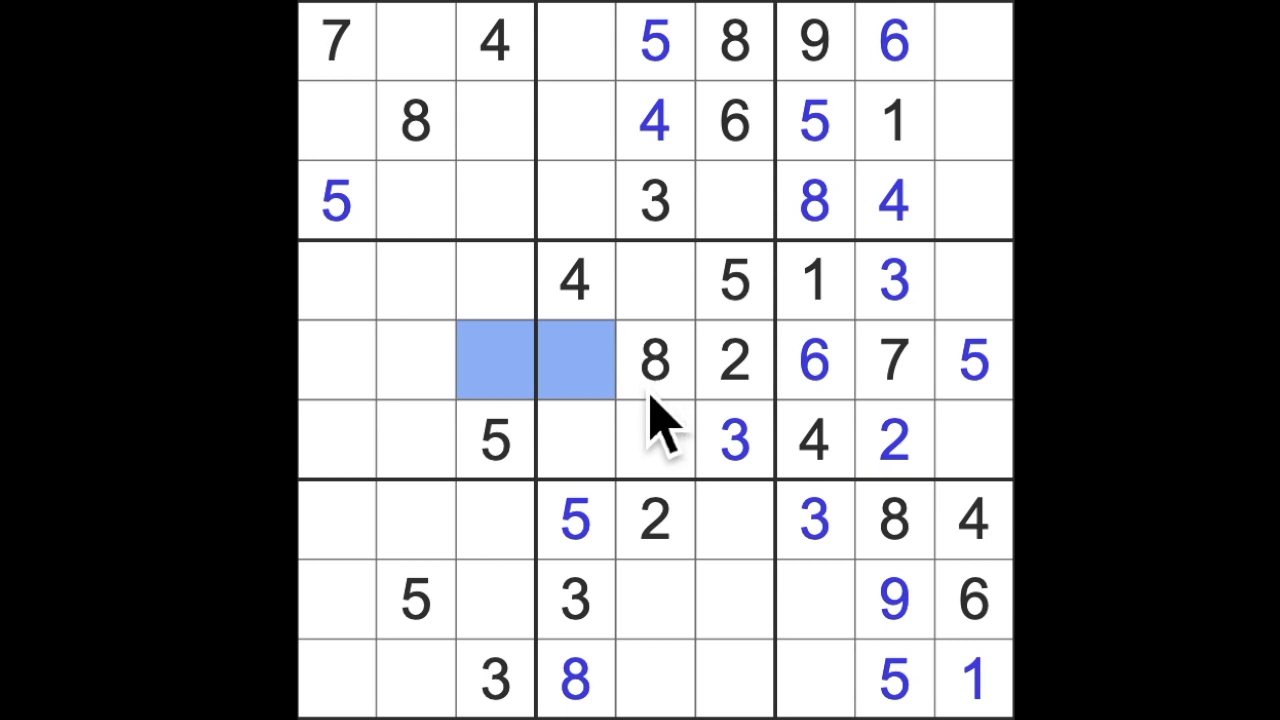
pyautogui.moveTo(345, 430)
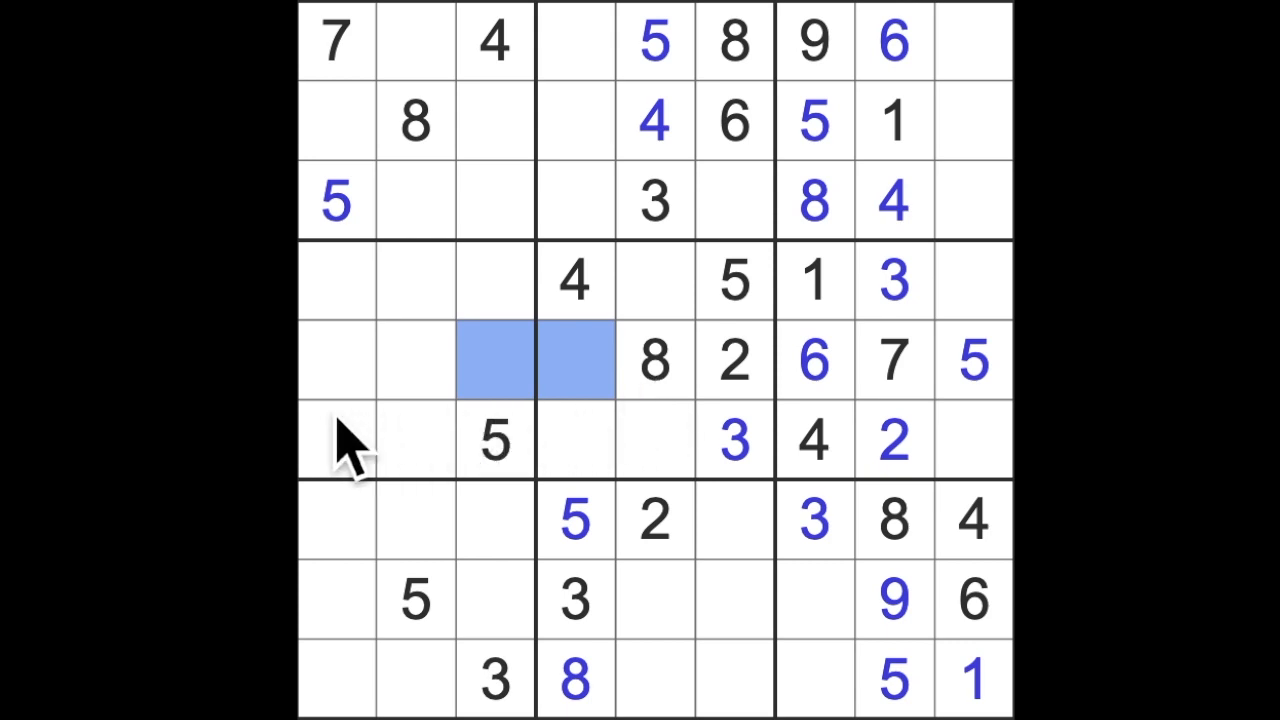
pyautogui.click(335, 361)
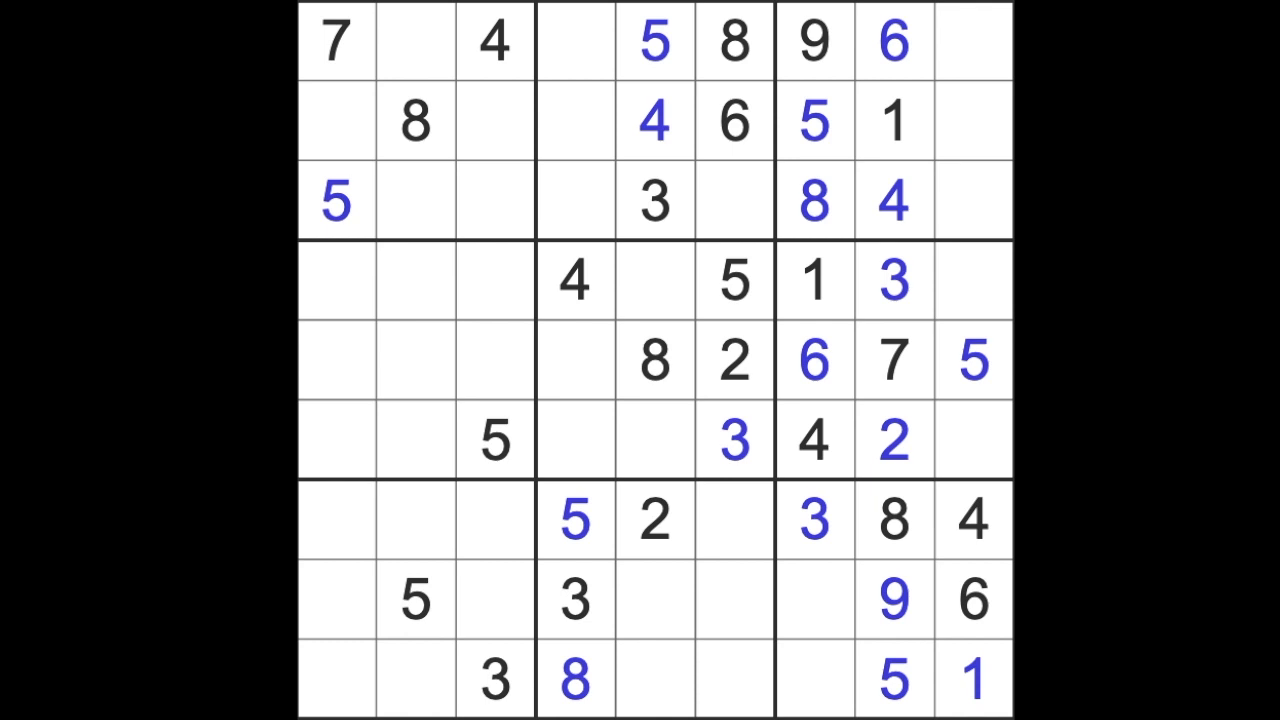
pyautogui.moveTo(993, 390)
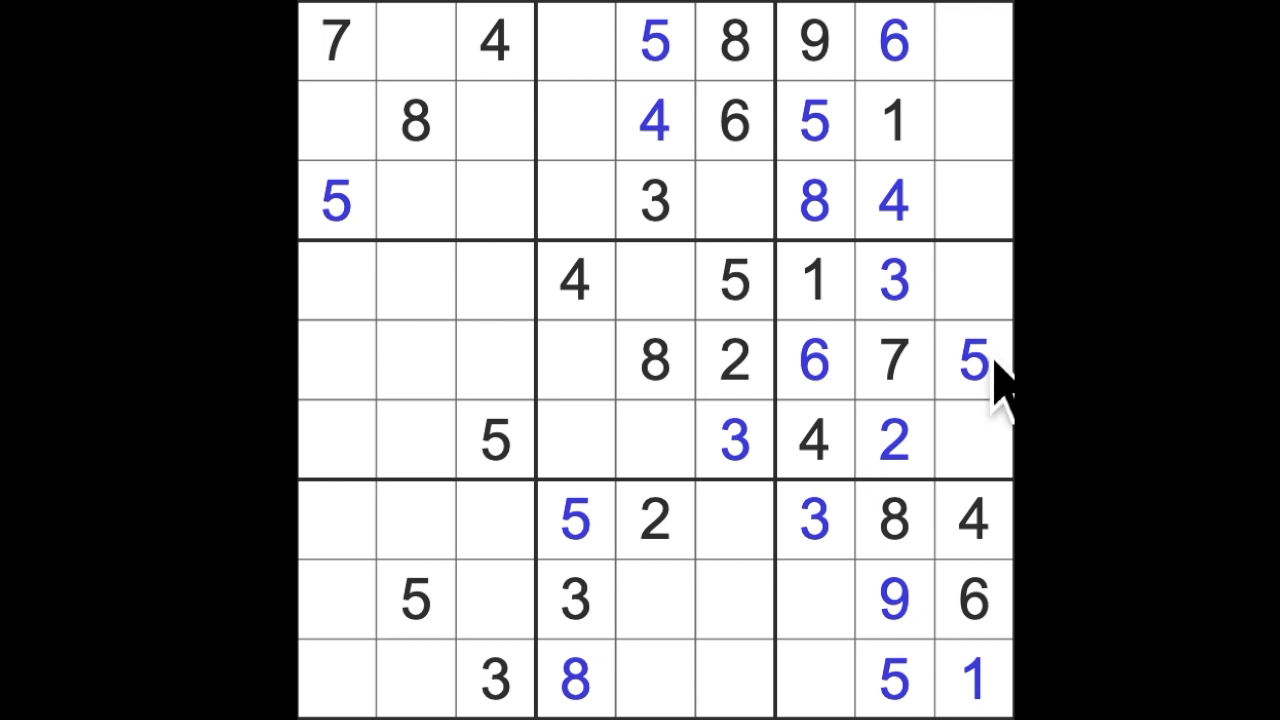
pyautogui.click(814, 280)
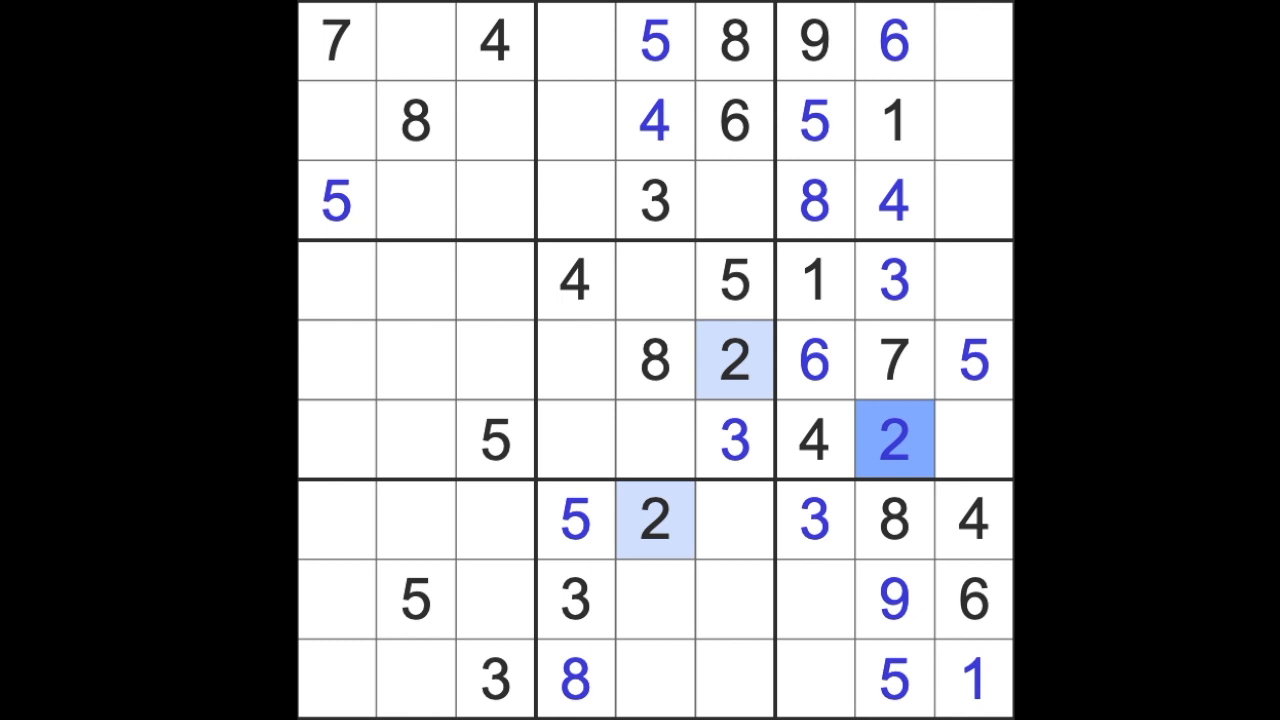
pyautogui.moveTo(945, 325)
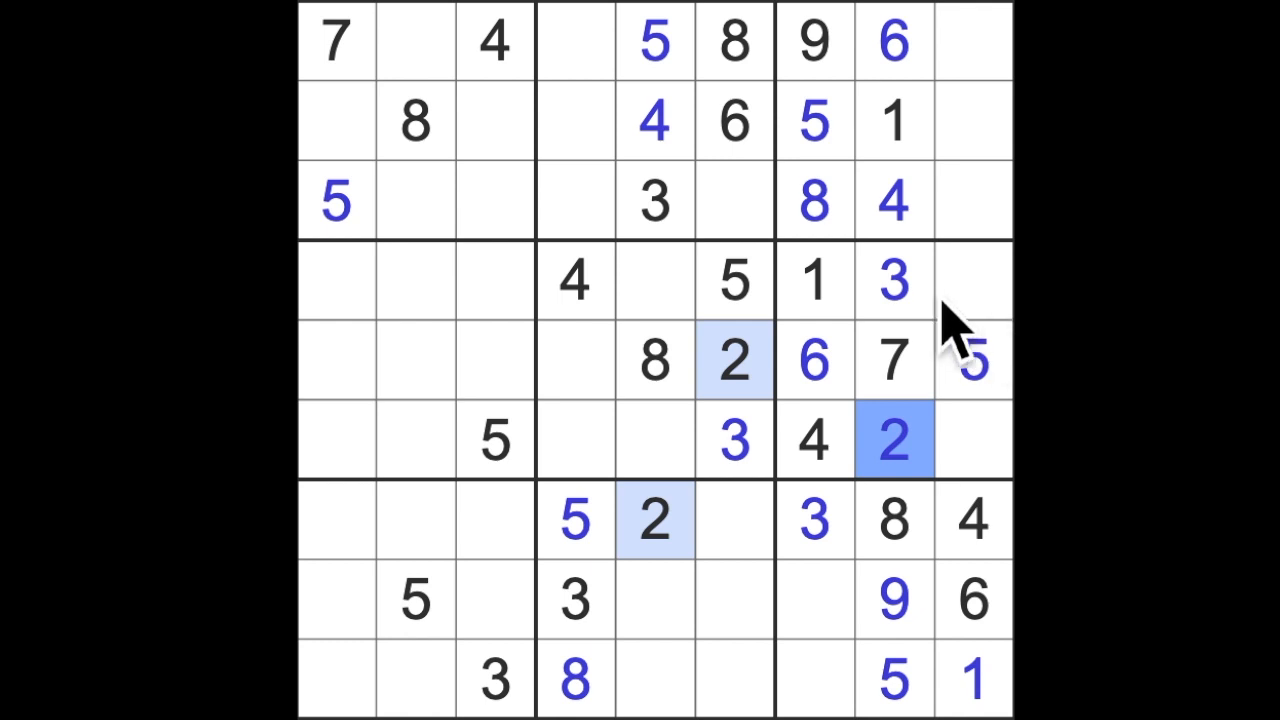
pyautogui.click(894, 280)
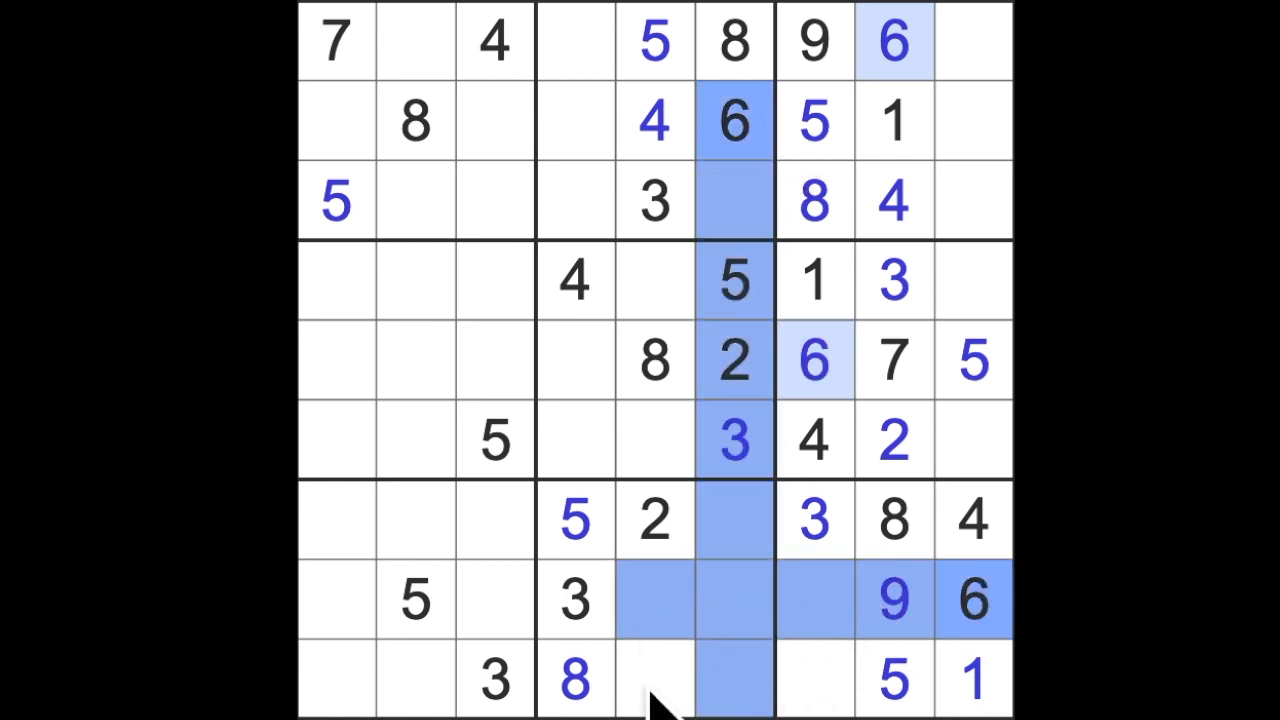
# Enter 6s at row 9, column 5 and row 6, column 4
pyautogui.click(654, 680)
pyautogui.write('6')
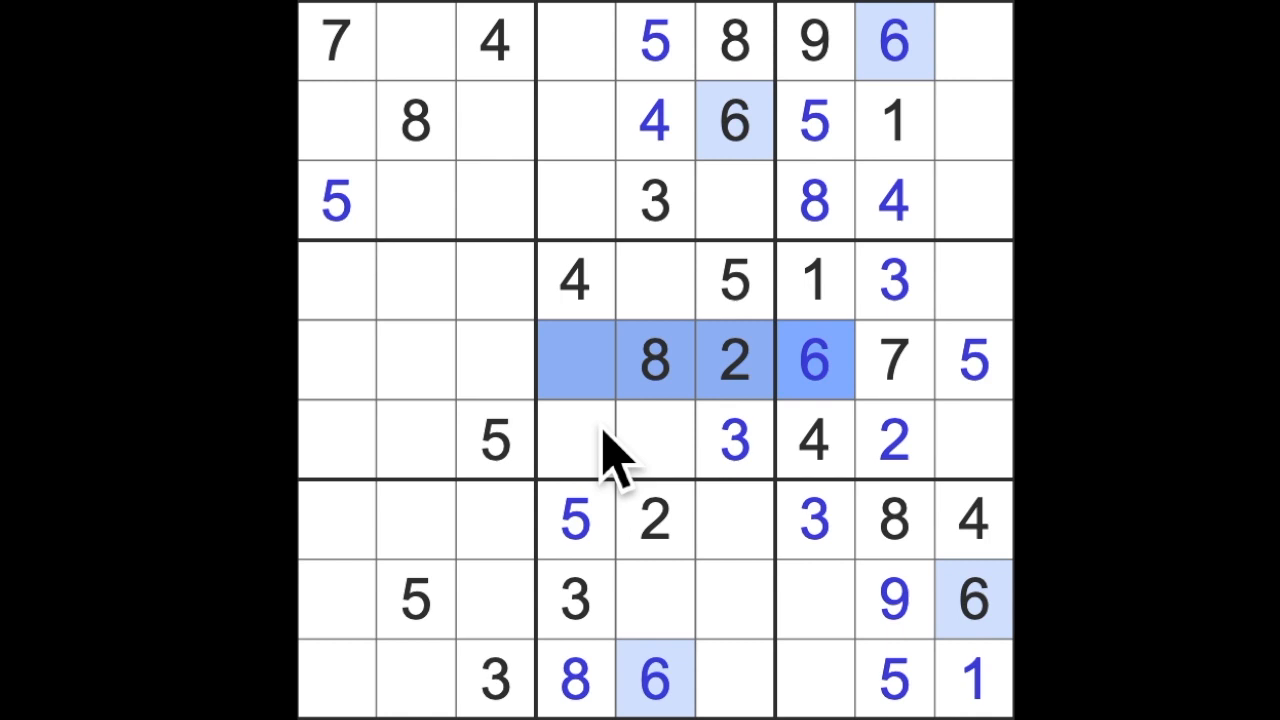
pyautogui.click(575, 440)
pyautogui.write('6')
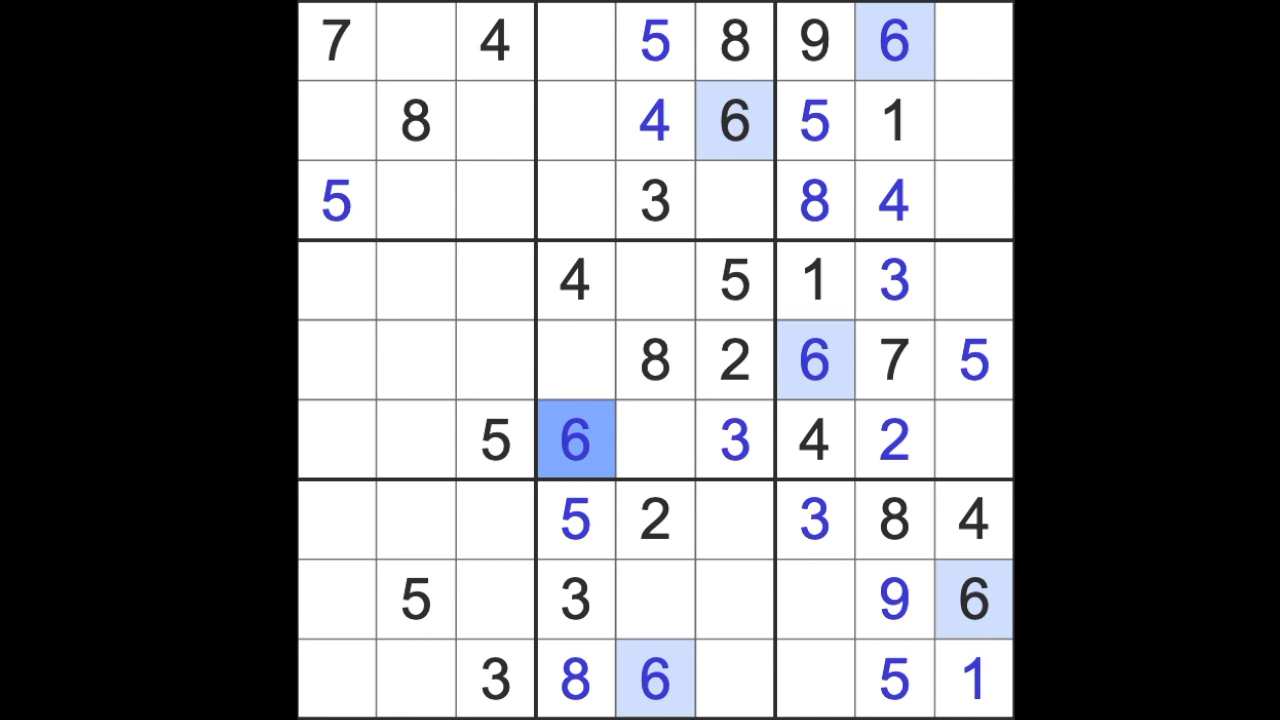
pyautogui.moveTo(725, 490)
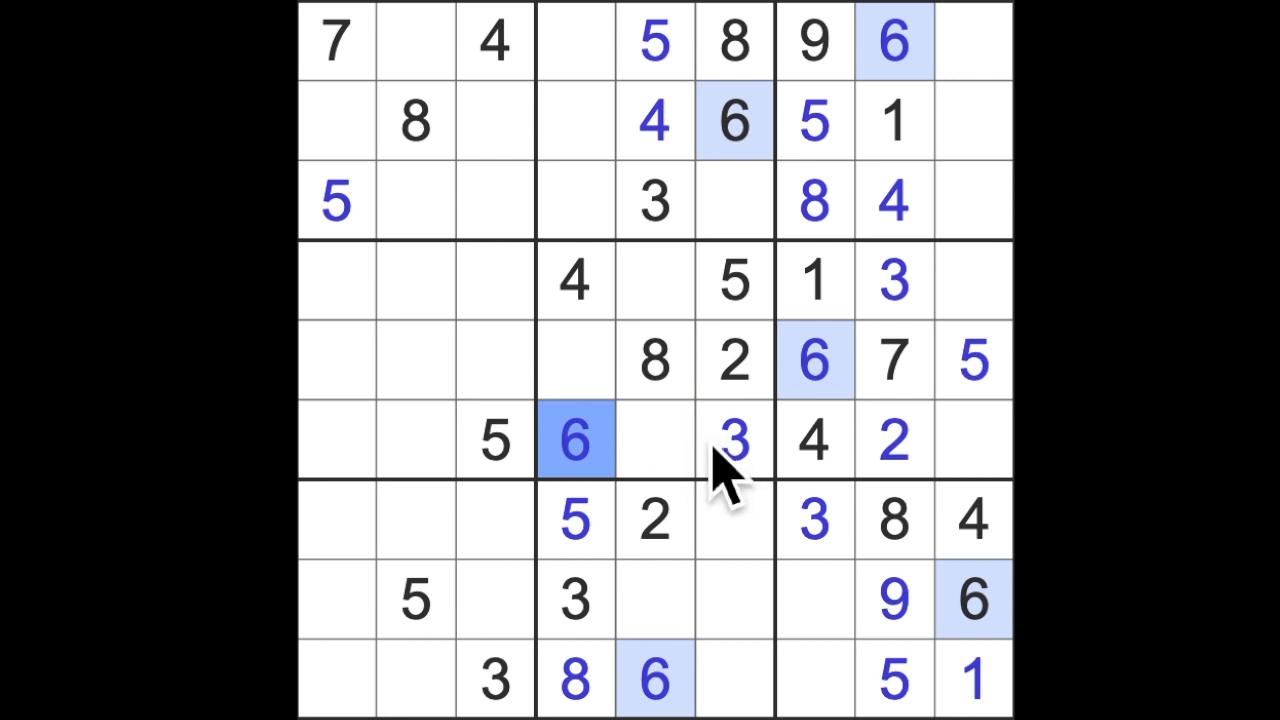
pyautogui.moveTo(605, 510)
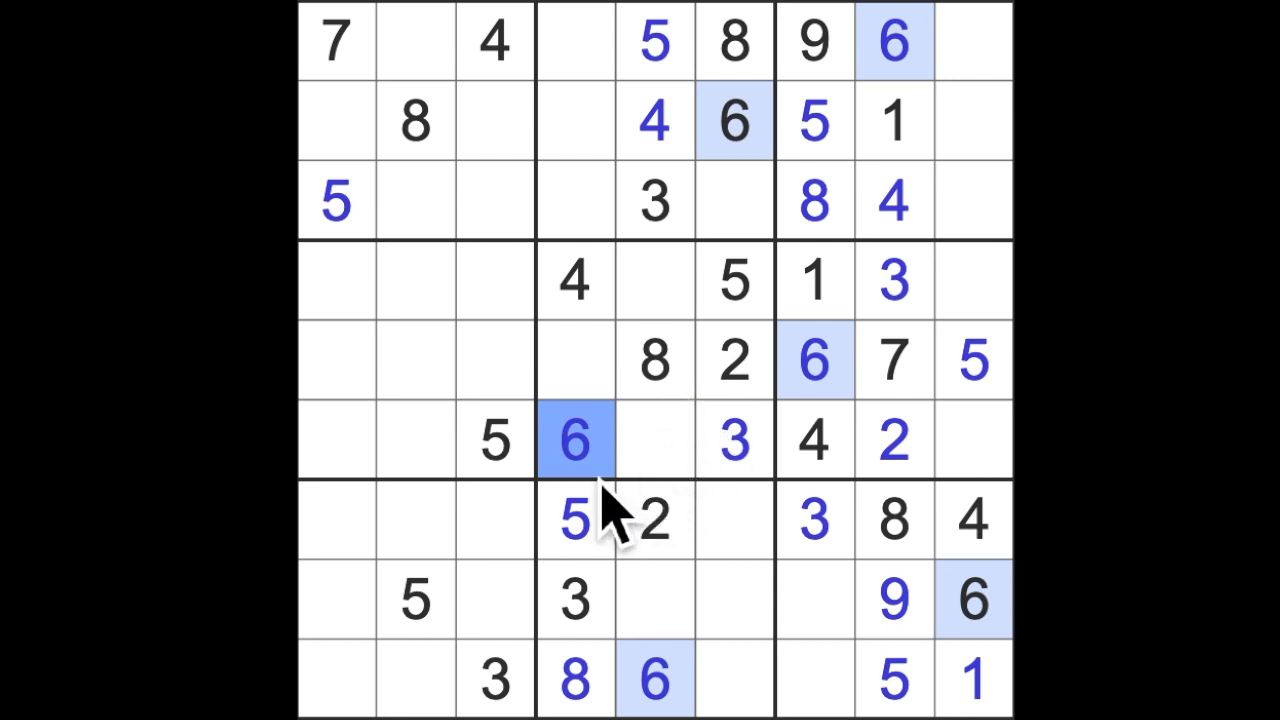
pyautogui.moveTo(690, 450)
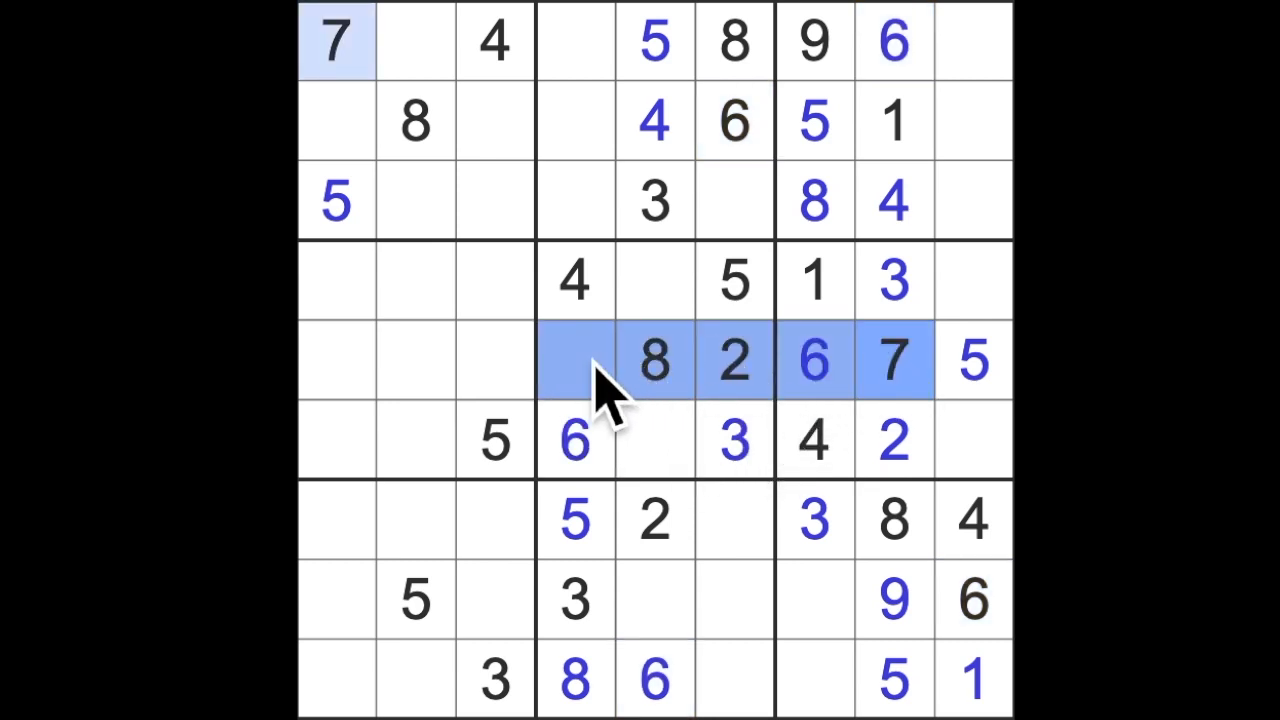
pyautogui.click(655, 281)
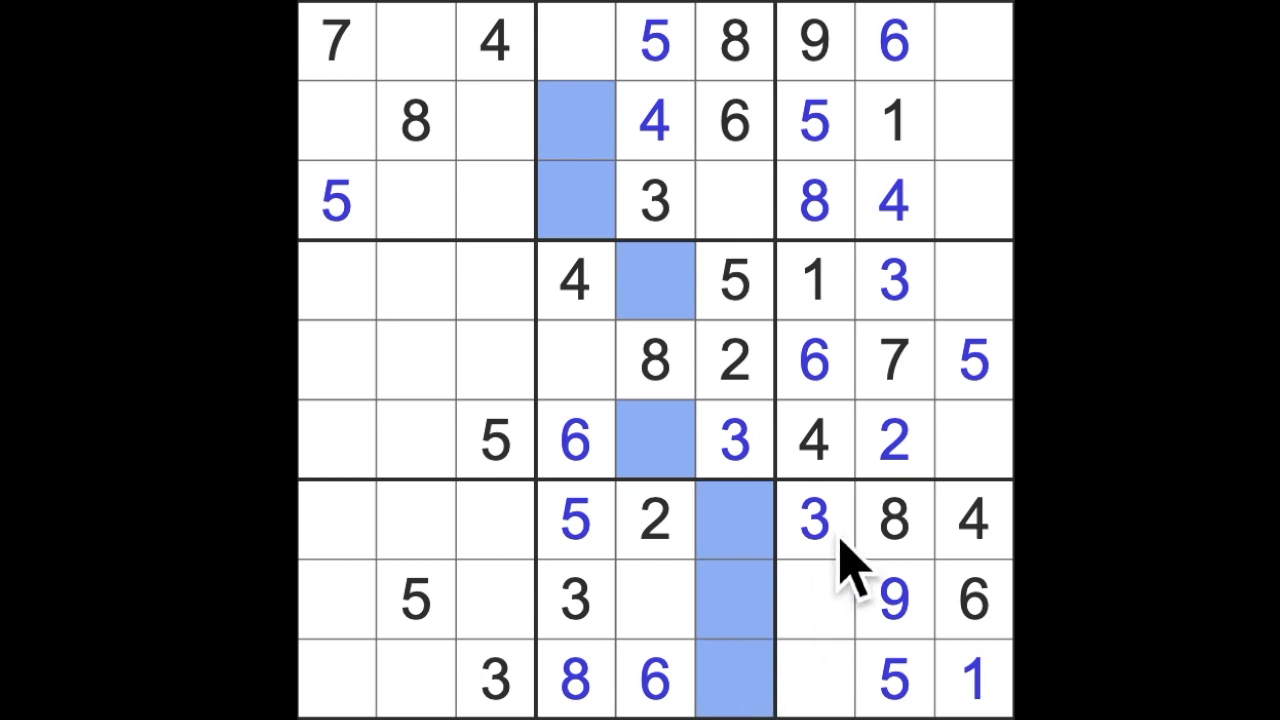
pyautogui.moveTo(455, 465)
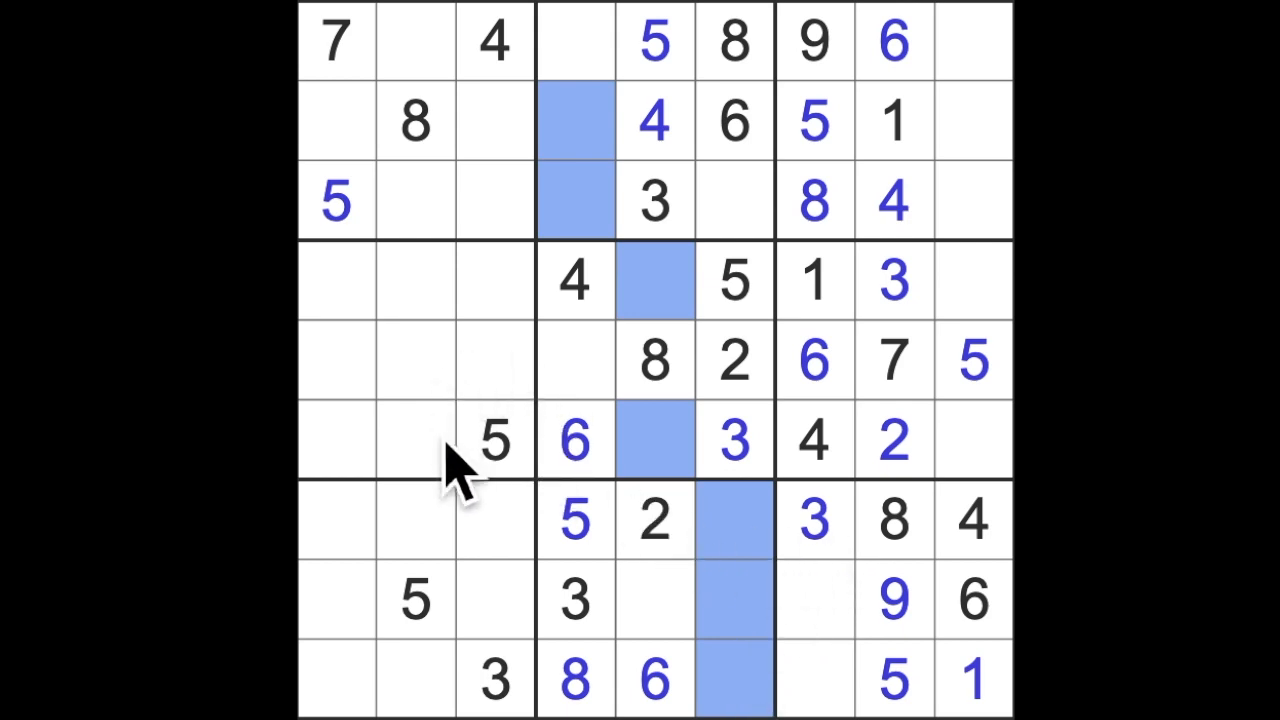
pyautogui.moveTo(930, 480)
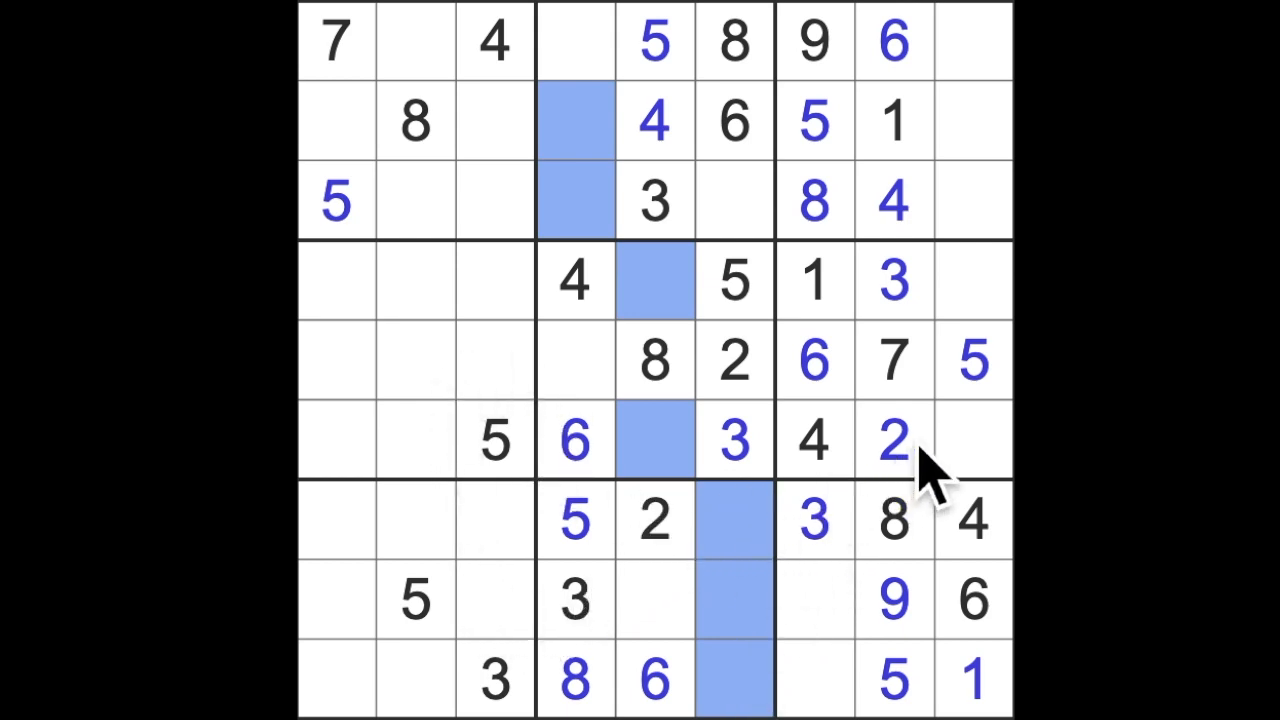
pyautogui.moveTo(760, 540)
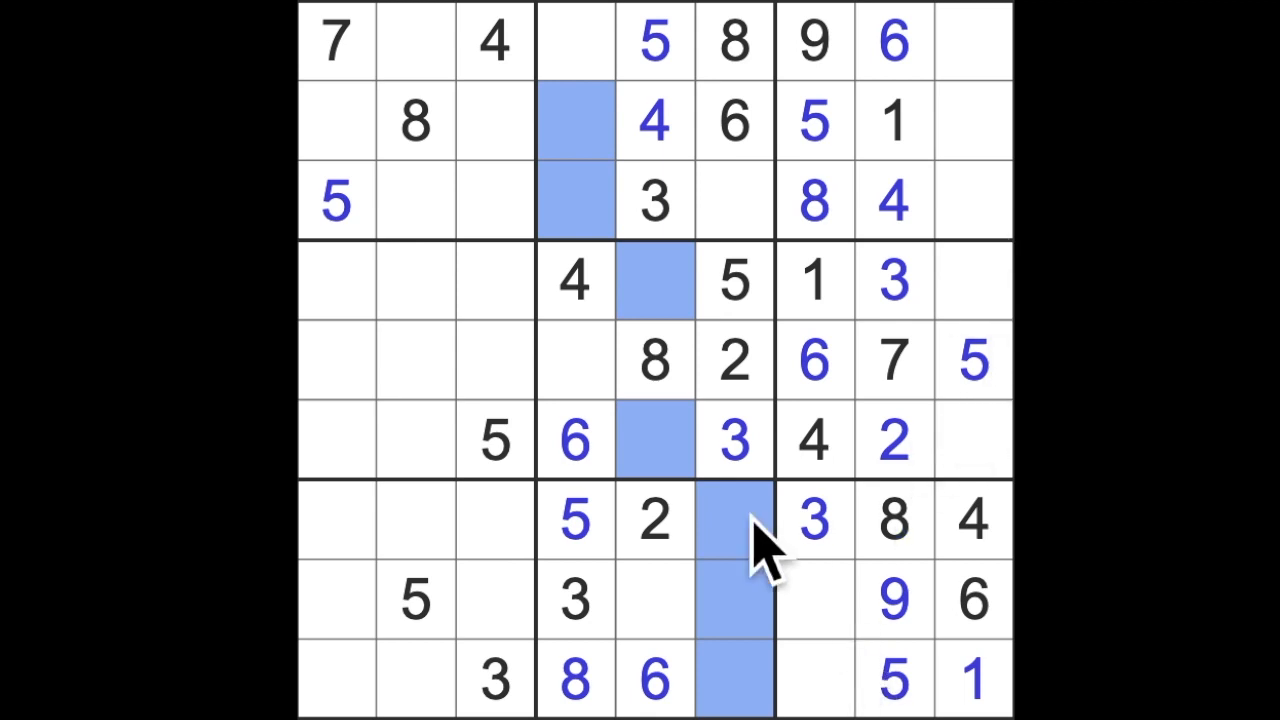
pyautogui.moveTo(705, 470)
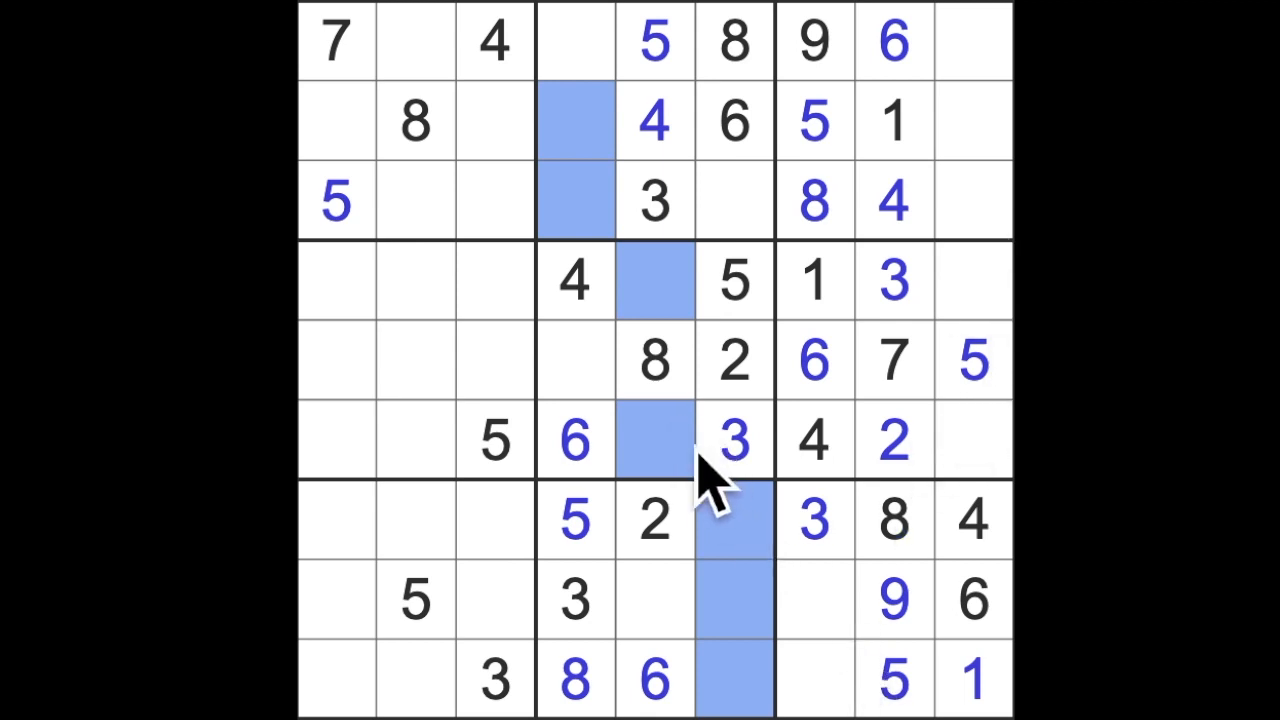
# Place 1s in the centre, top-middle, top-left, middle-left, bottom-middle and bottom-left boxes
pyautogui.click(654, 440)
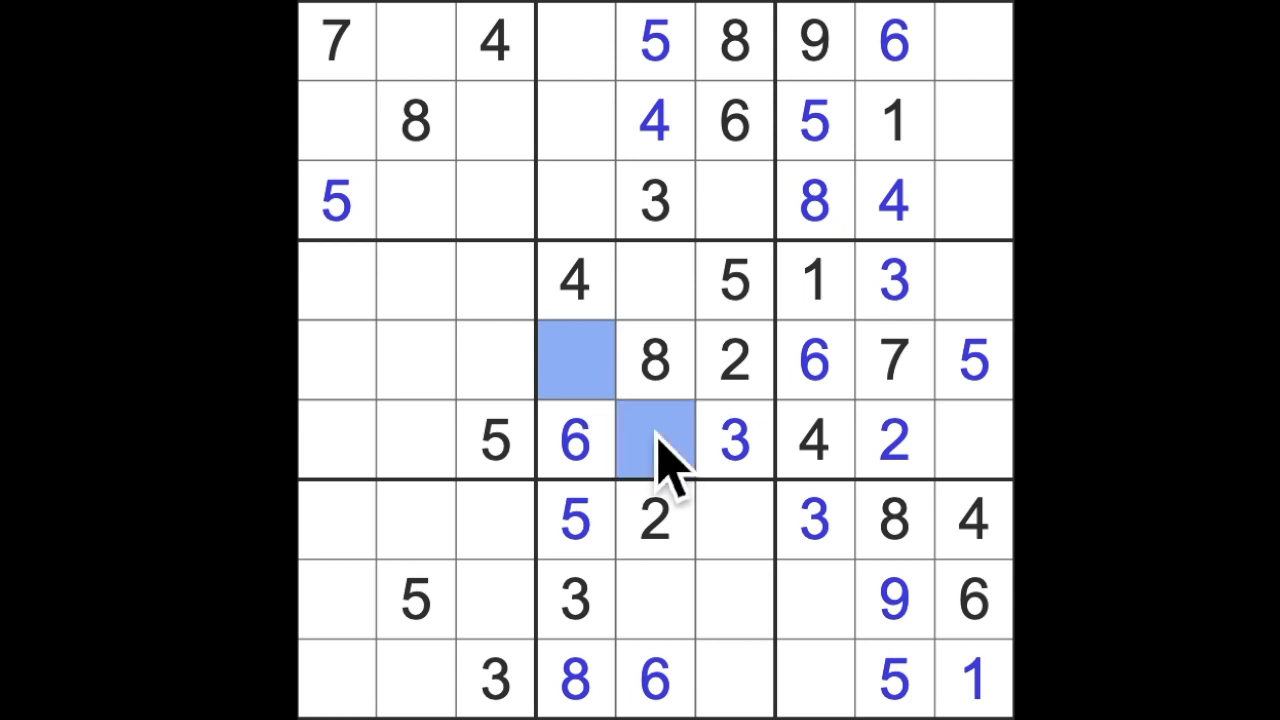
pyautogui.moveTo(785, 645)
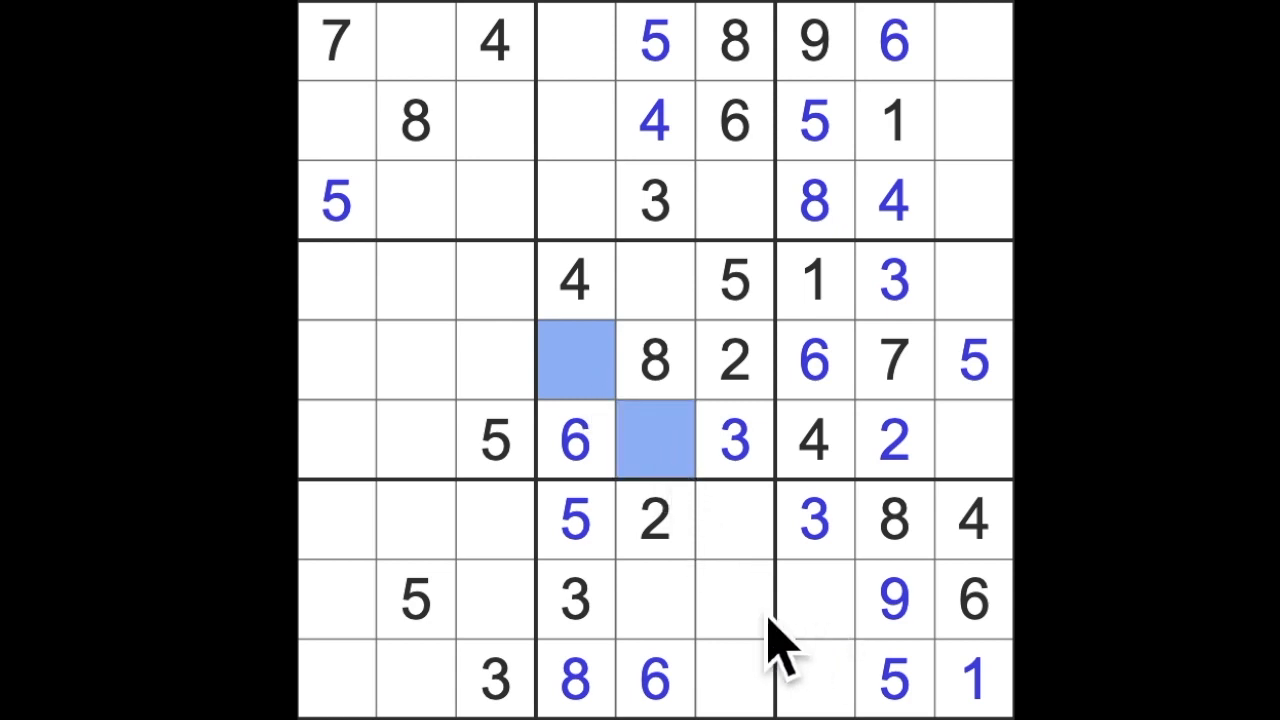
pyautogui.moveTo(805, 460)
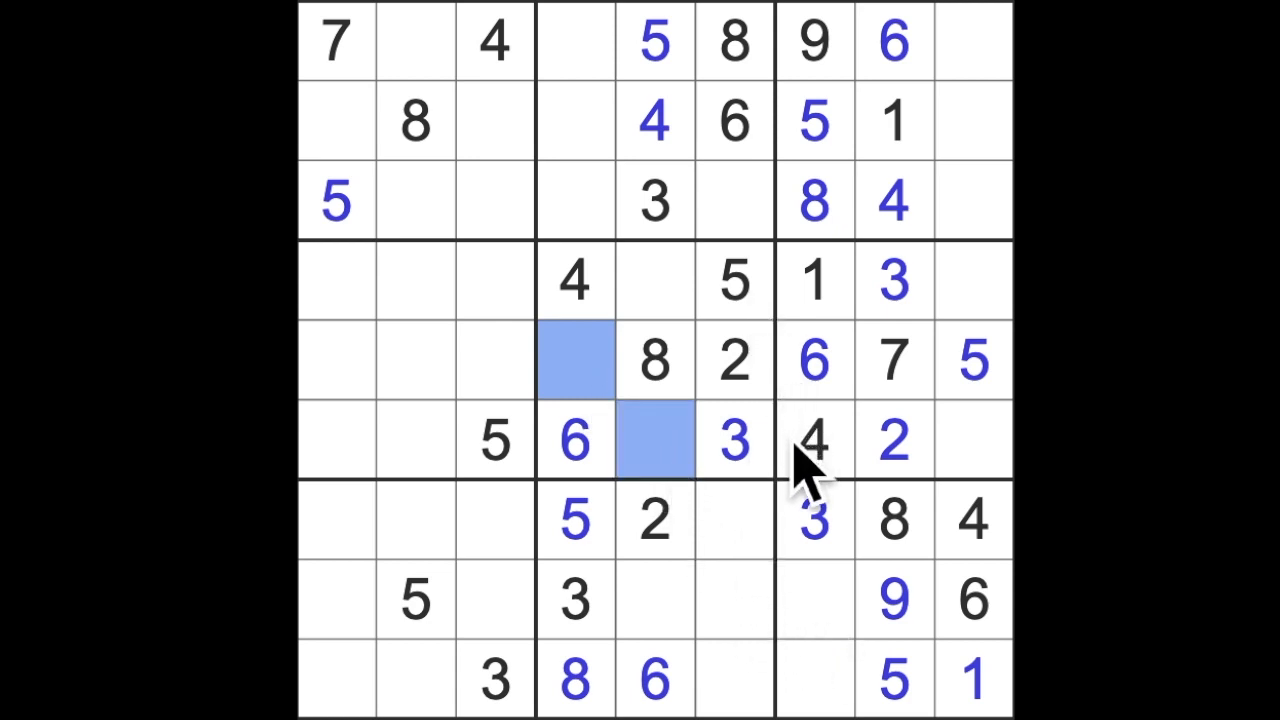
pyautogui.moveTo(785, 490)
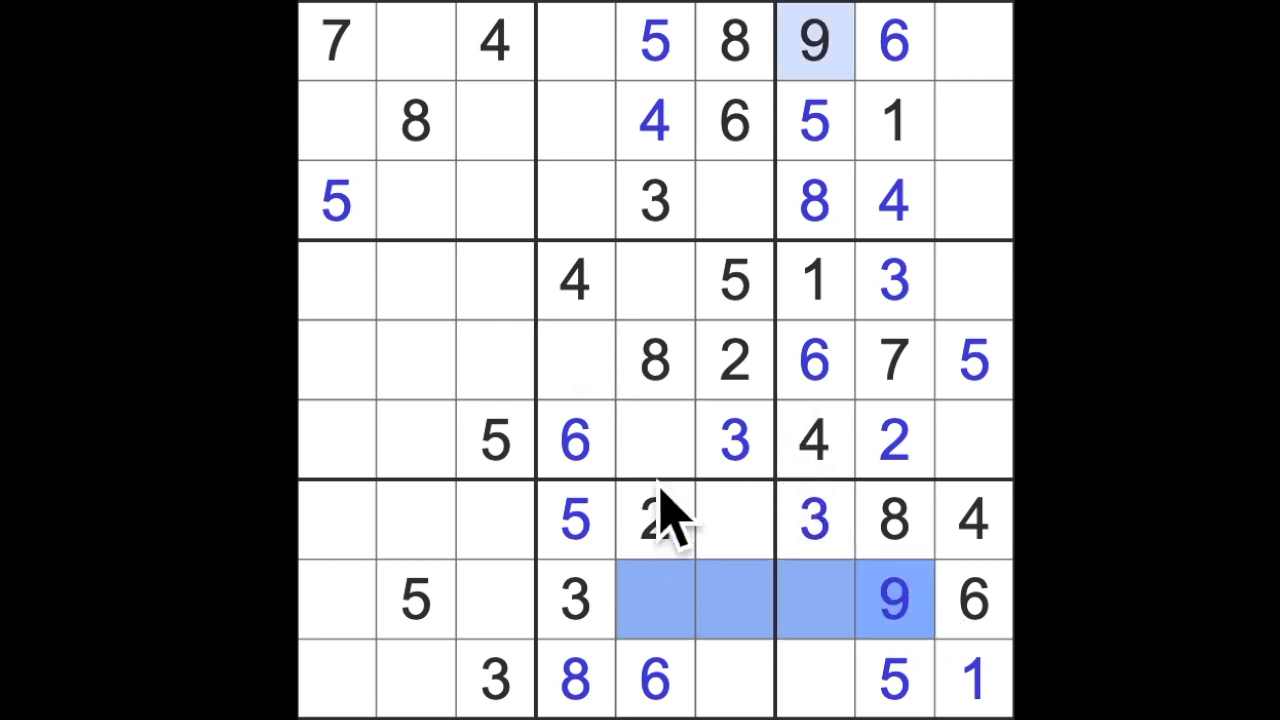
pyautogui.moveTo(690, 620)
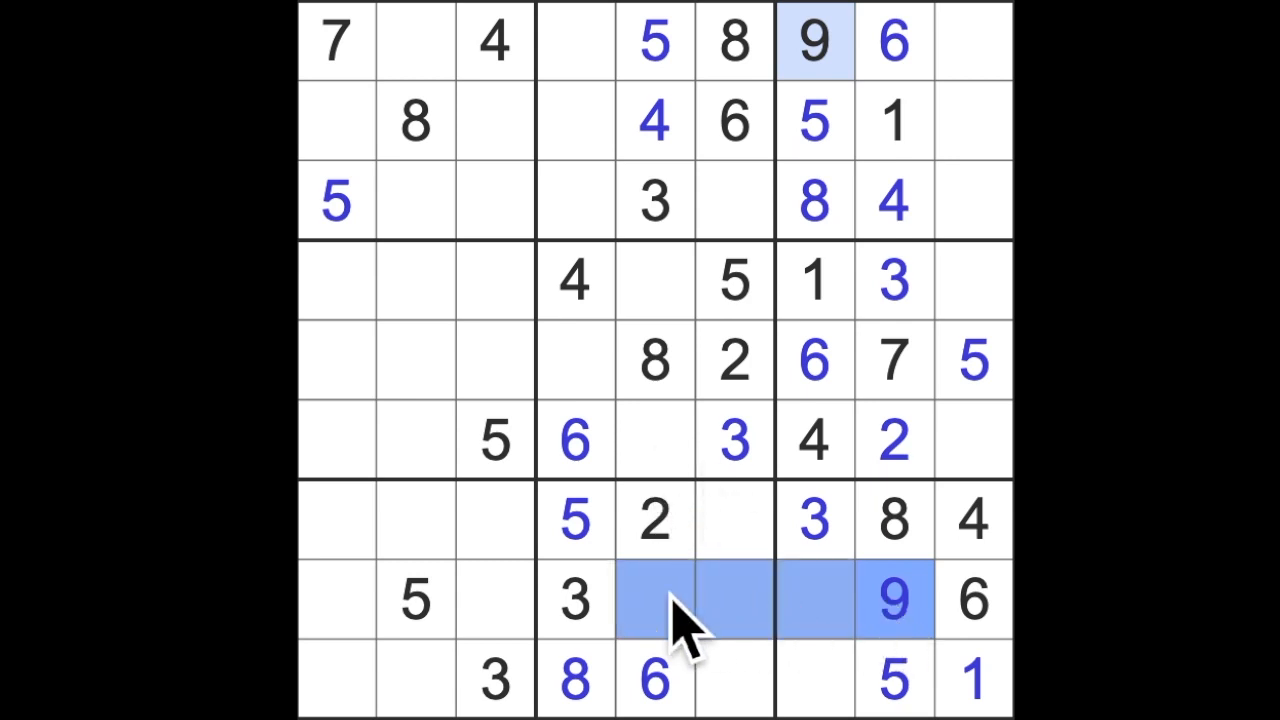
pyautogui.moveTo(675, 375)
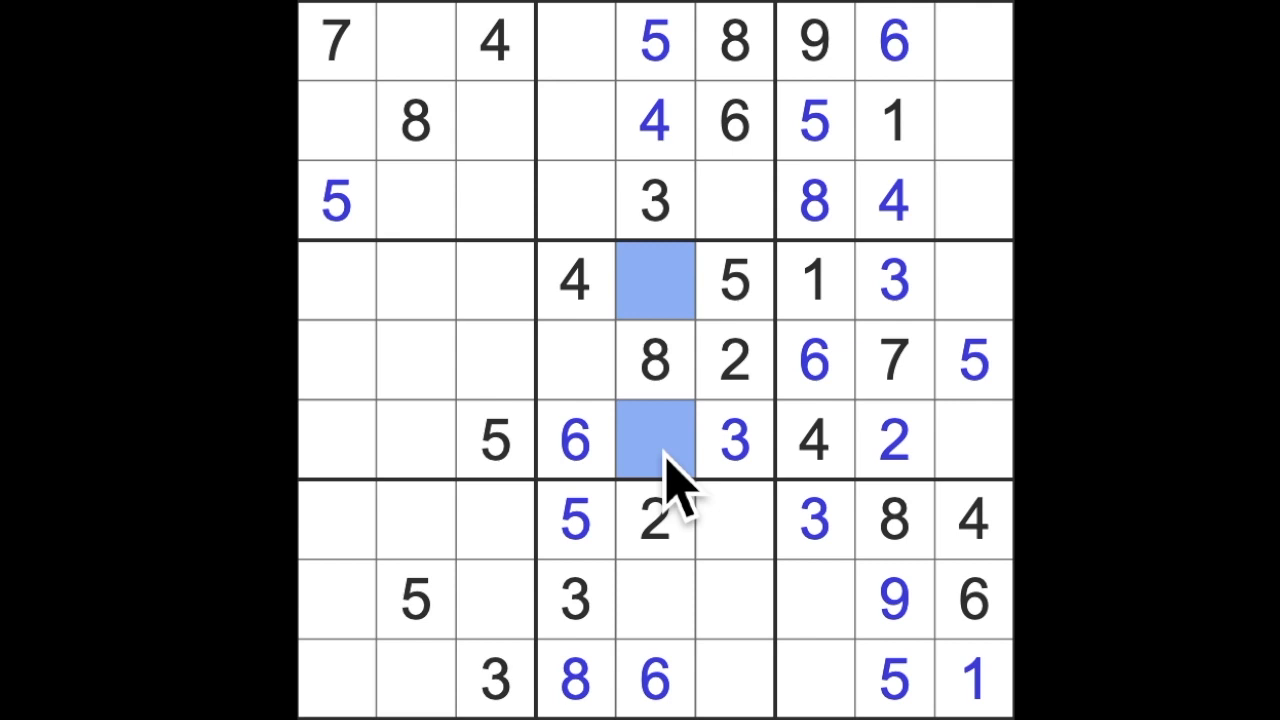
pyautogui.moveTo(587, 390)
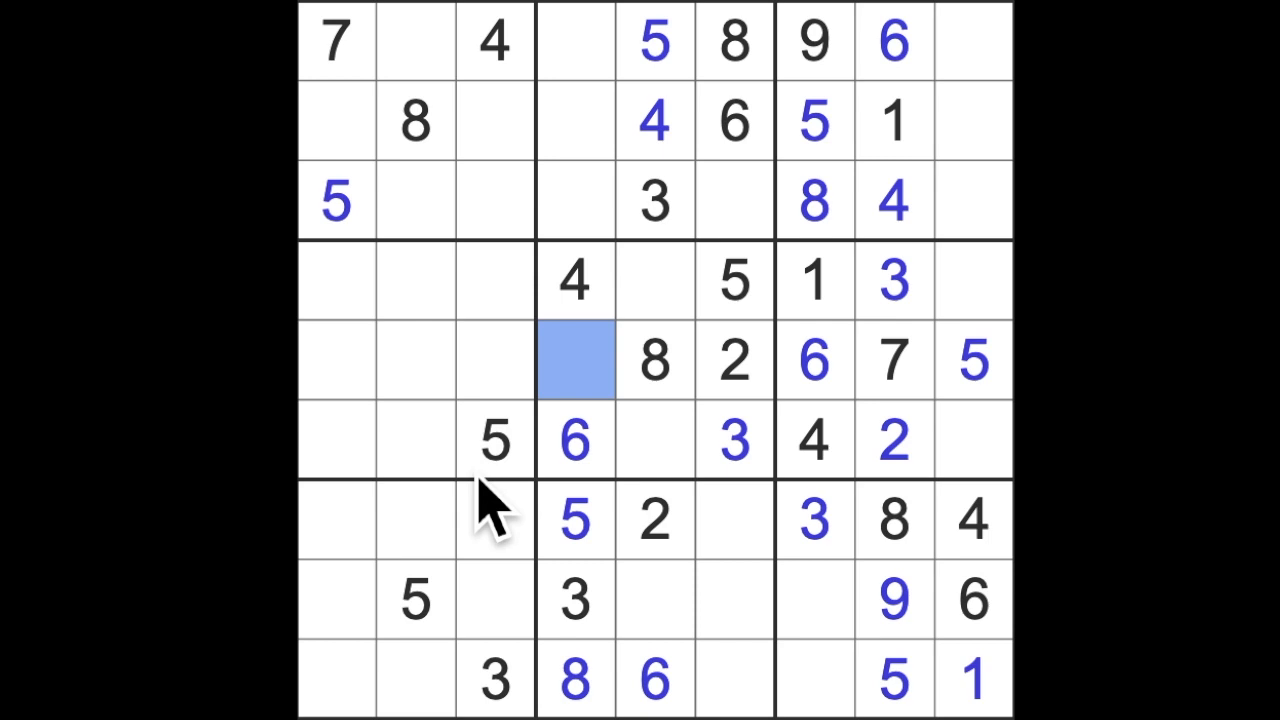
pyautogui.write('1')
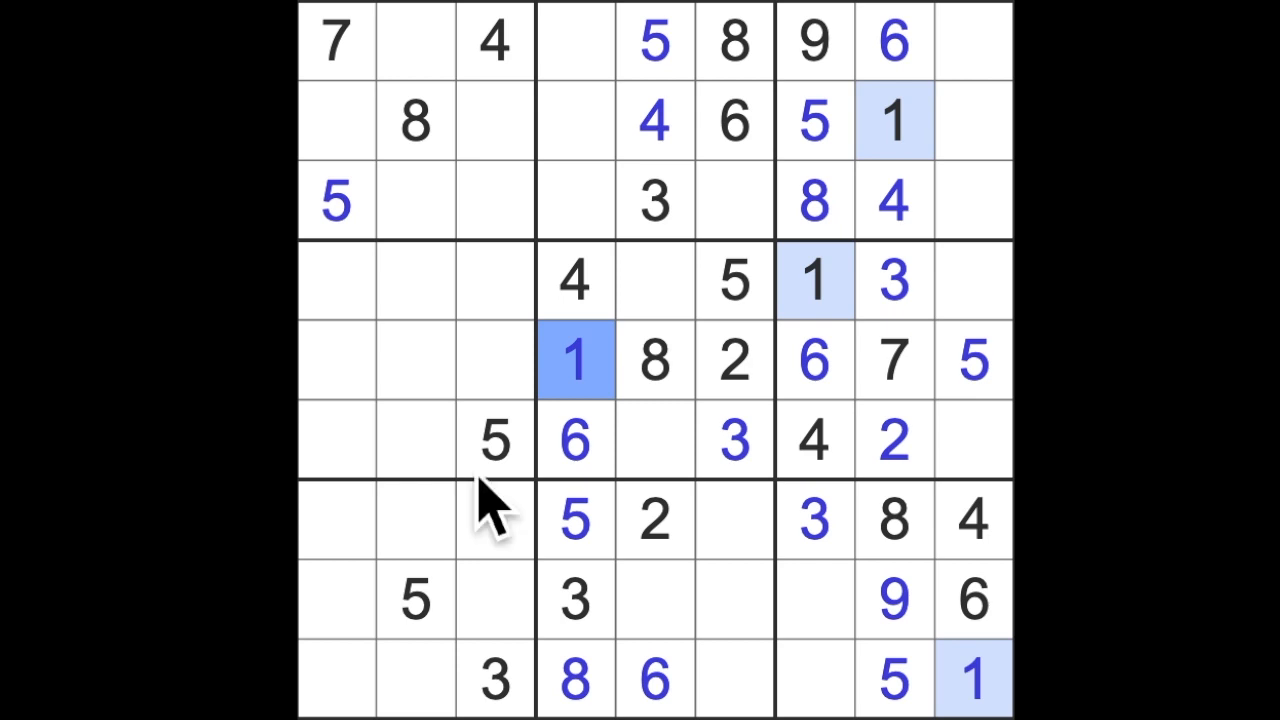
pyautogui.click(735, 200)
pyautogui.write('1')
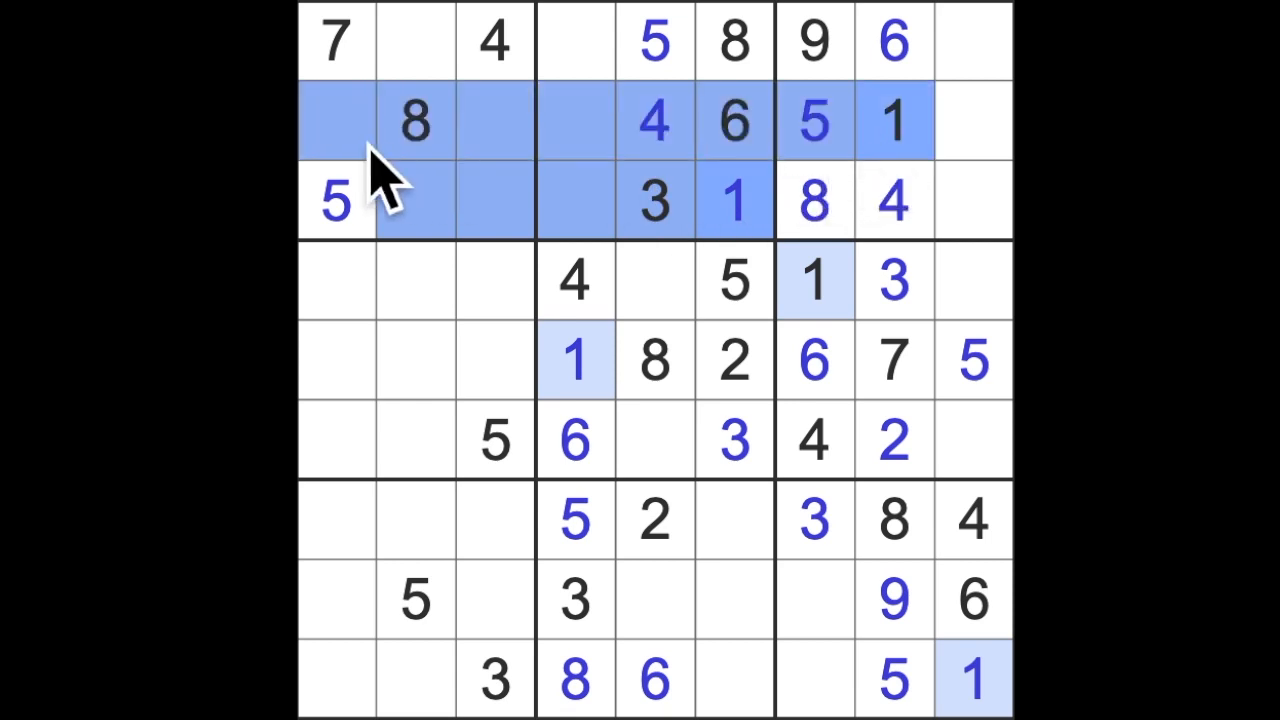
pyautogui.click(414, 41)
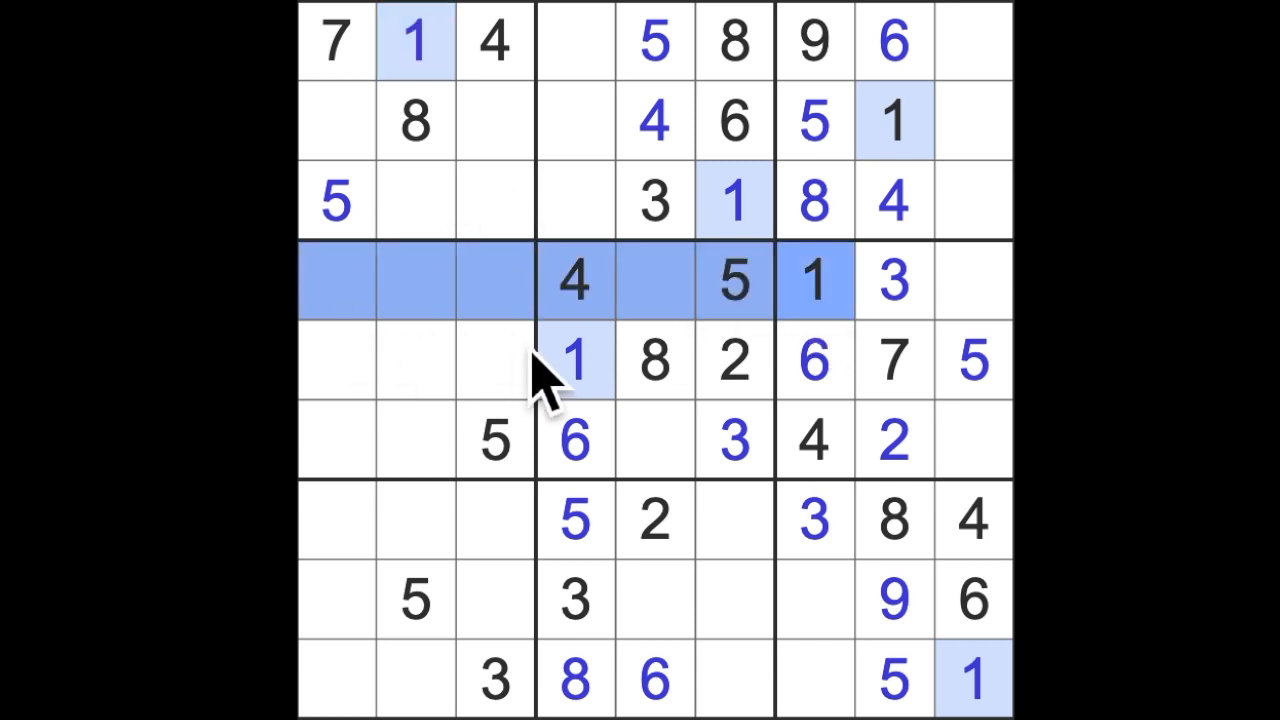
pyautogui.click(335, 440)
pyautogui.write('1')
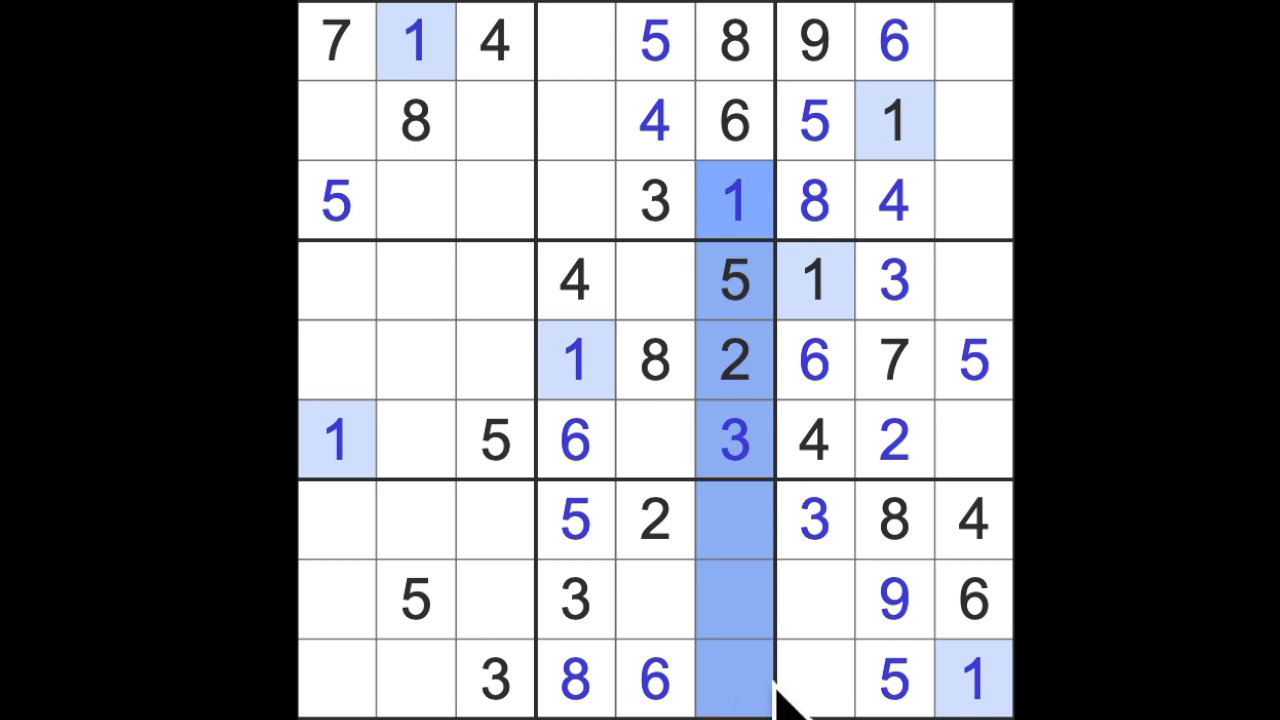
pyautogui.click(655, 598)
pyautogui.write('1')
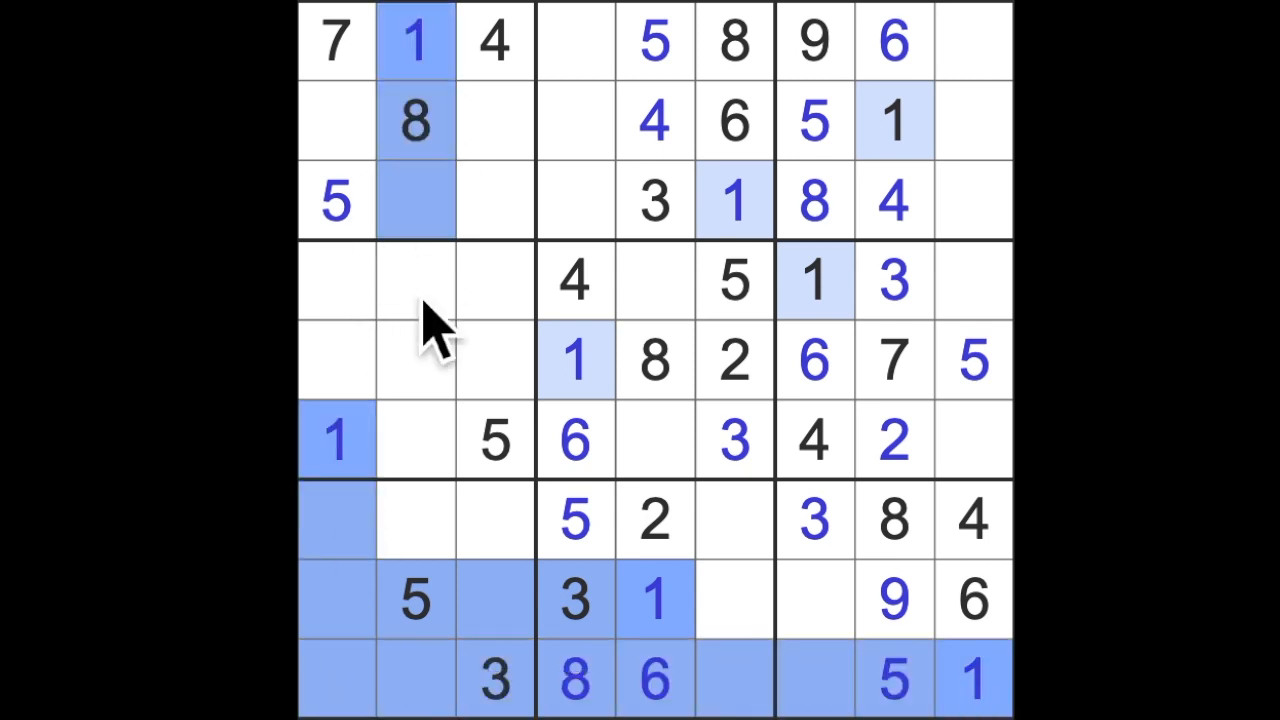
pyautogui.click(495, 520)
pyautogui.write('1')
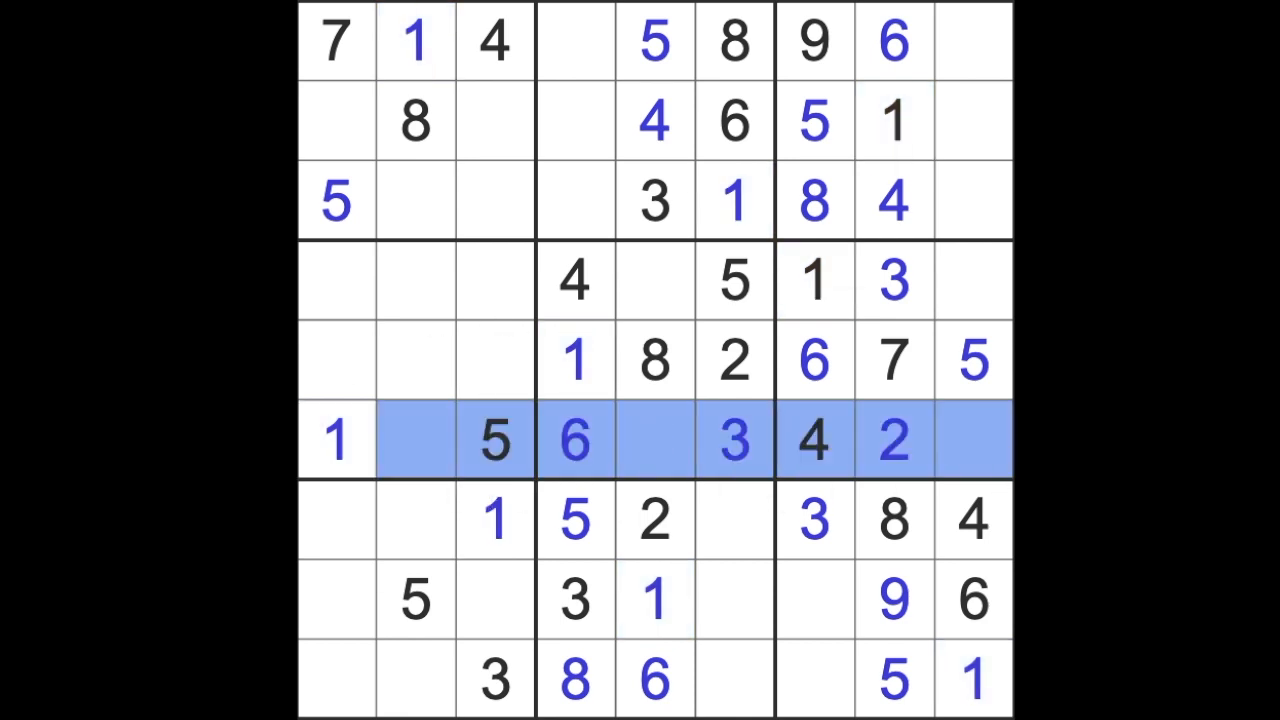
pyautogui.click(415, 120)
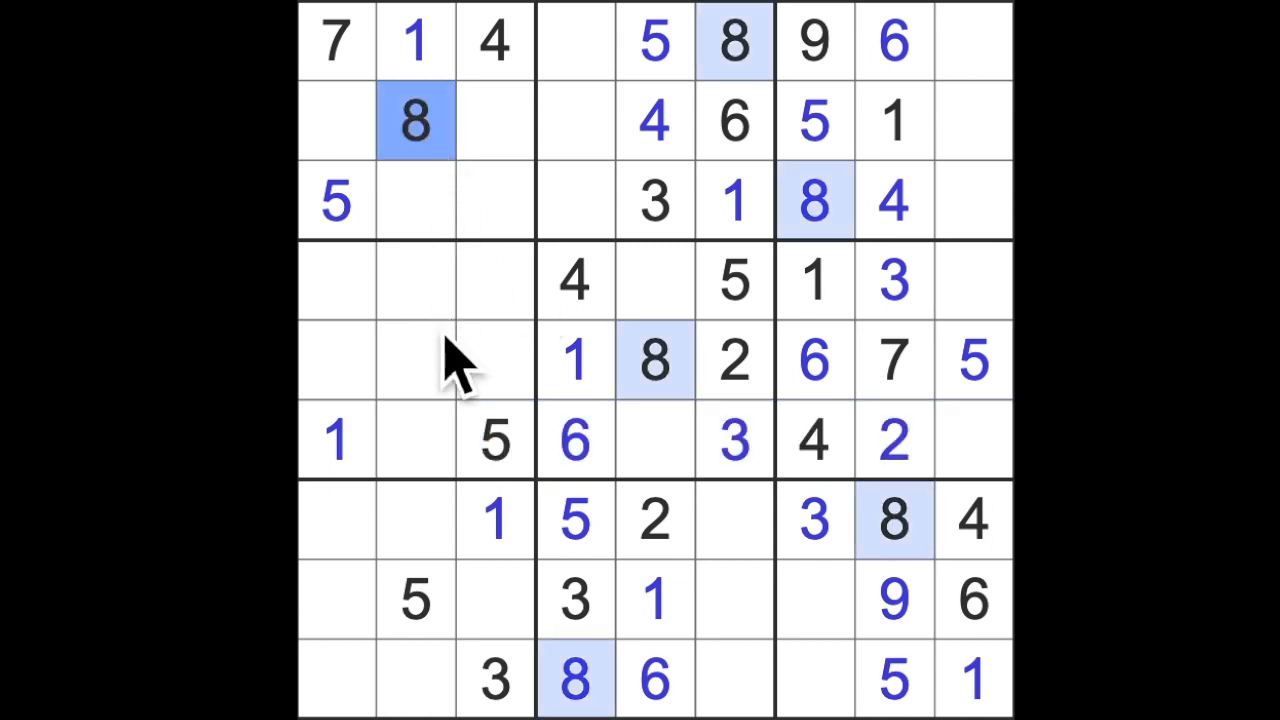
# Place an 8 at row 6, column 9
pyautogui.click(415, 440)
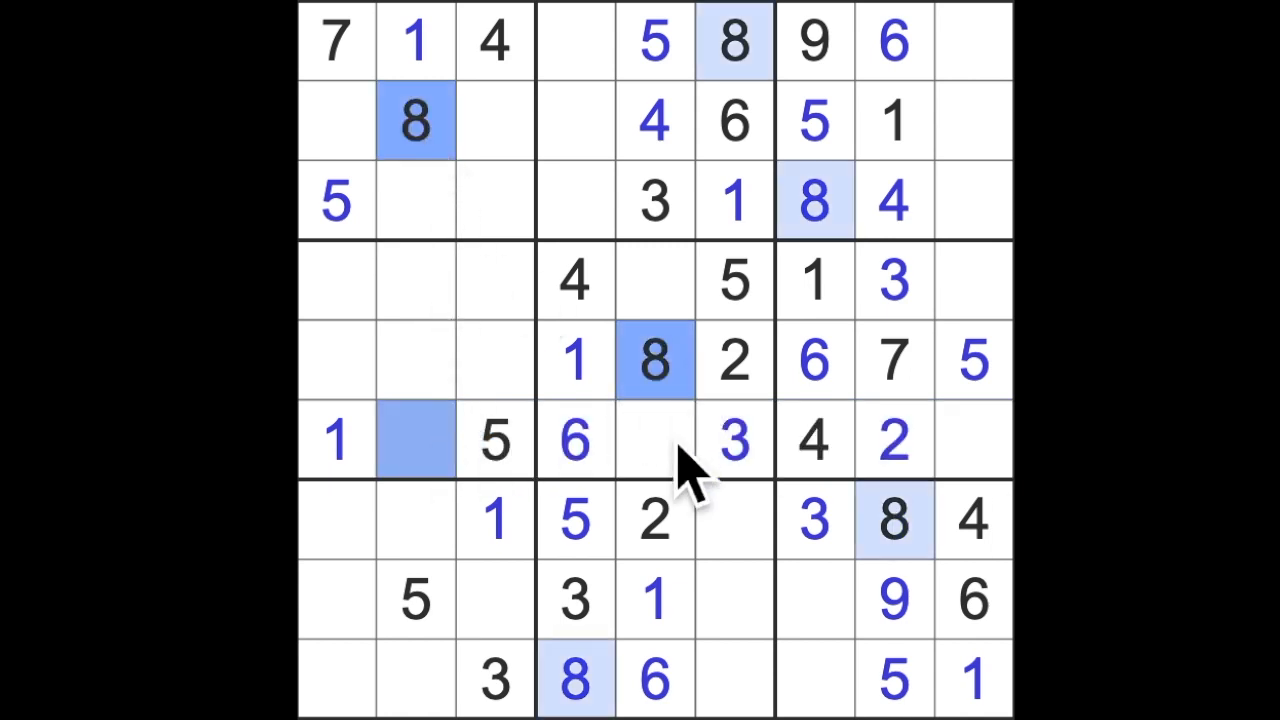
pyautogui.click(973, 440)
pyautogui.write('8')
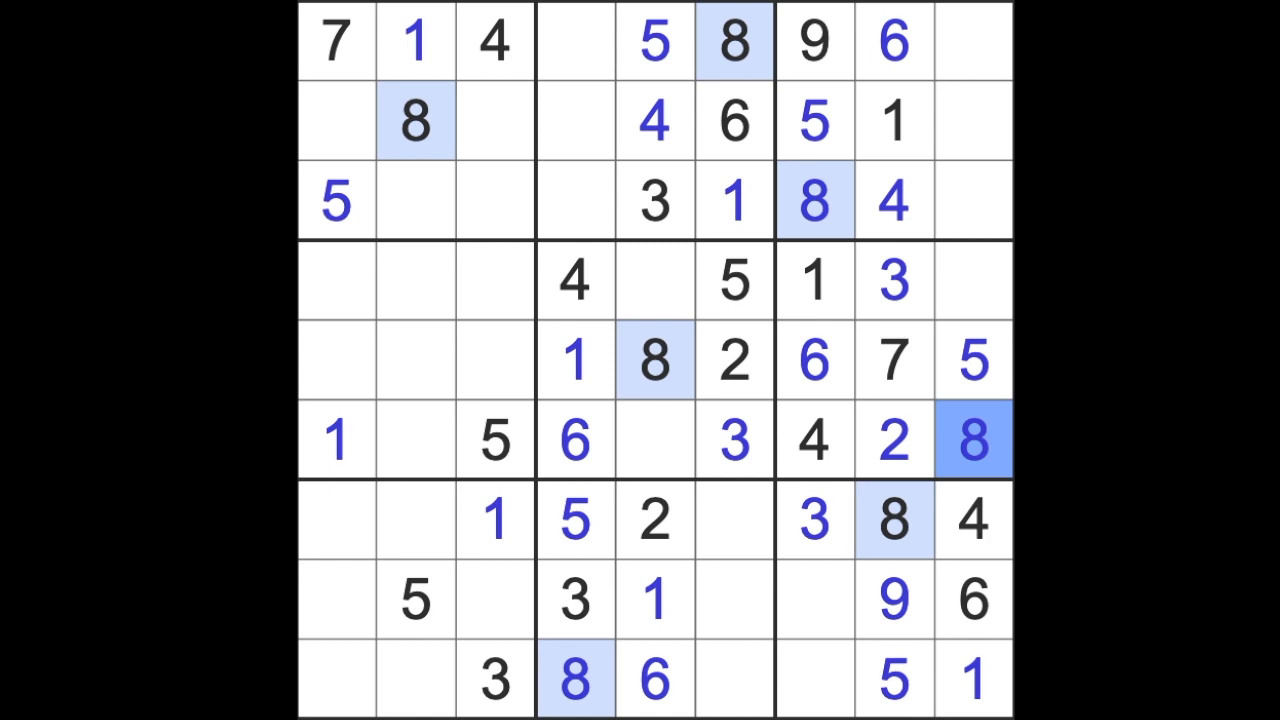
pyautogui.click(973, 281)
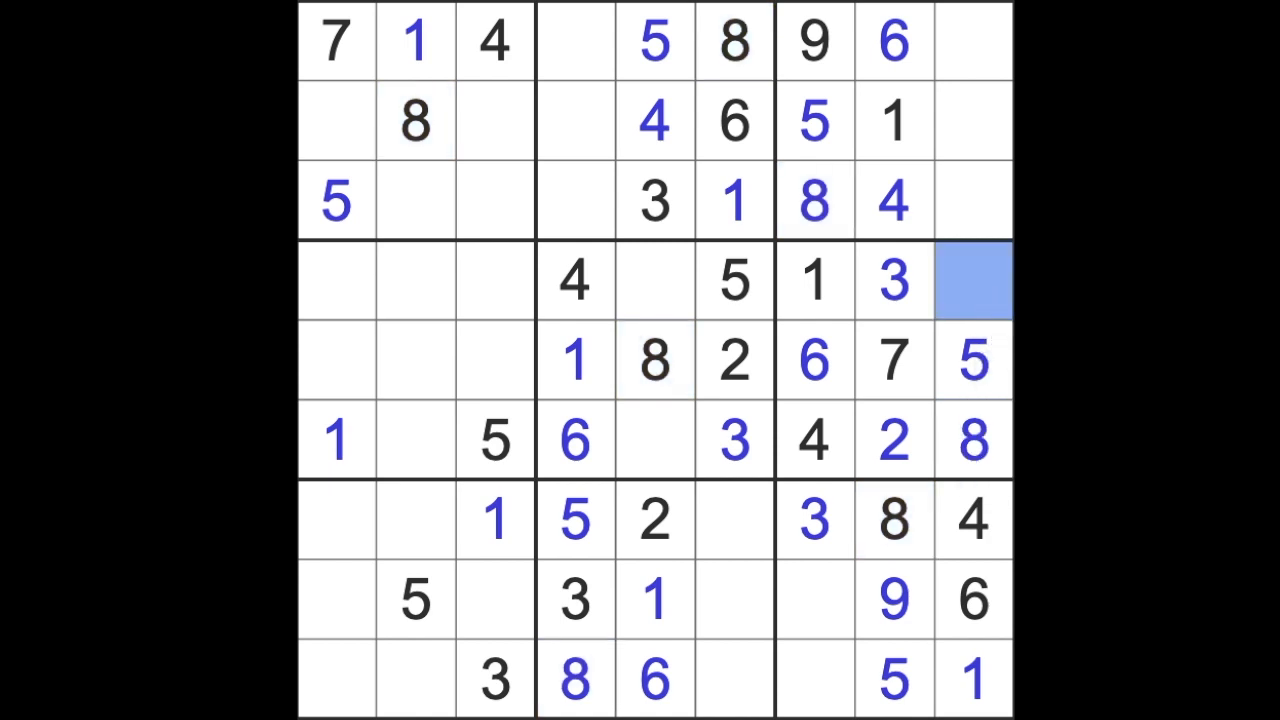
# Enter 7s across the grid, finishing with row 9, column 7
pyautogui.click(655, 280)
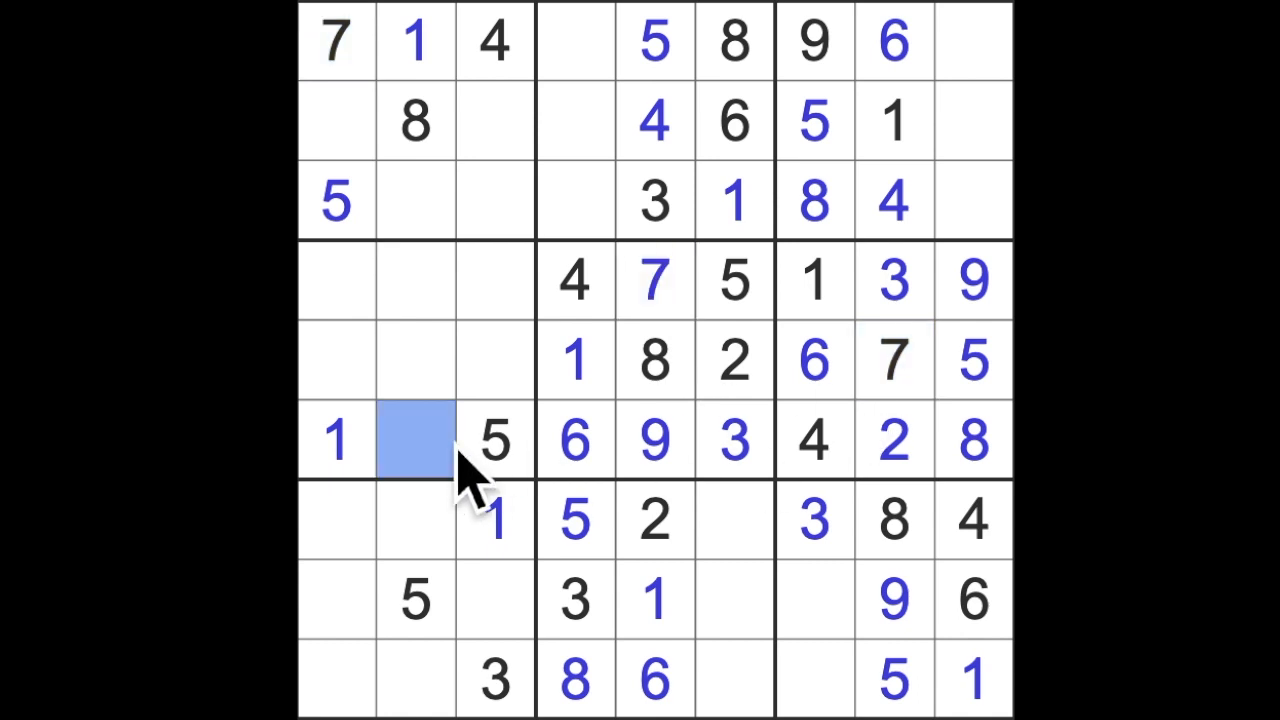
pyautogui.write('7')
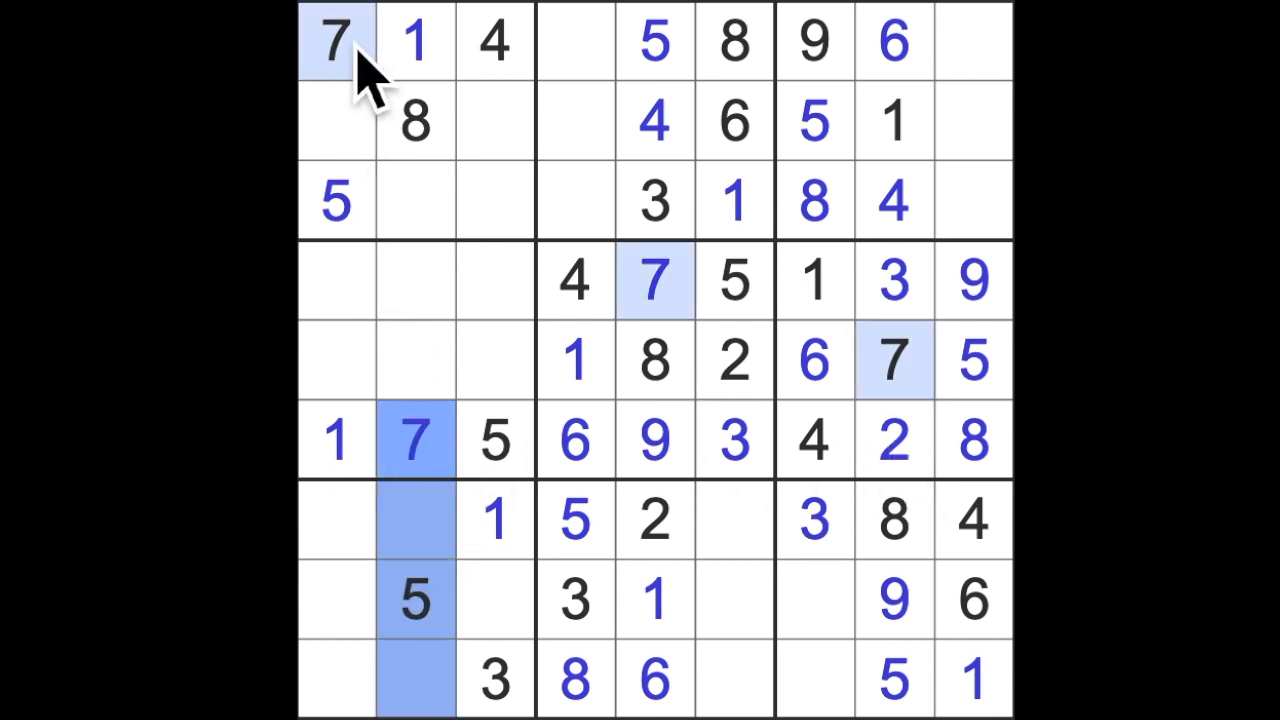
pyautogui.click(335, 42)
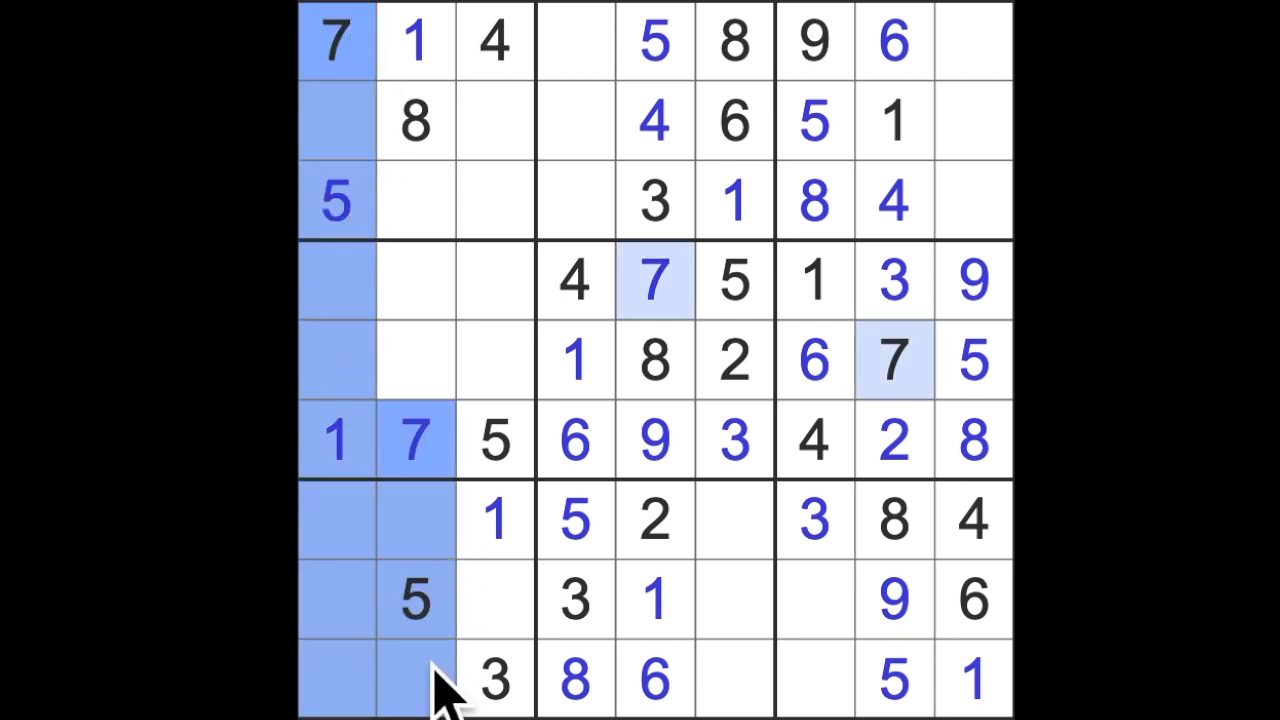
pyautogui.click(494, 599)
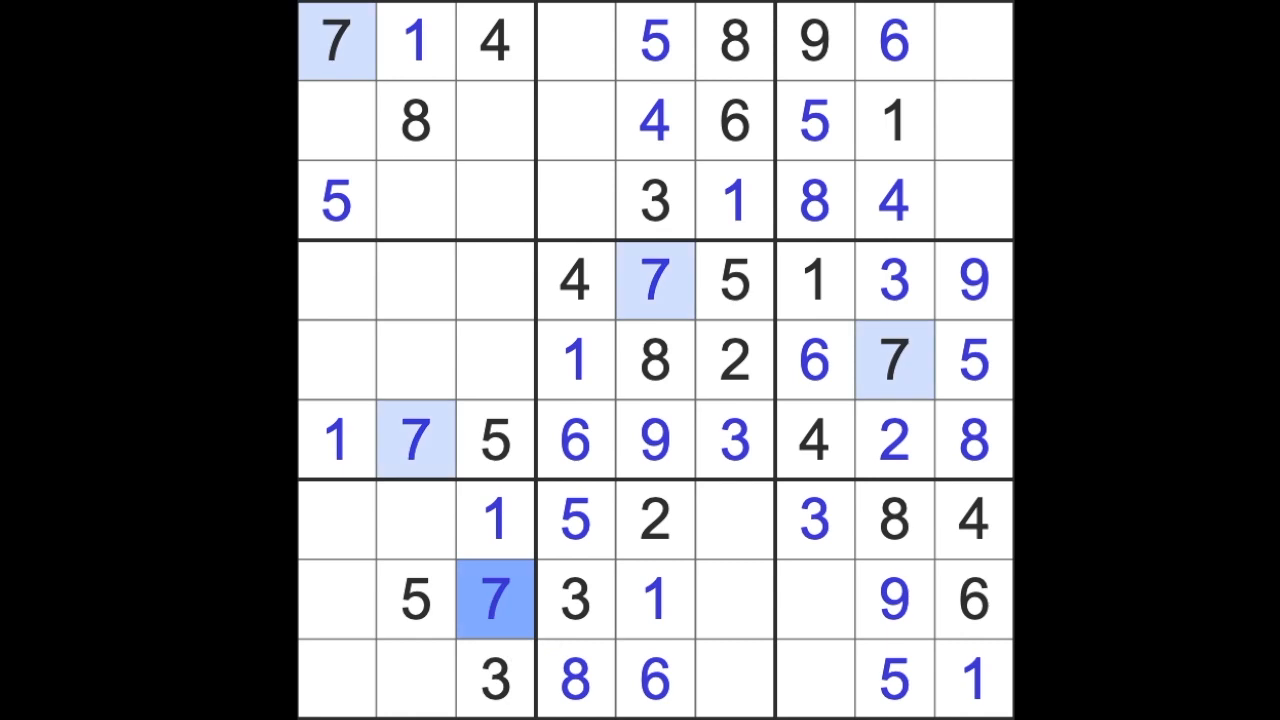
pyautogui.click(814, 680)
pyautogui.write('7')
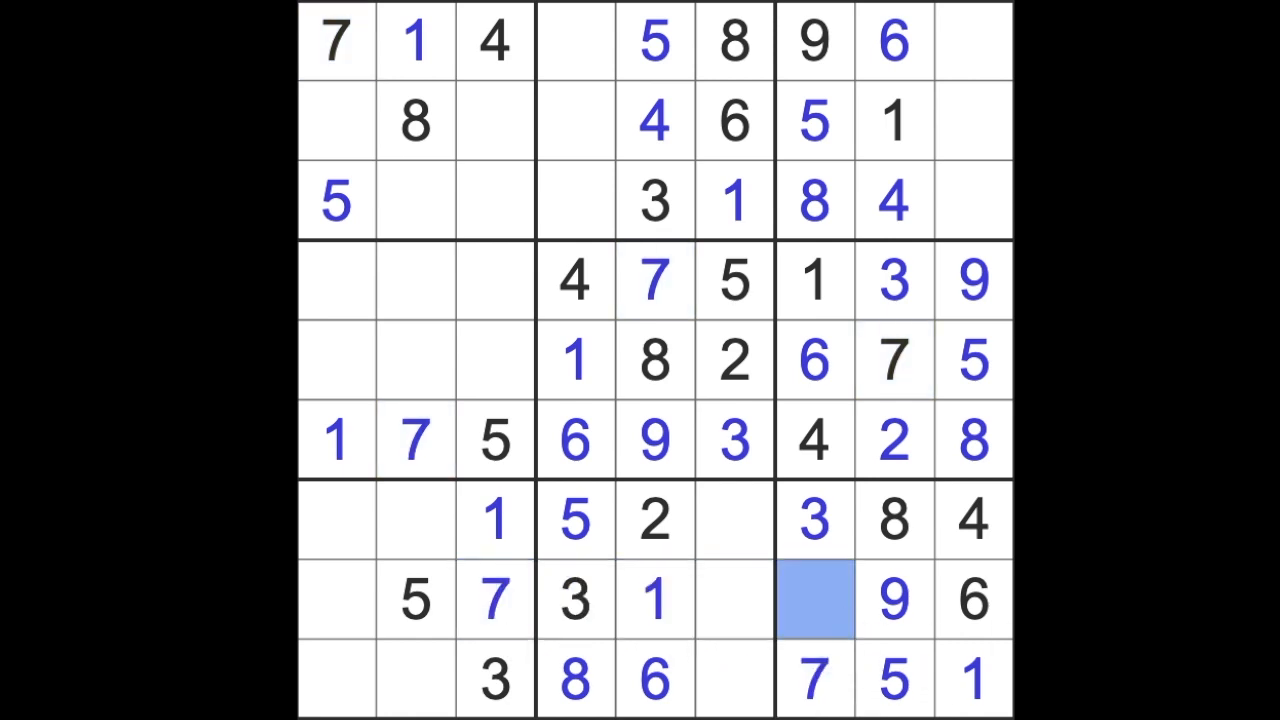
# Type 2, 7, 9, 4 and 8 into empty cells in rows 7–9, ending at row 8, column 1
pyautogui.click(814, 599)
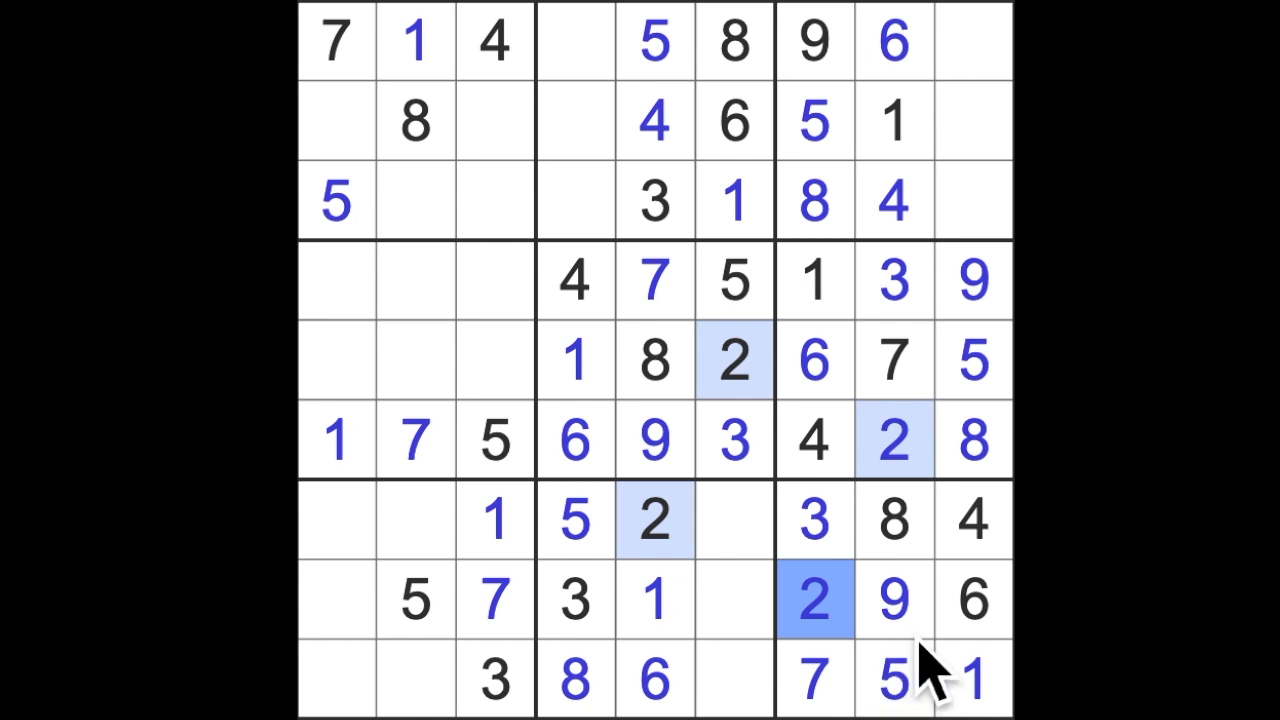
pyautogui.moveTo(935, 680)
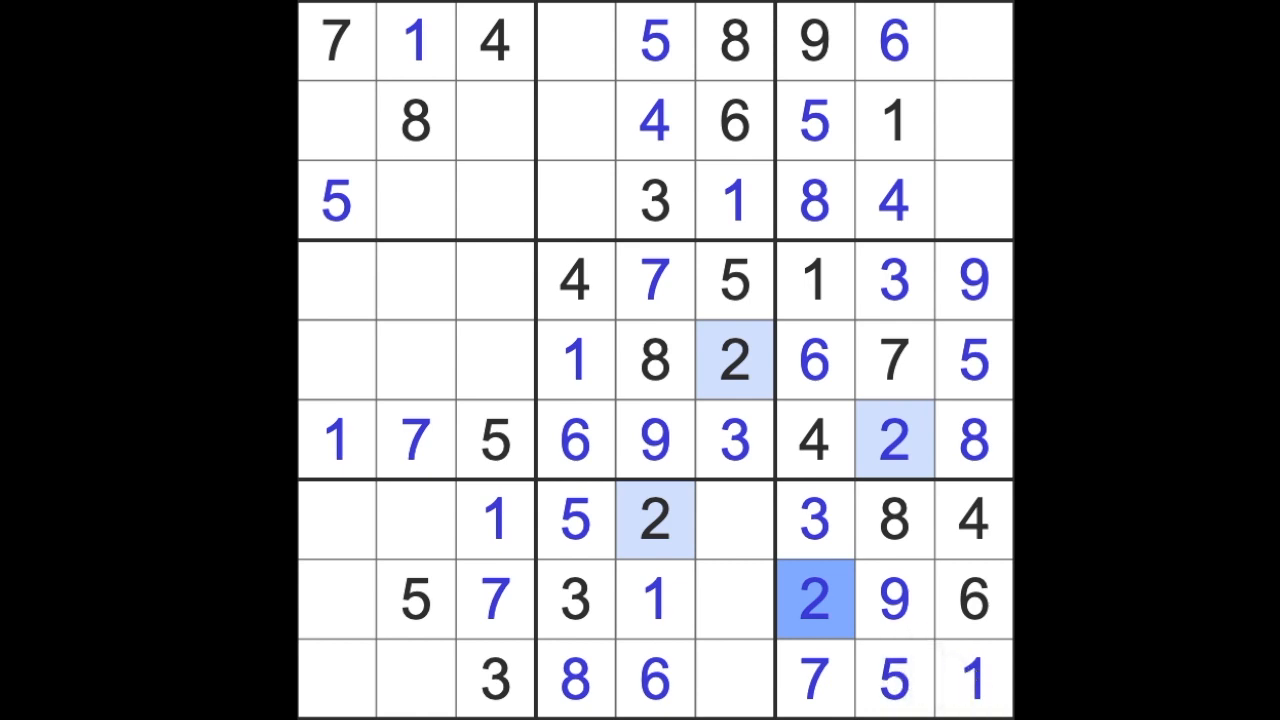
pyautogui.moveTo(810, 690)
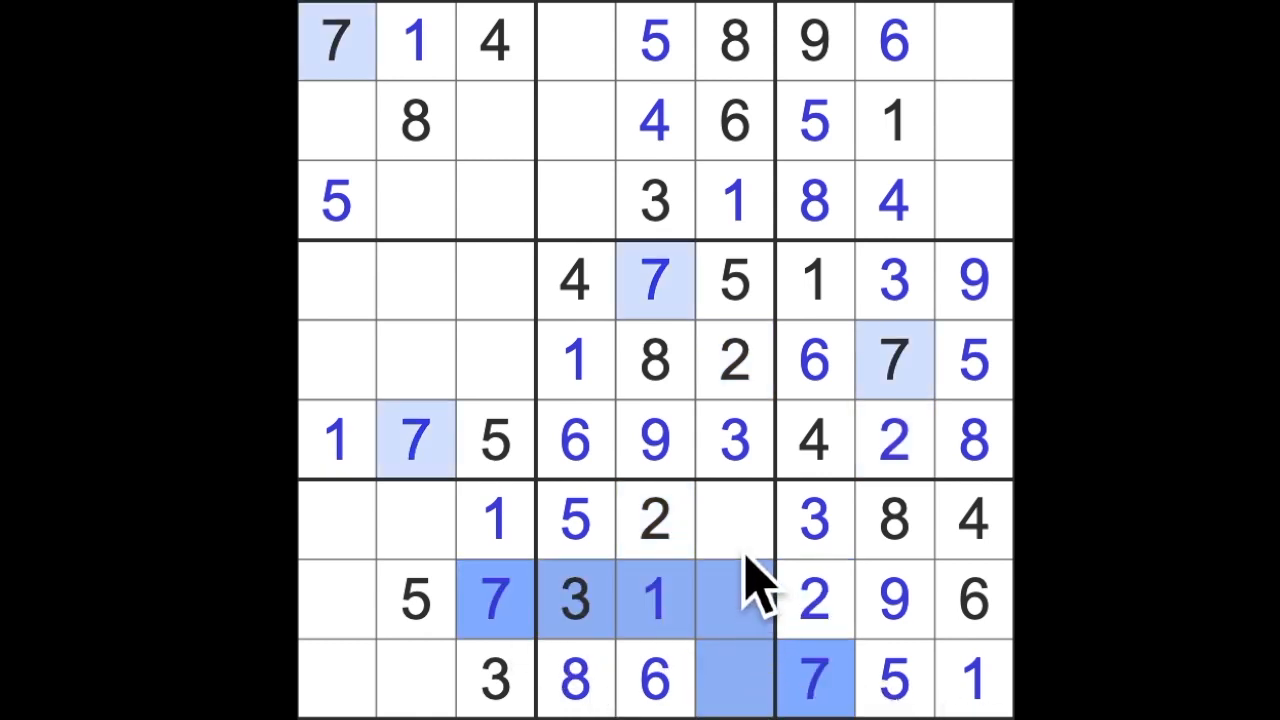
pyautogui.click(735, 520)
pyautogui.write('7')
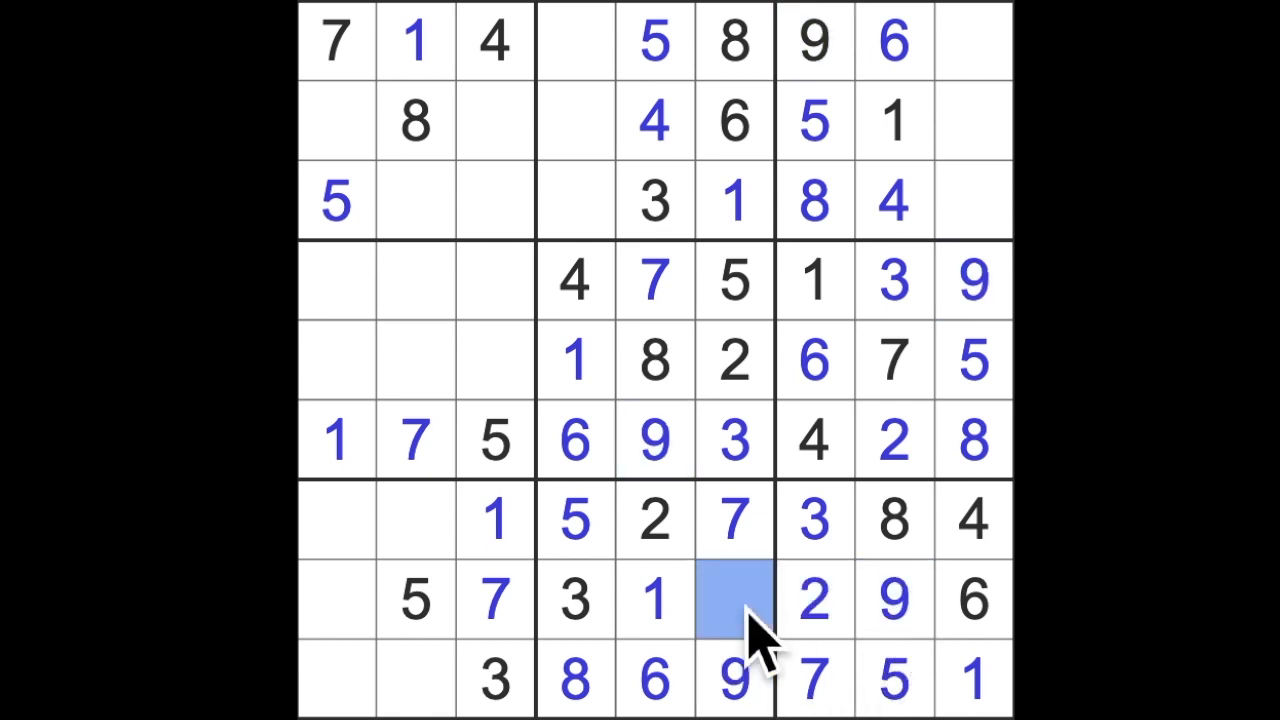
pyautogui.click(733, 600)
pyautogui.write('4')
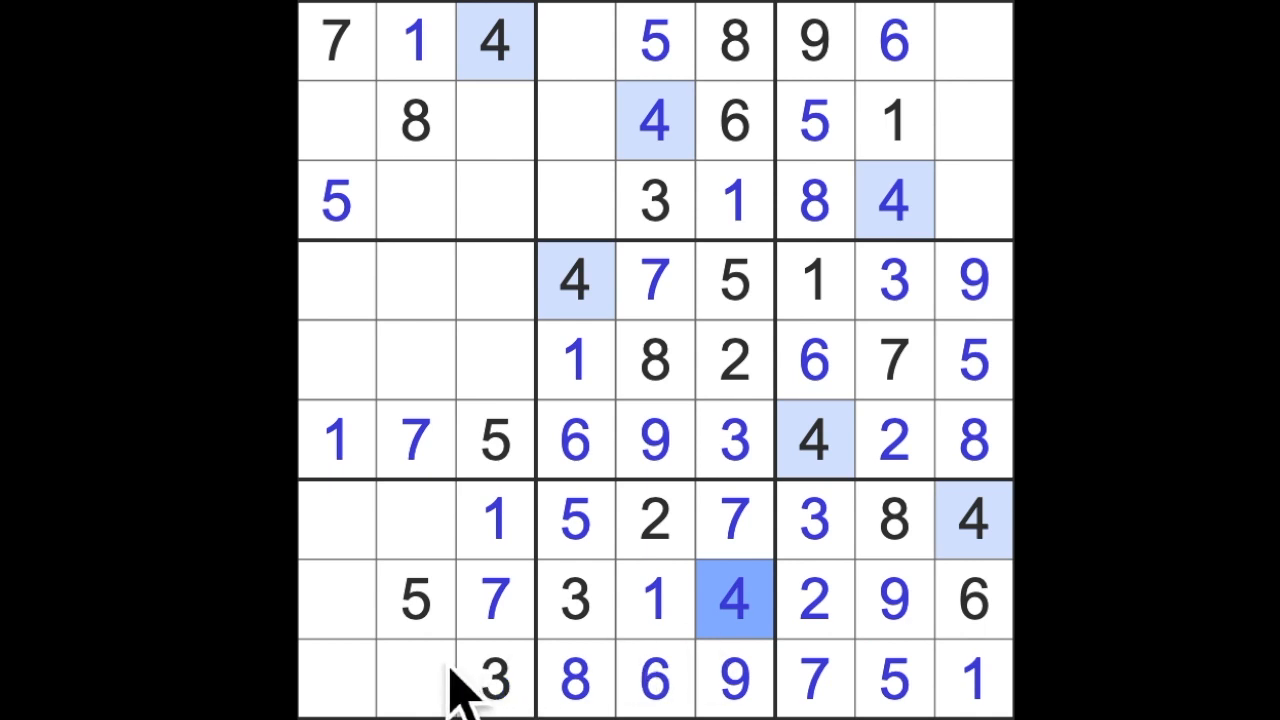
pyautogui.click(335, 600)
pyautogui.write('8')
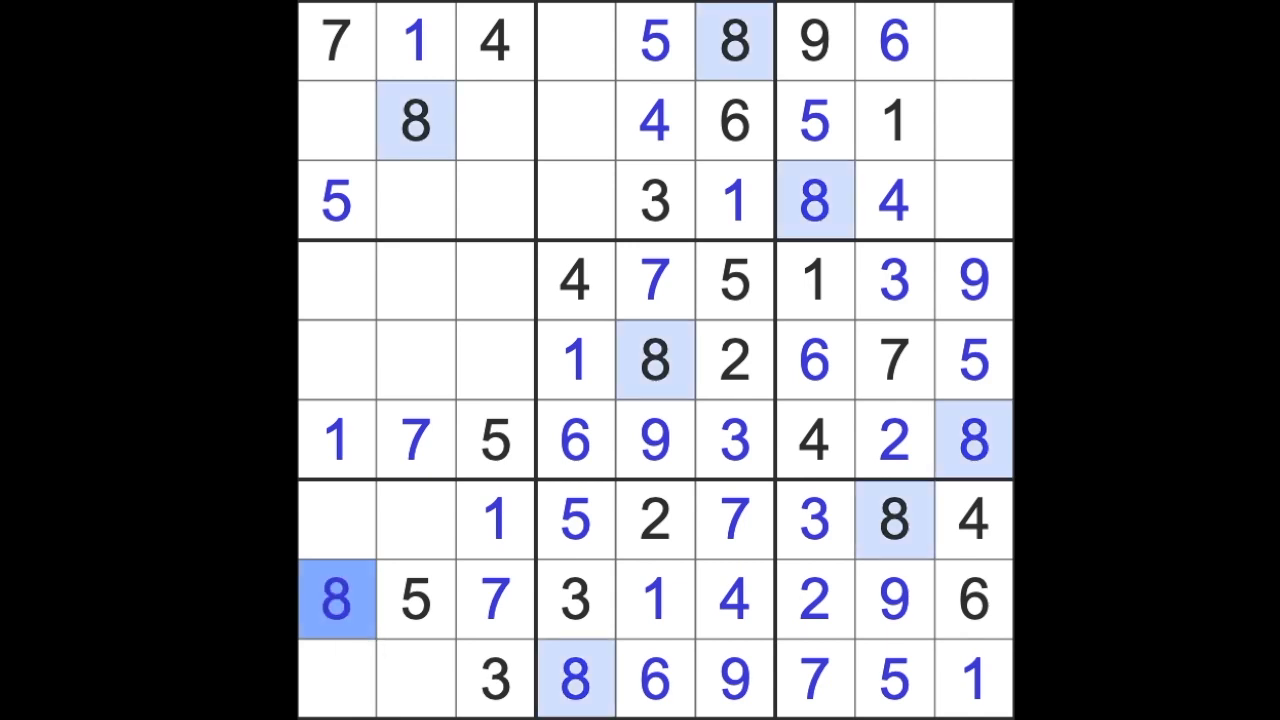
pyautogui.click(415, 280)
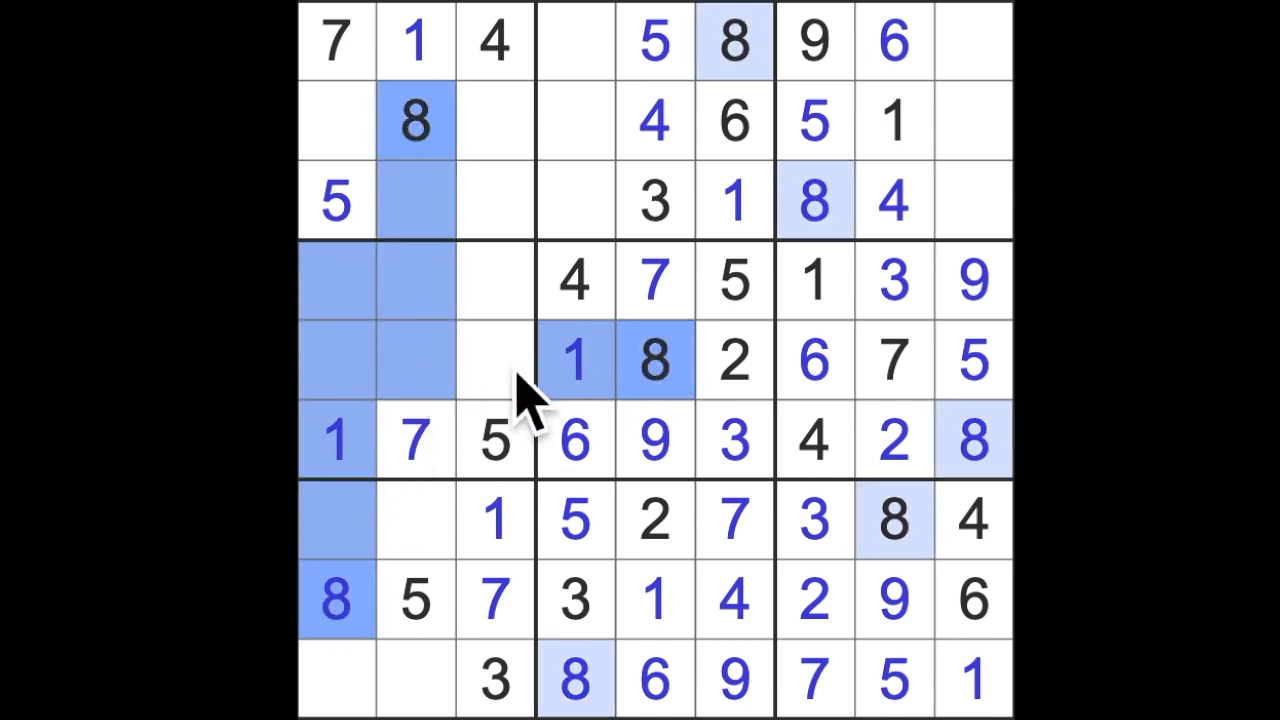
# Enter 8 in the empty cell at row 4, column 3
pyautogui.click(494, 280)
pyautogui.write('8')
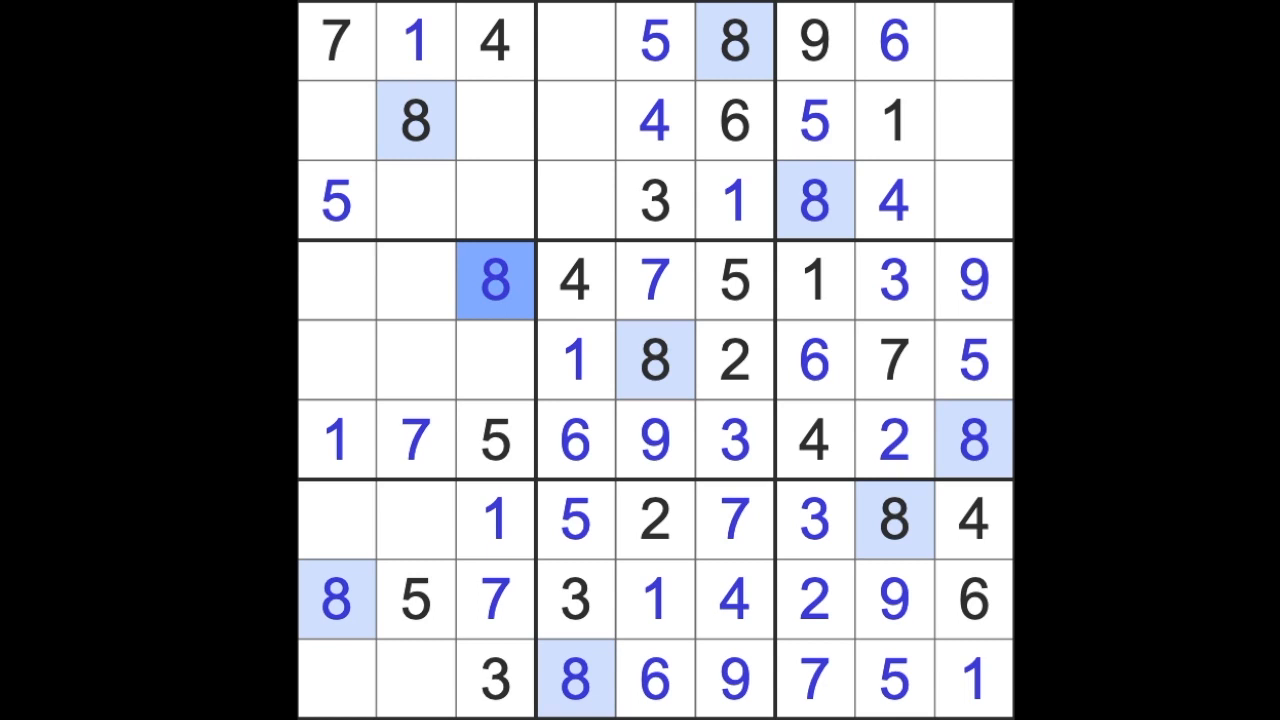
pyautogui.click(494, 281)
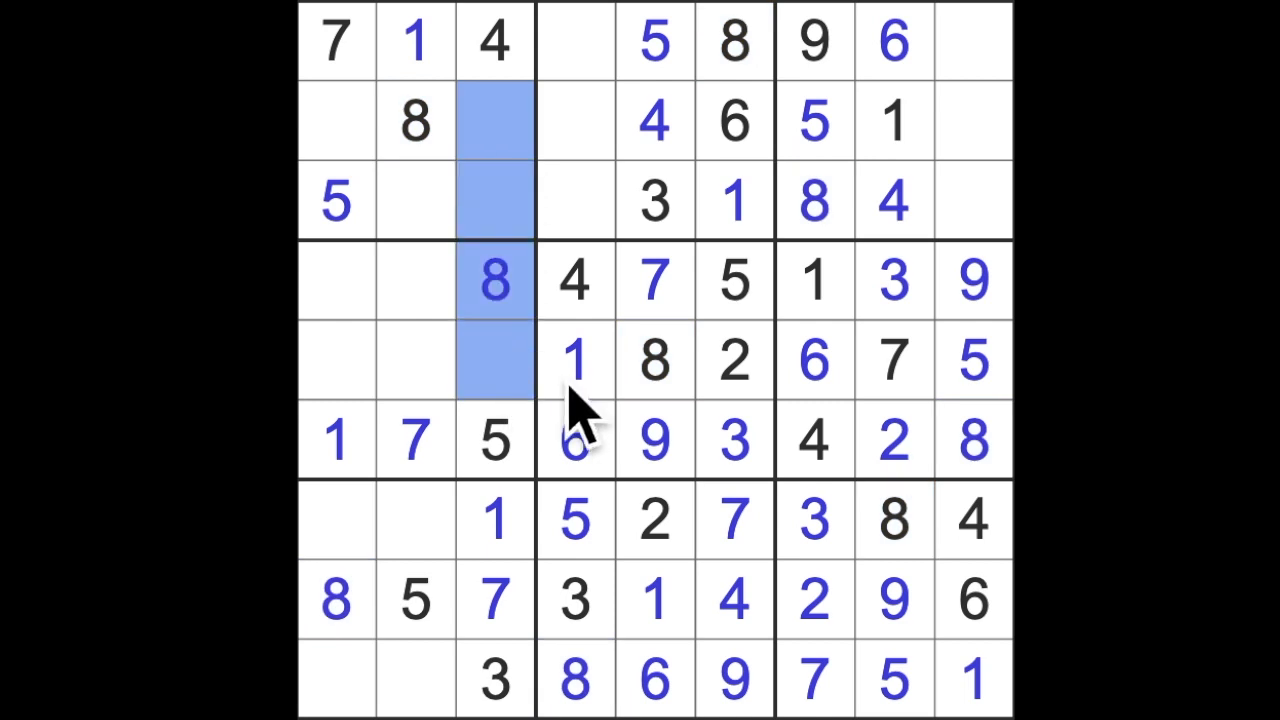
pyautogui.moveTo(540, 280)
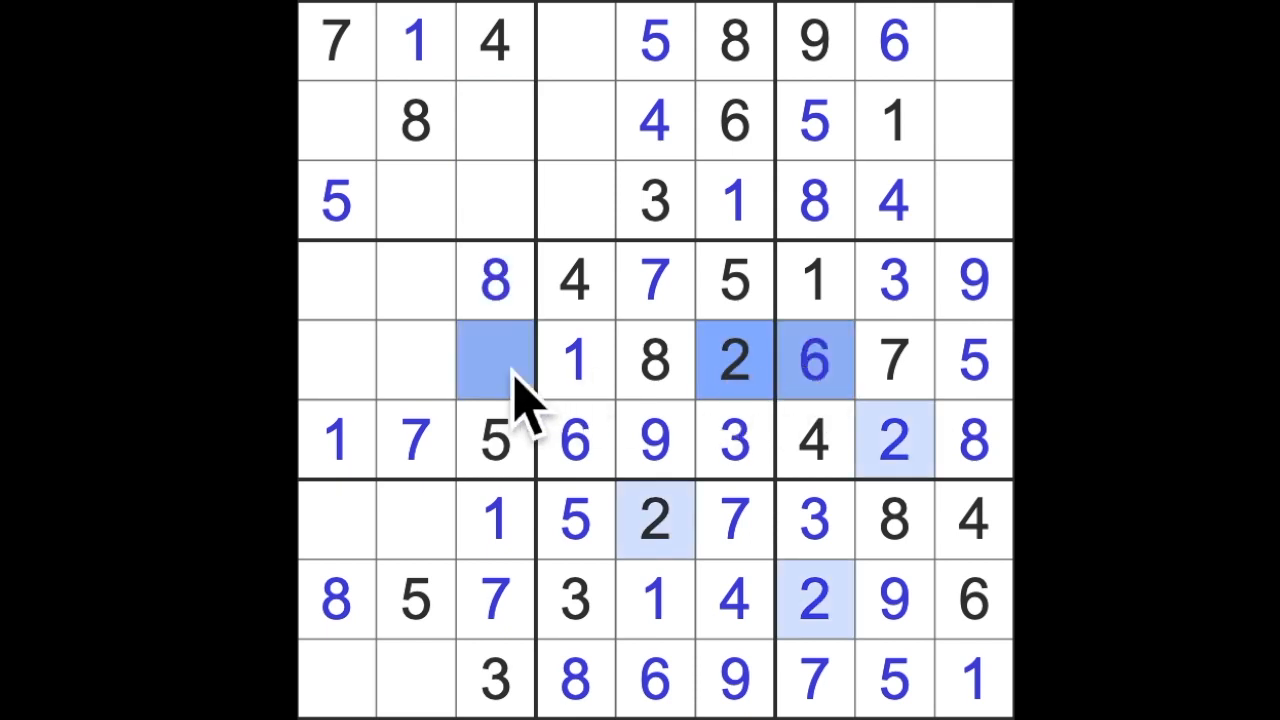
# Add 9 at row 5, column 3, then fill top-left box and row 2 with 2, 6, 3, 9
pyautogui.click(494, 360)
pyautogui.write('9')
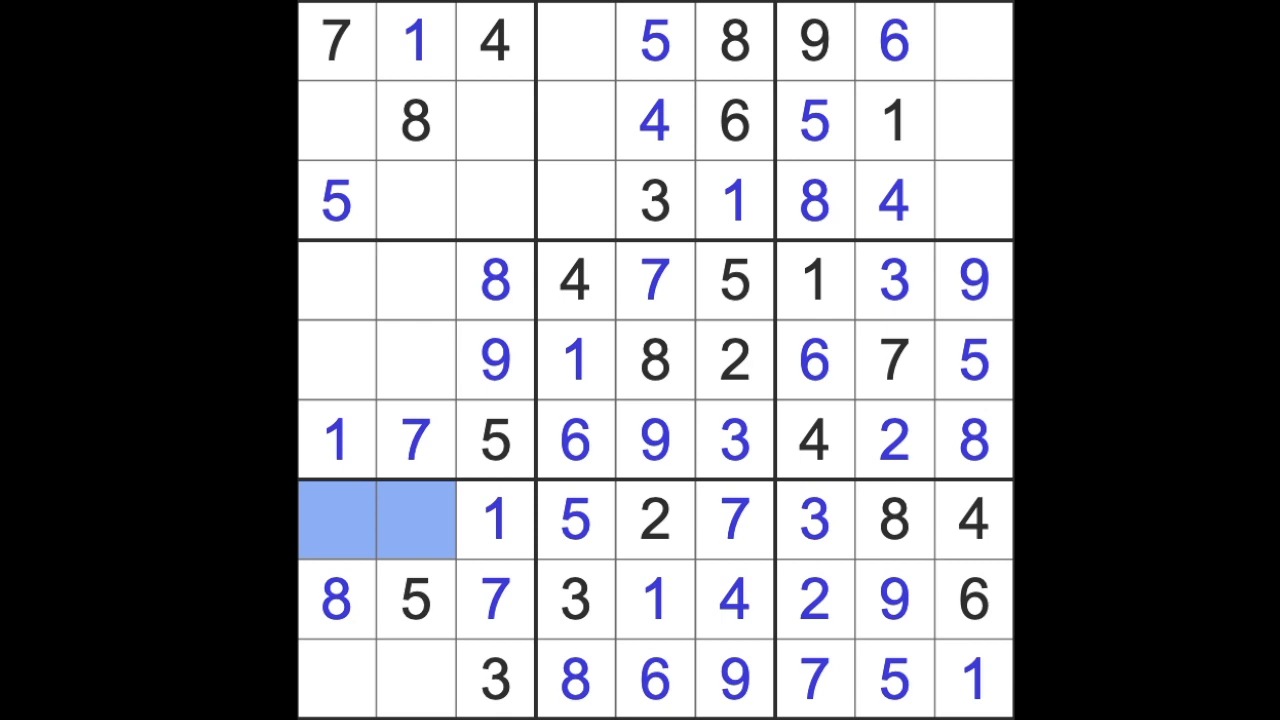
pyautogui.moveTo(415, 530)
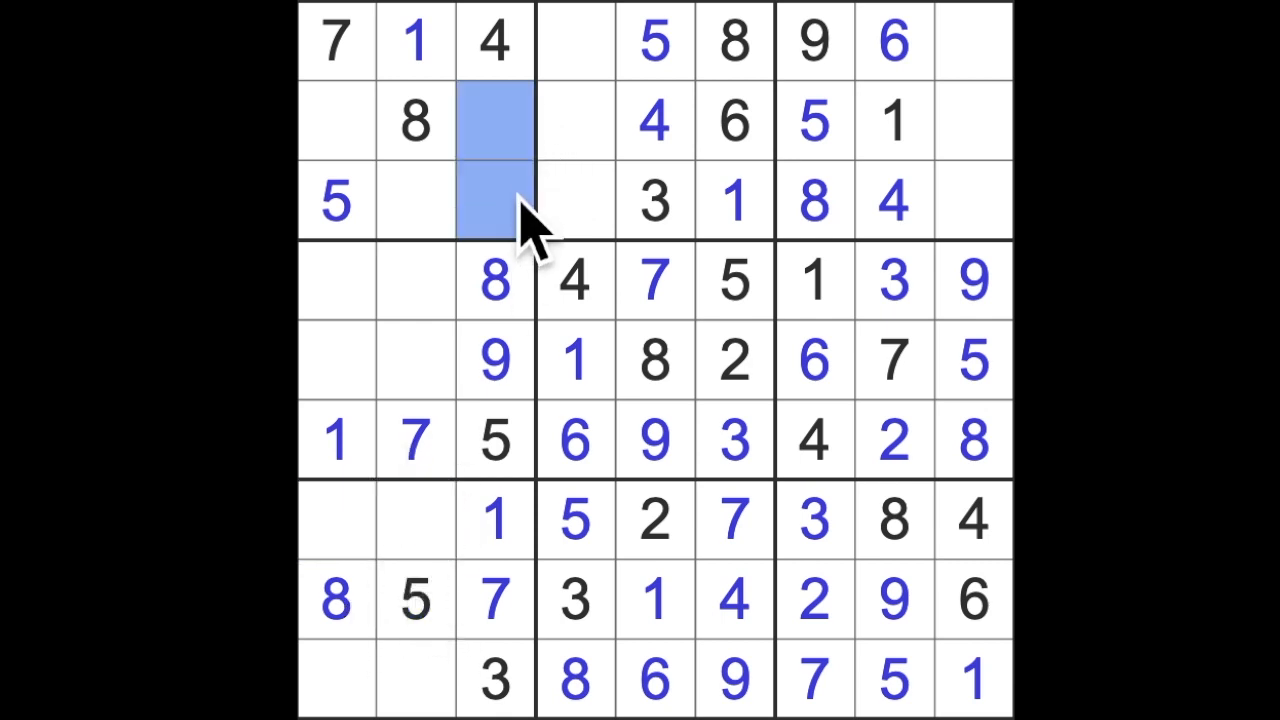
pyautogui.moveTo(650, 300)
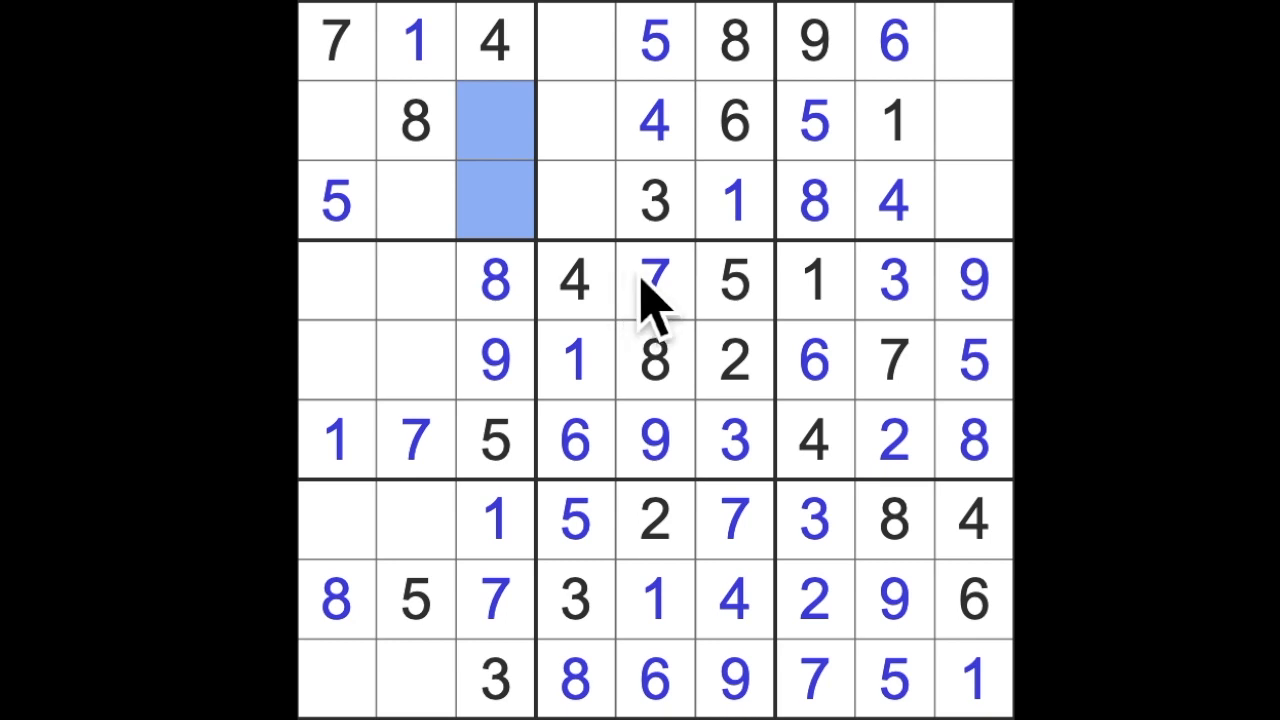
pyautogui.moveTo(712, 195)
pyautogui.write('2')
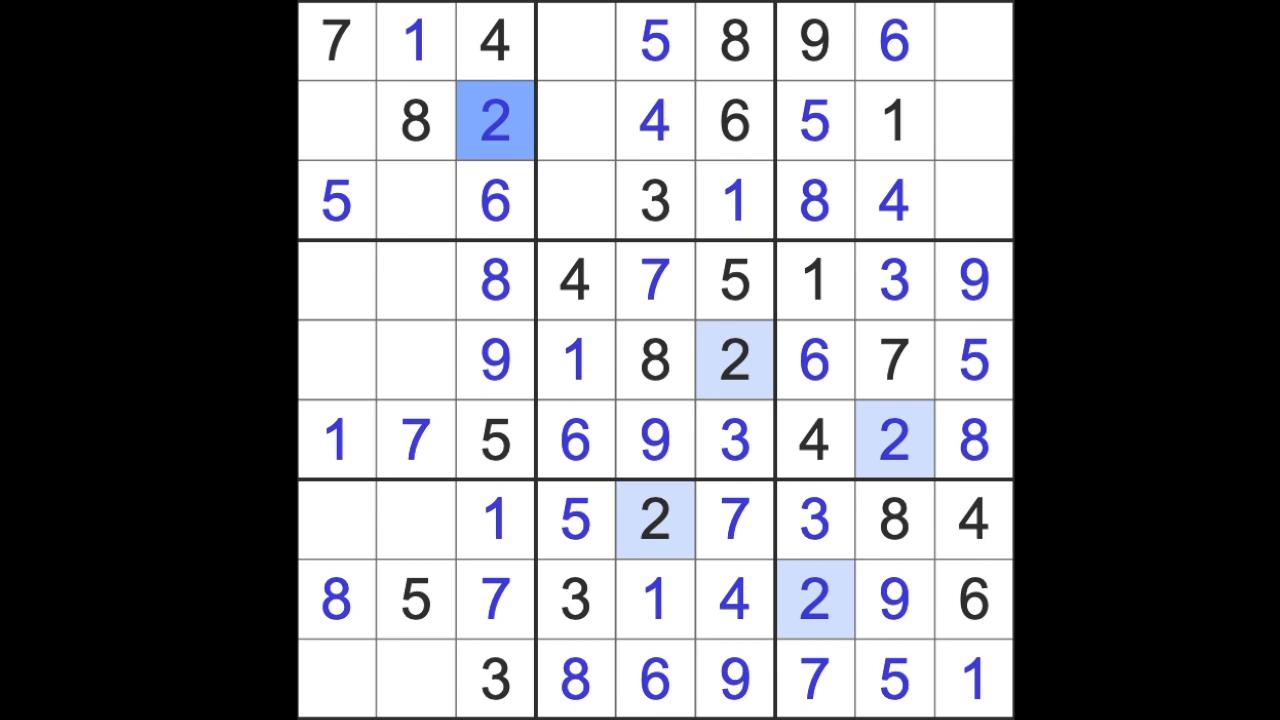
pyautogui.moveTo(445, 270)
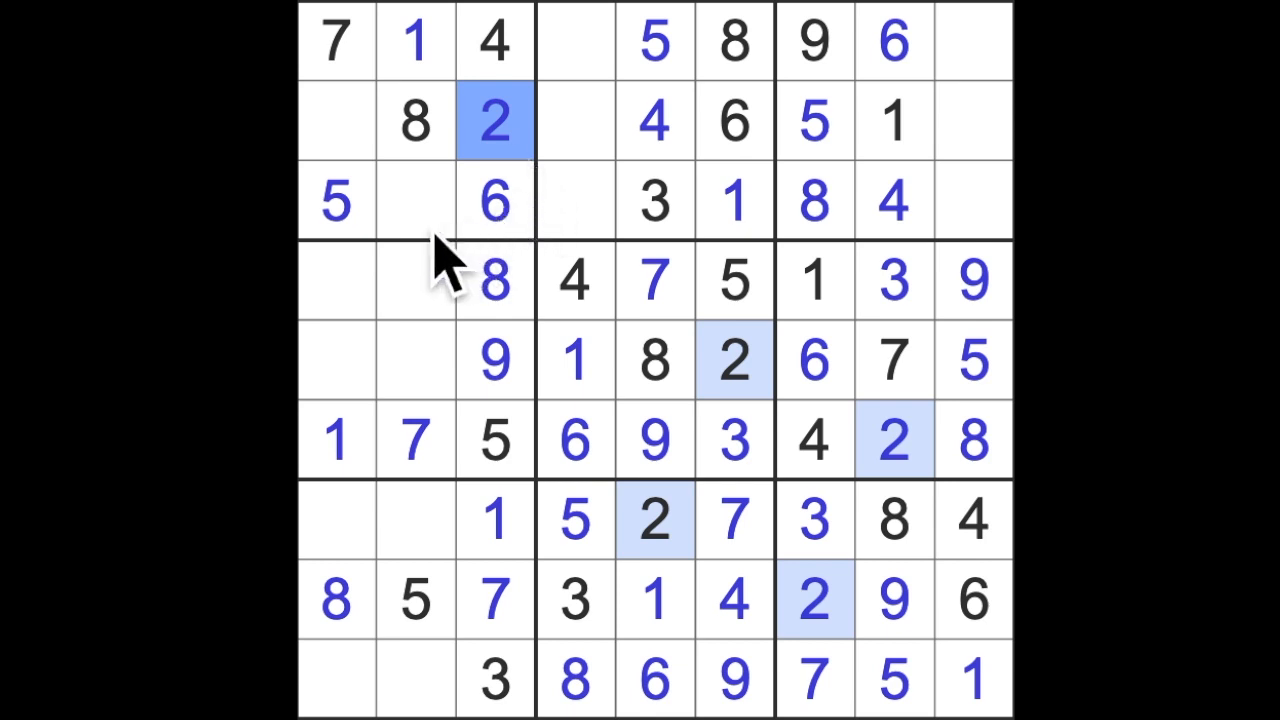
pyautogui.click(655, 200)
pyautogui.write('3')
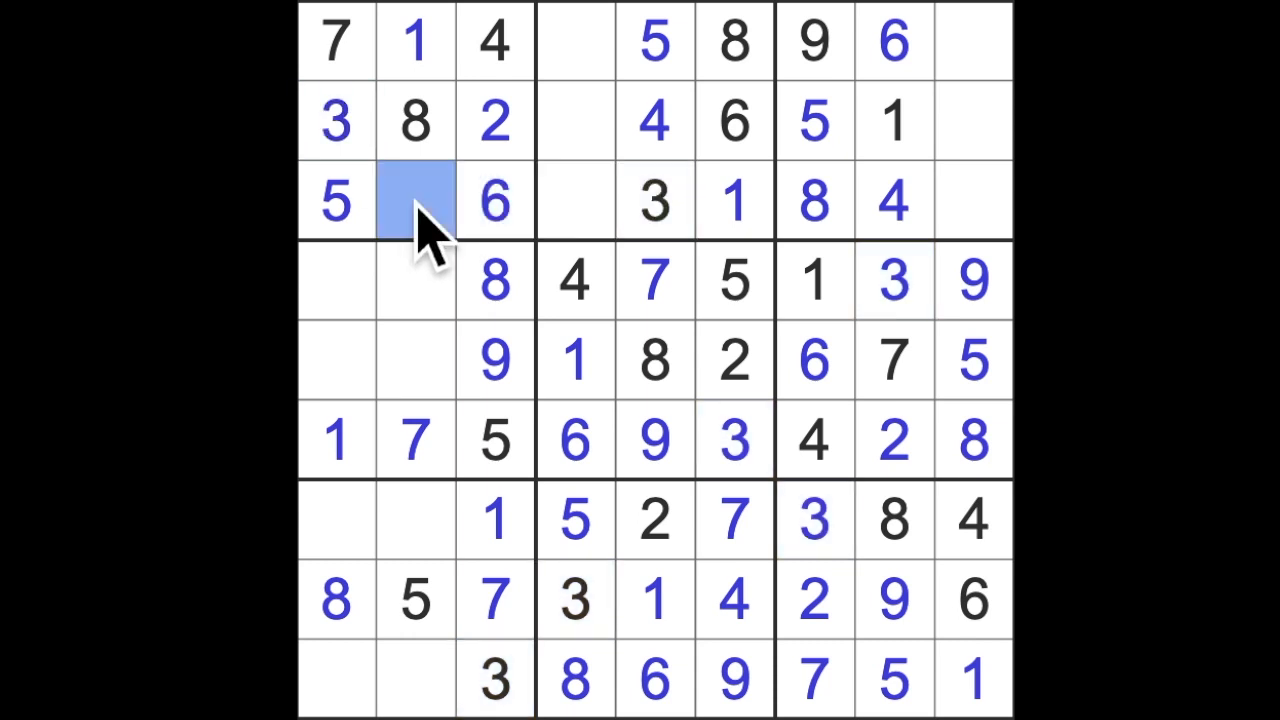
pyautogui.click(414, 200)
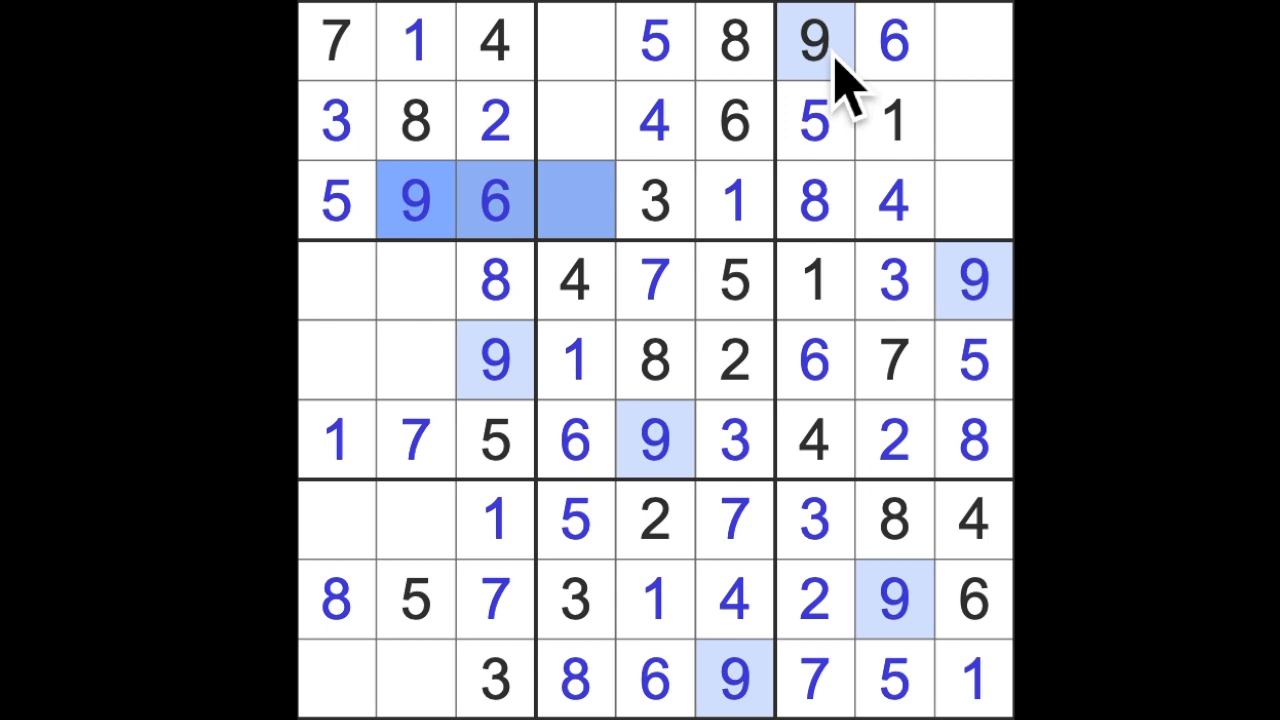
pyautogui.click(575, 120)
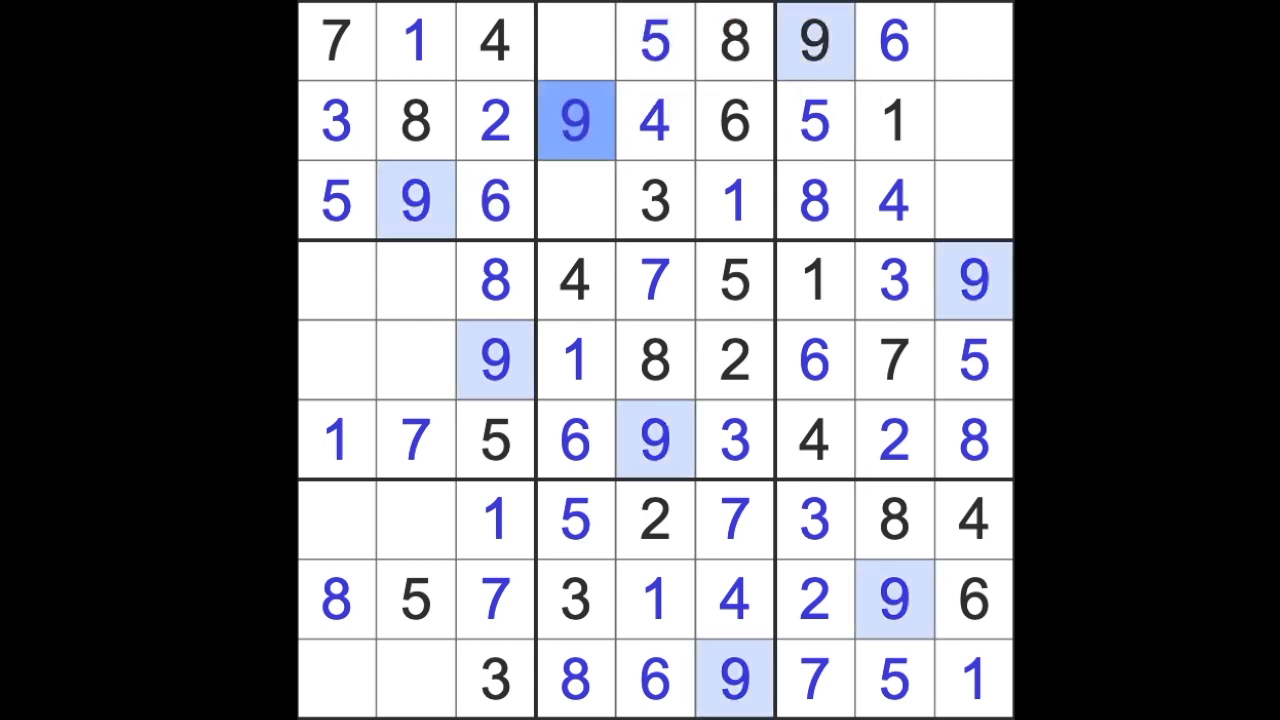
pyautogui.moveTo(965, 185)
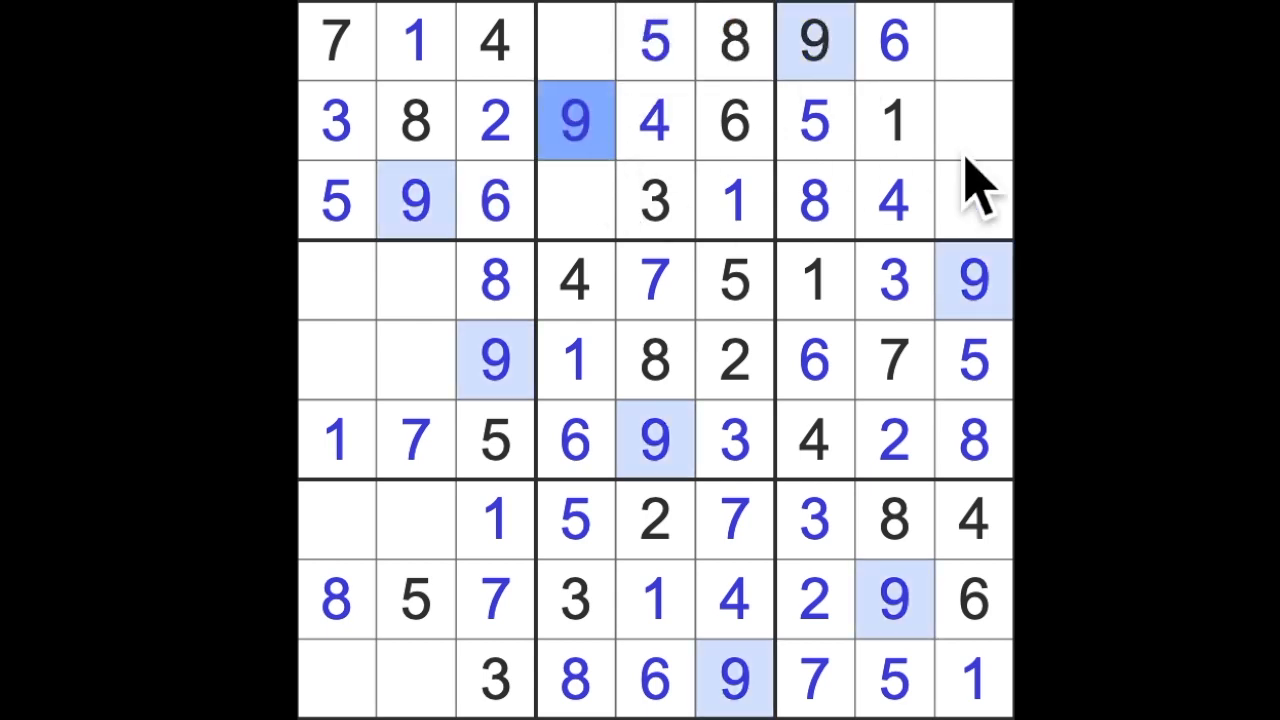
pyautogui.click(972, 120)
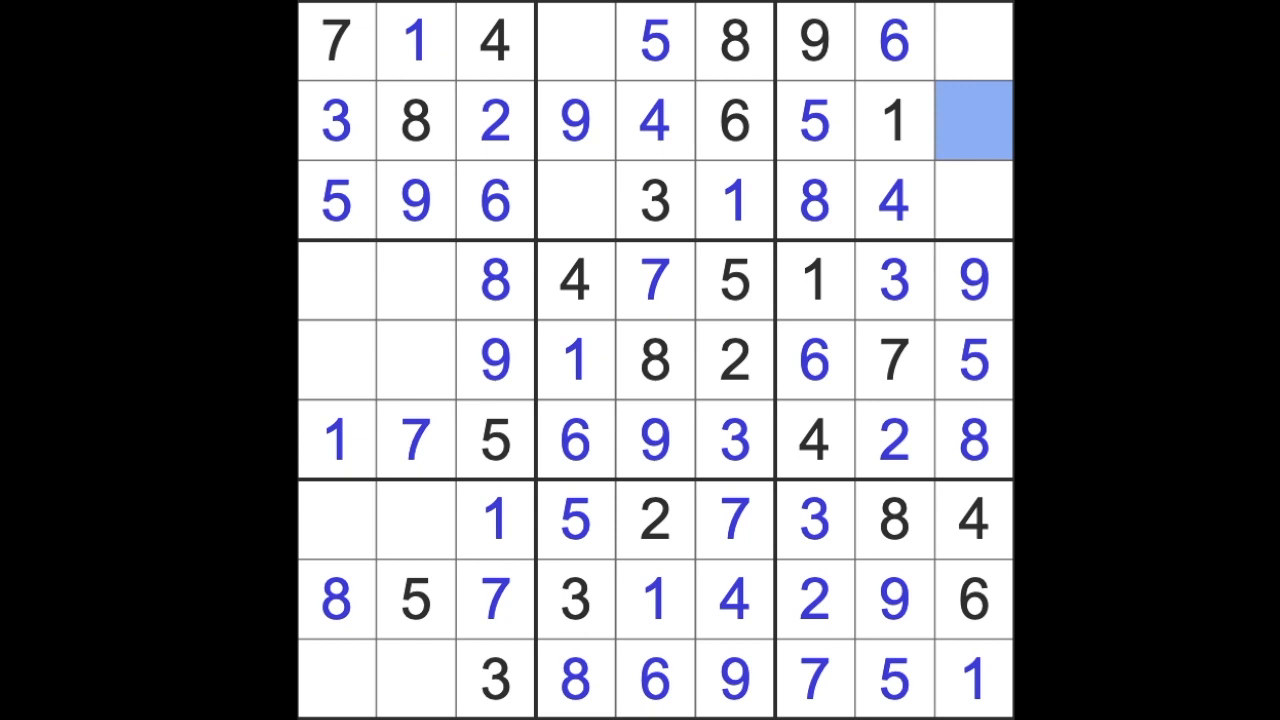
# Fill the last top-row cell, row 9 column 2, and remaining left-box cells with their digits
pyautogui.click(975, 120)
pyautogui.write('7')
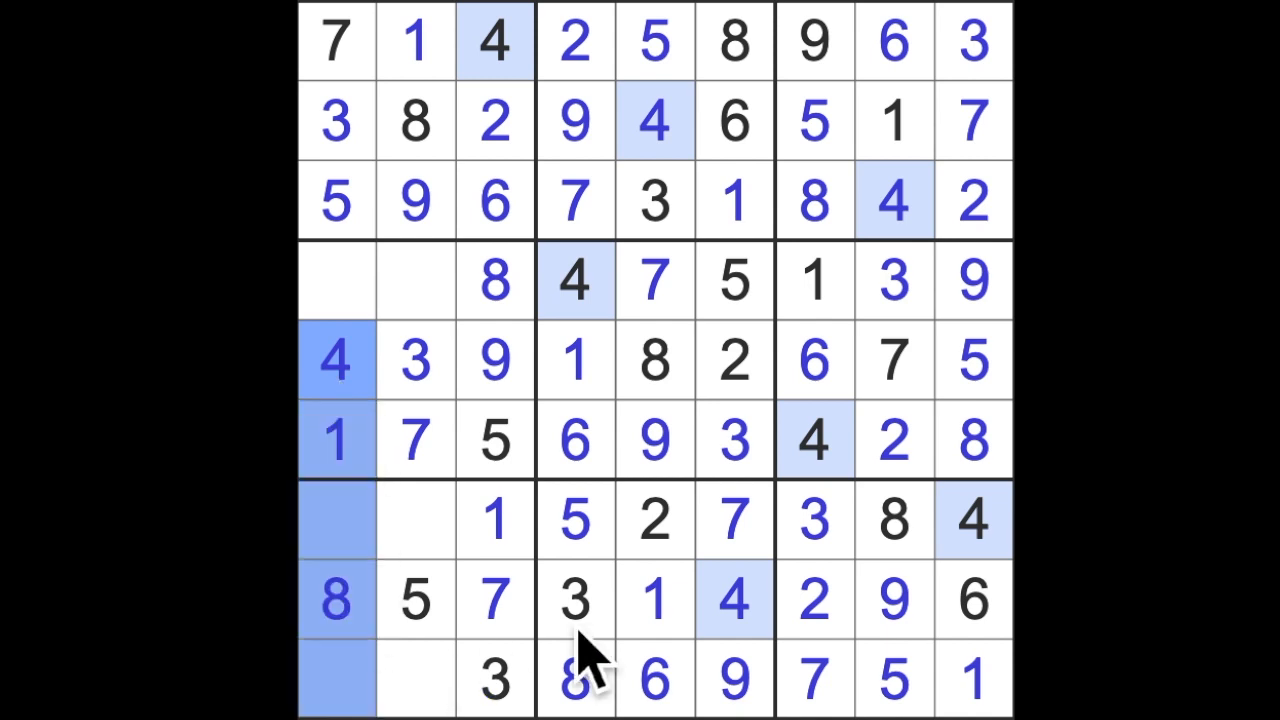
pyautogui.click(415, 675)
pyautogui.write('4')
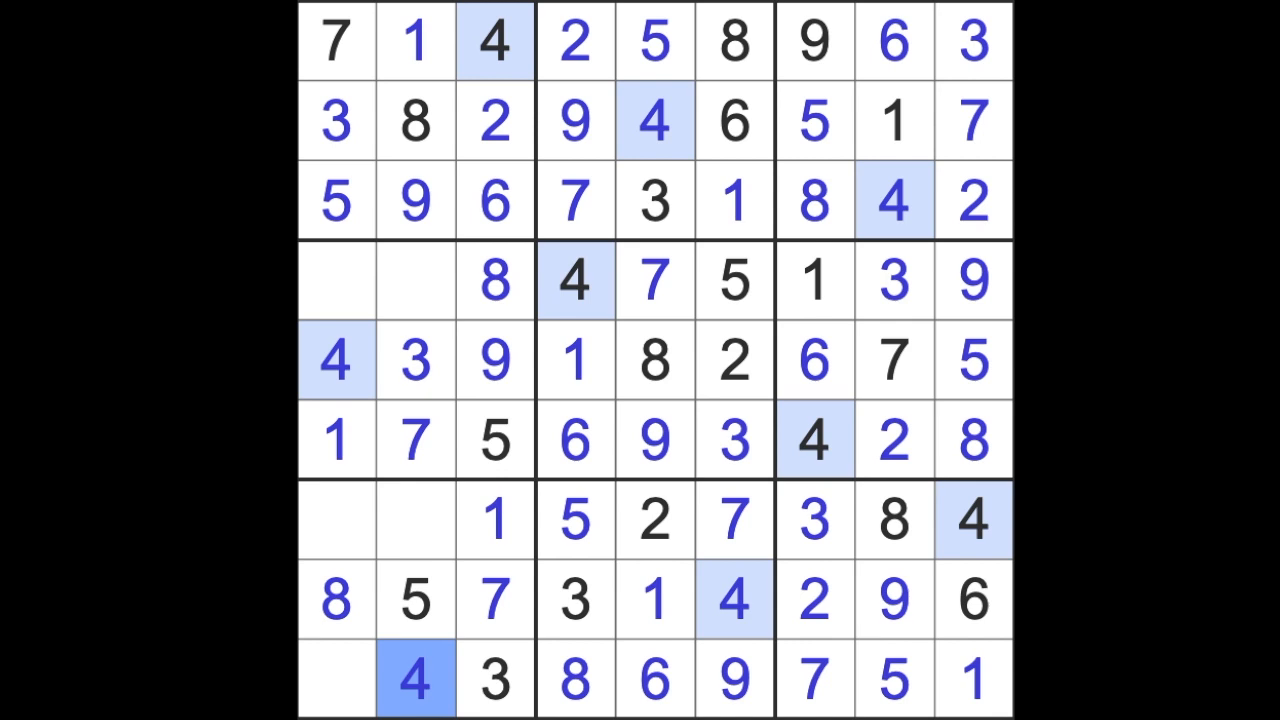
pyautogui.moveTo(428, 680)
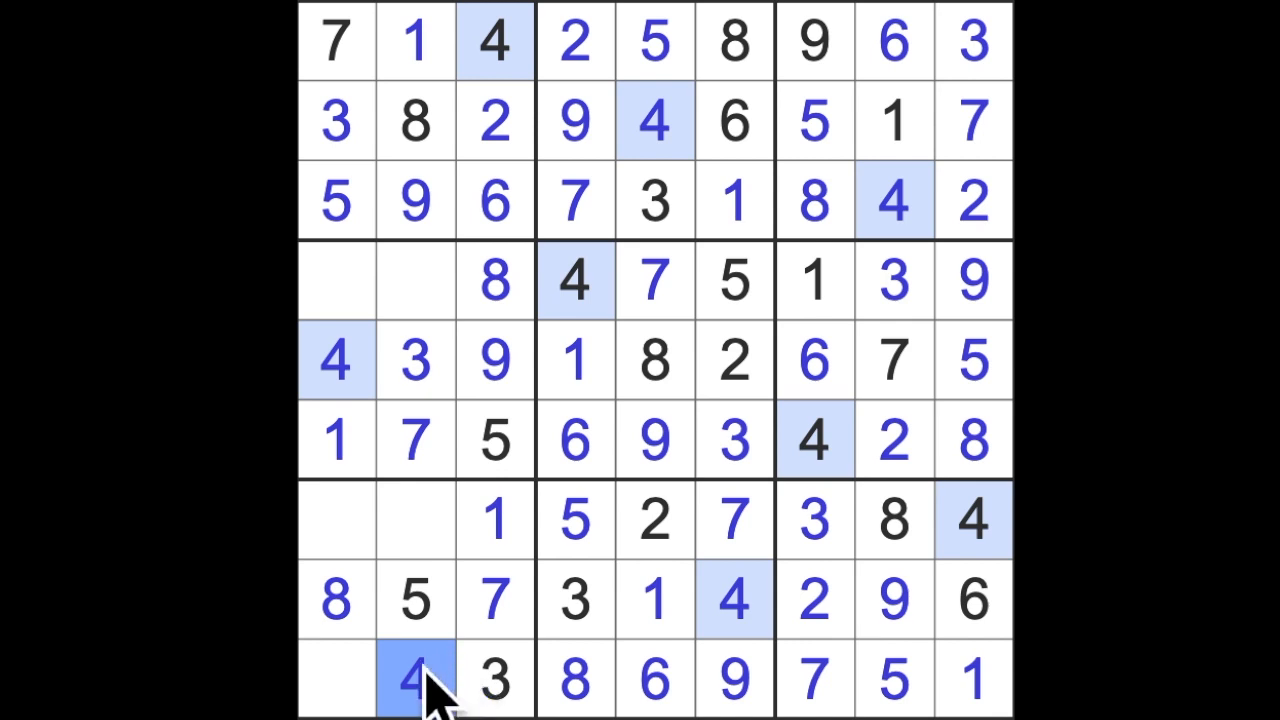
pyautogui.click(335, 681)
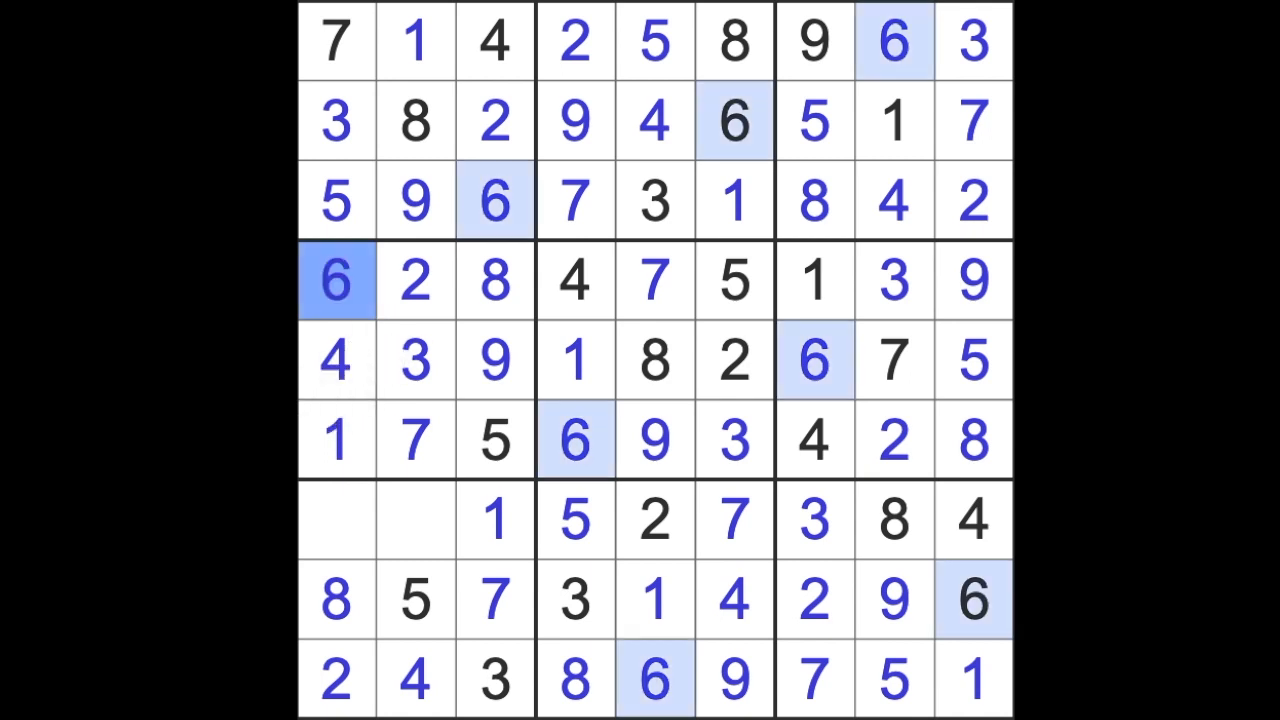
pyautogui.click(415, 520)
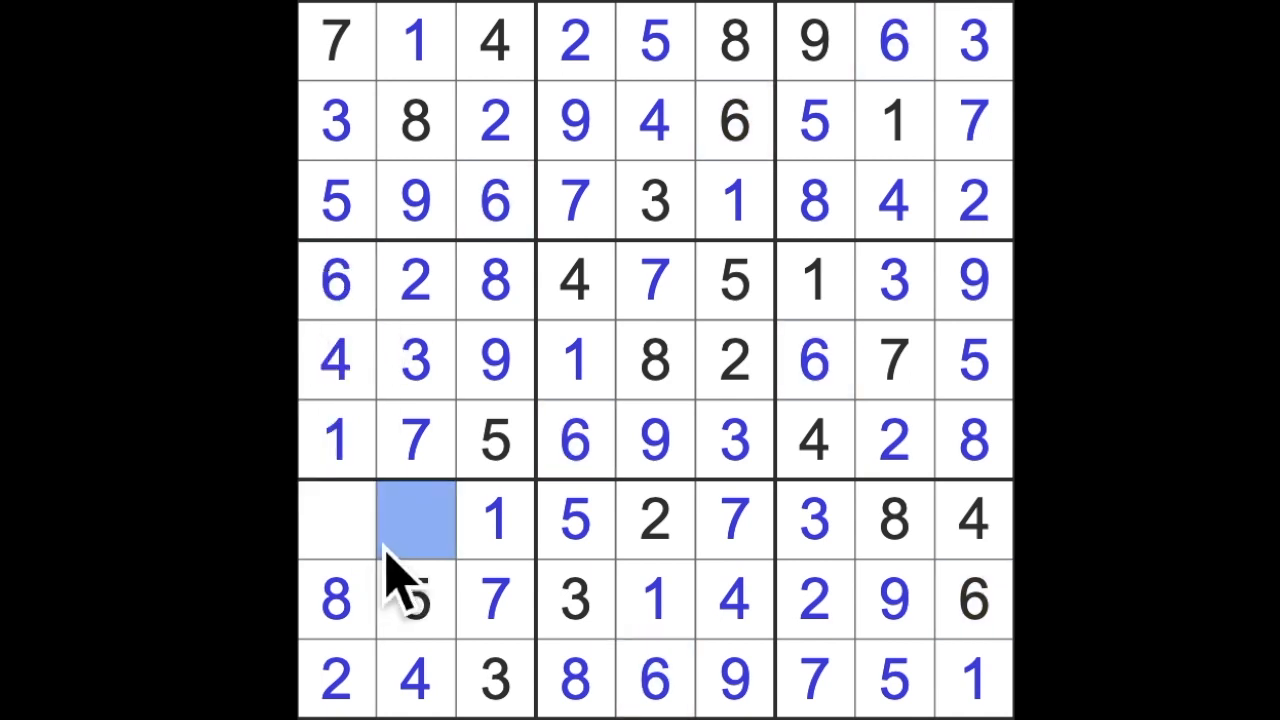